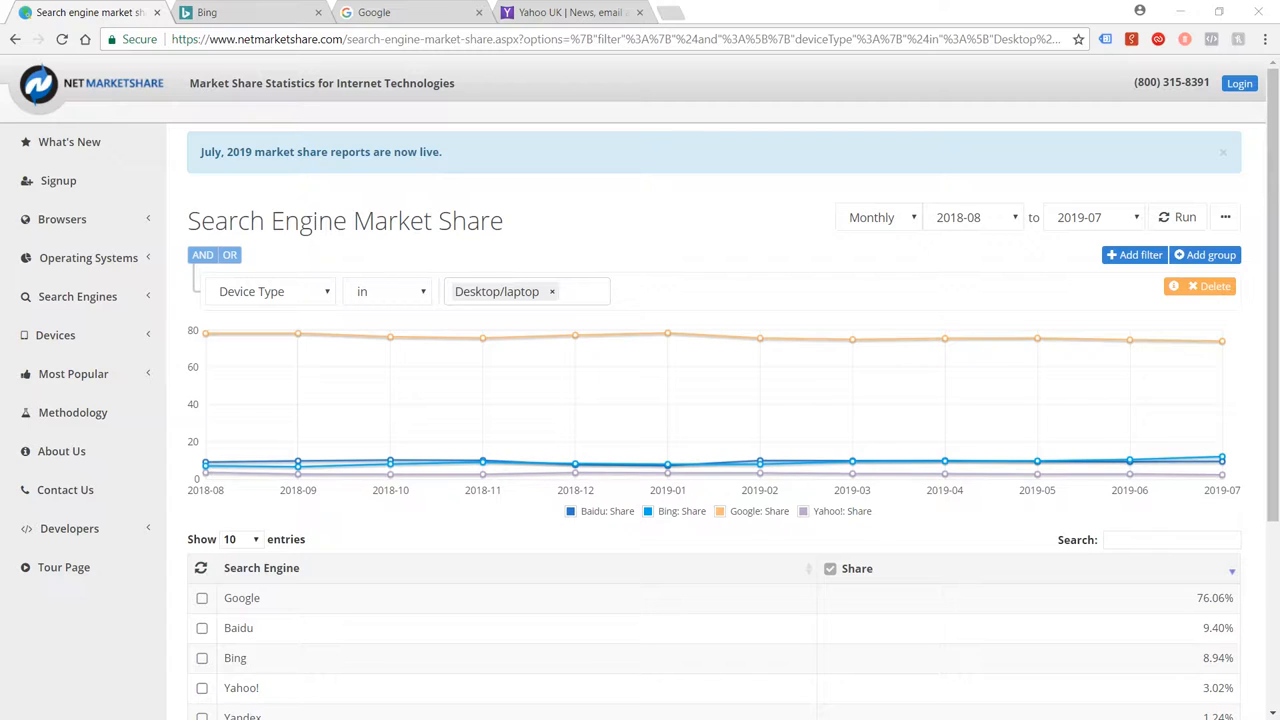
mouse_move(837, 381)
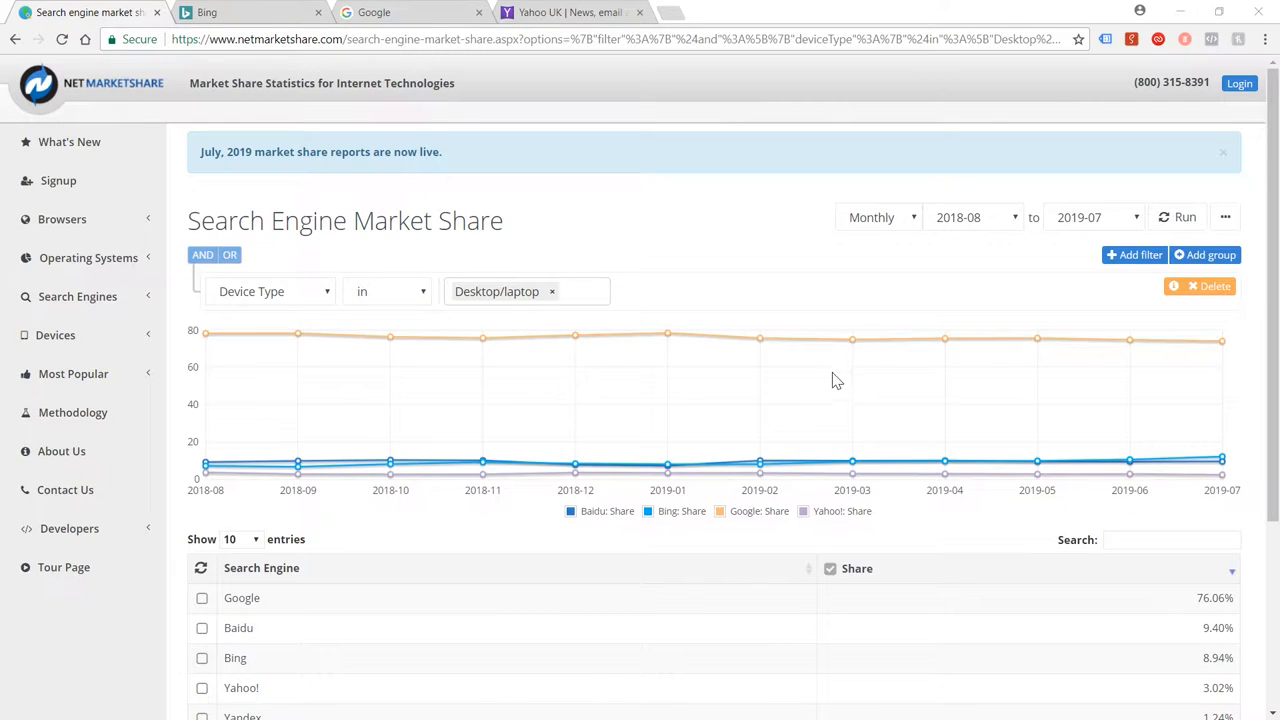
mouse_move(920, 397)
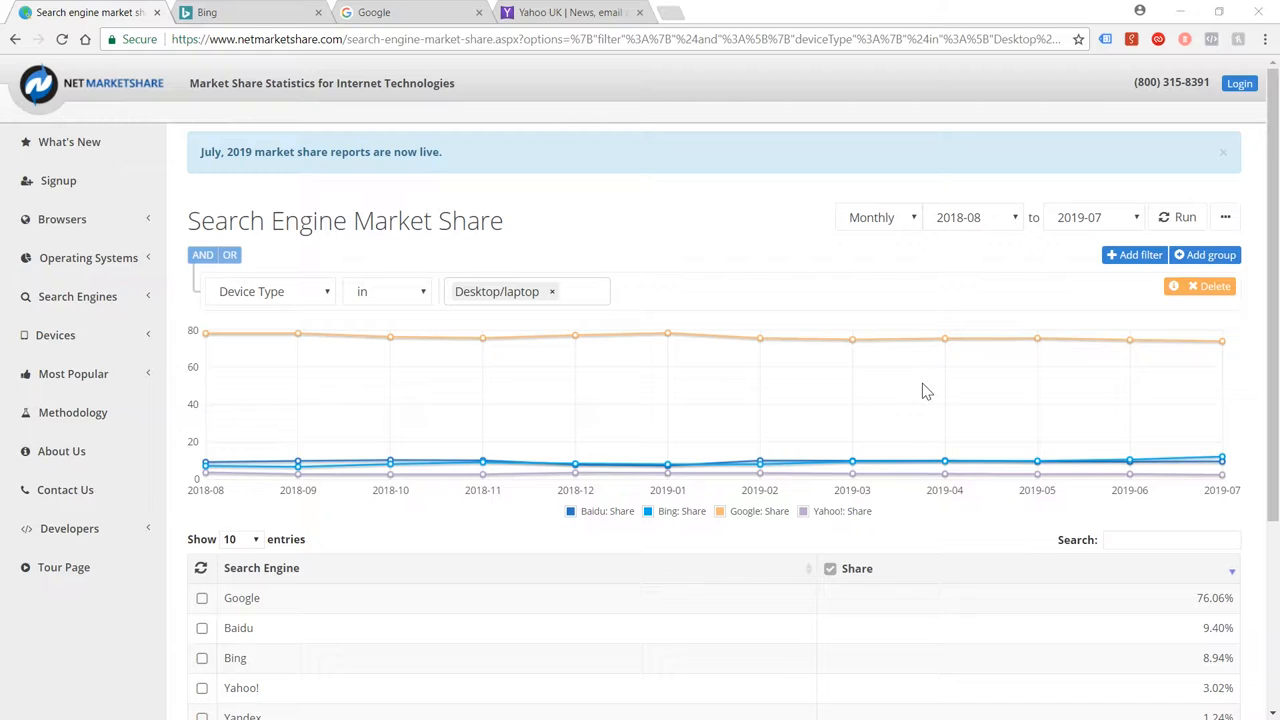
mouse_move(958, 393)
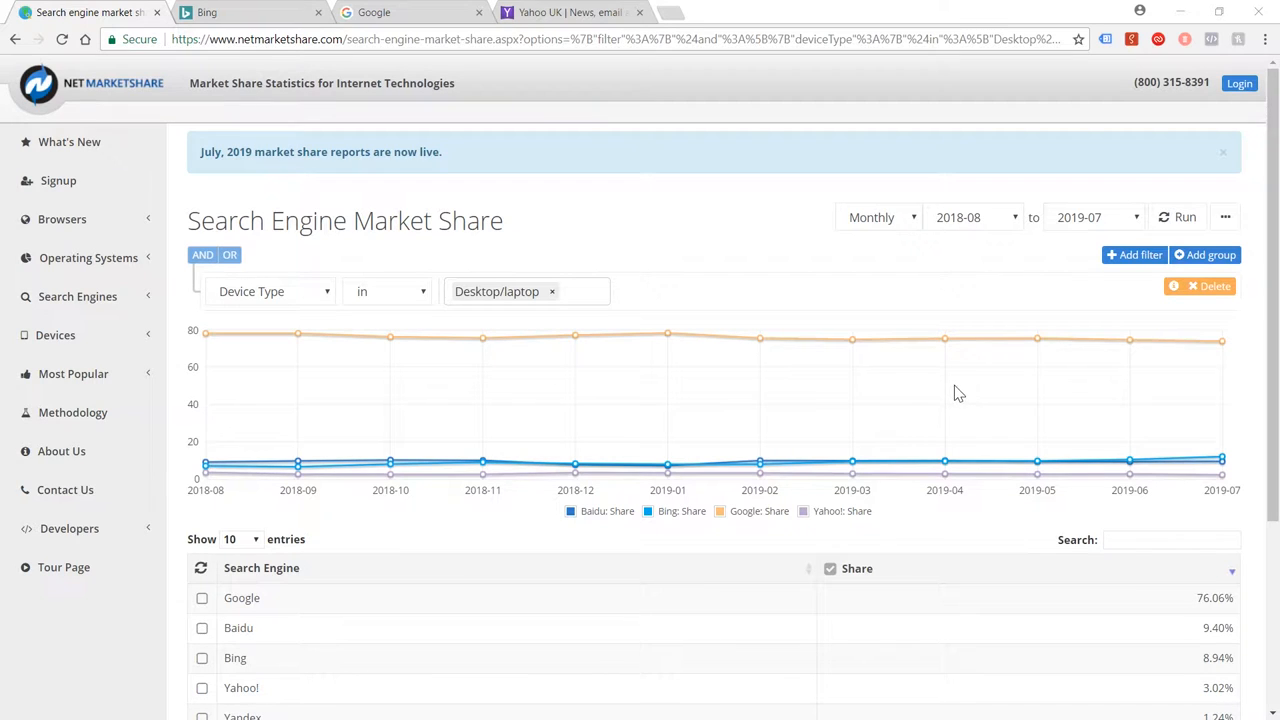
mouse_move(989, 412)
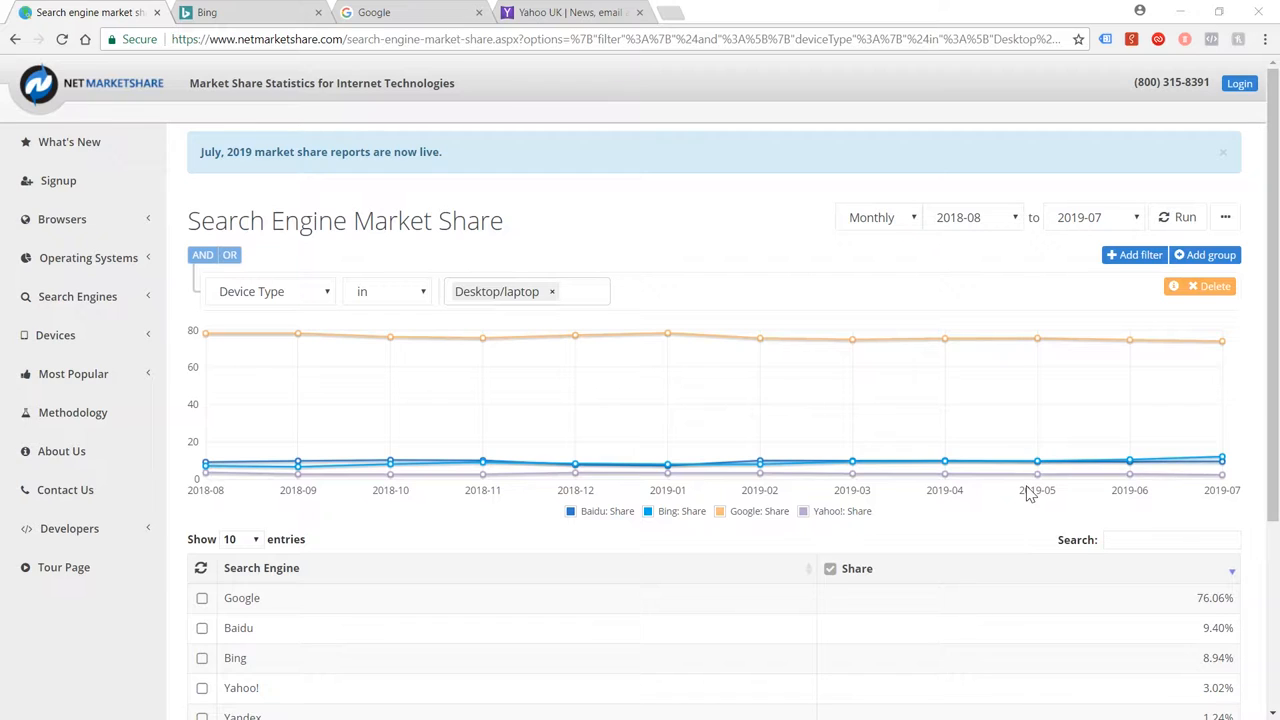
mouse_move(1052, 497)
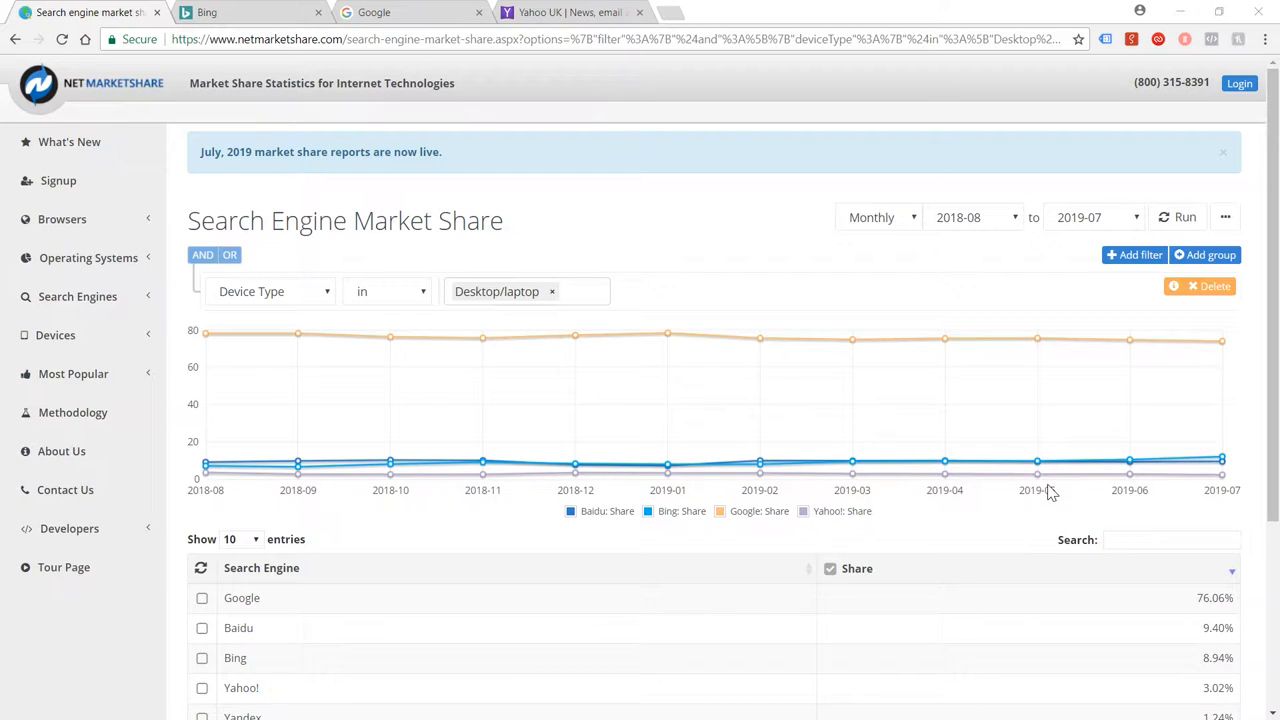
mouse_move(1064, 501)
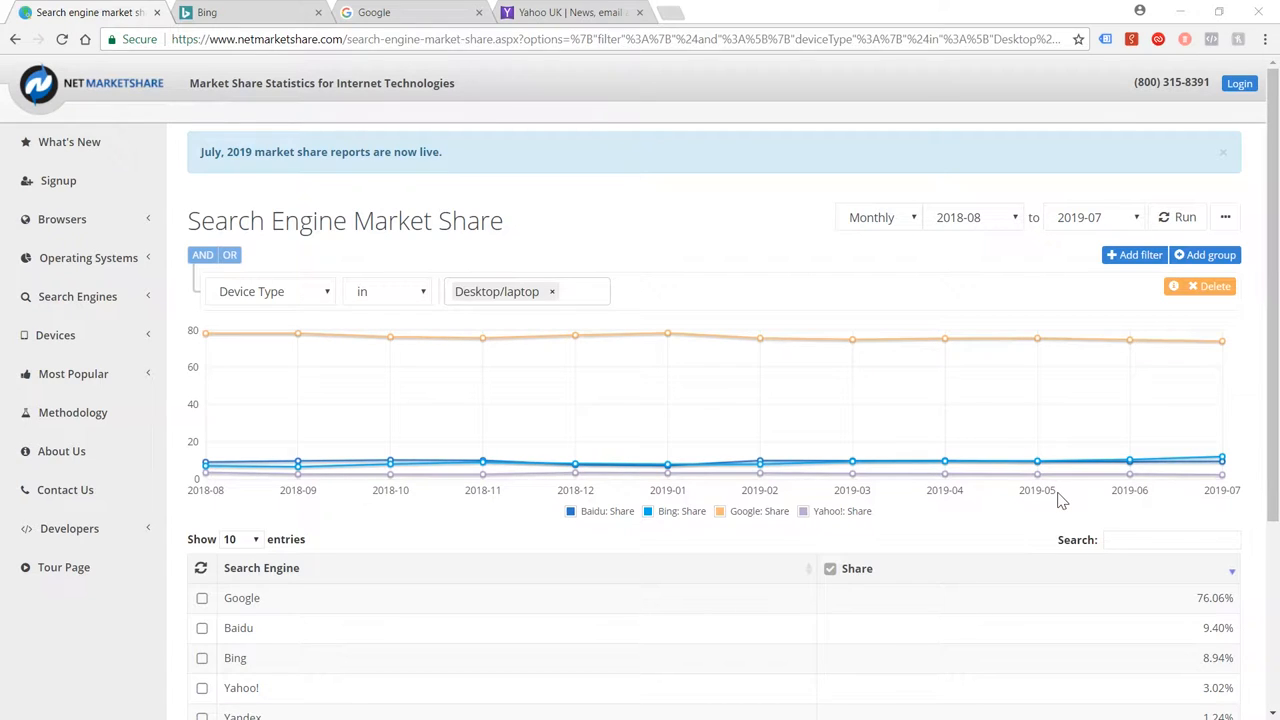
mouse_move(1082, 487)
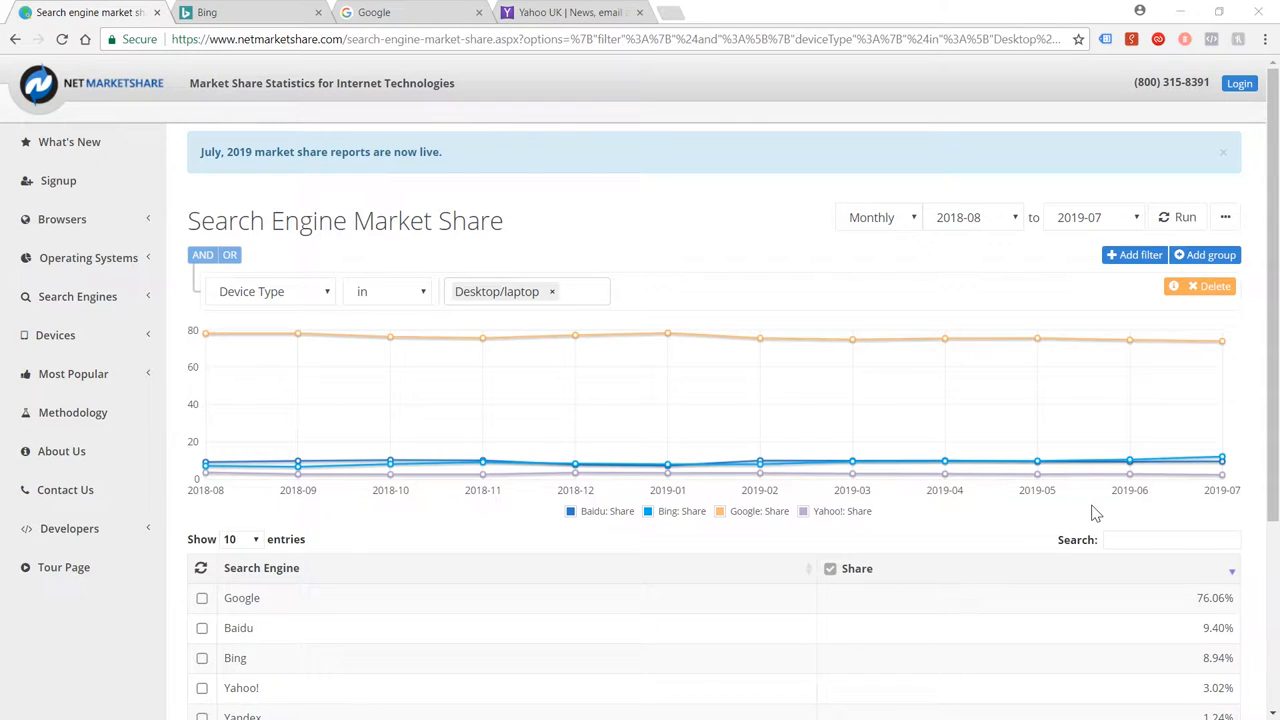
mouse_move(1108, 504)
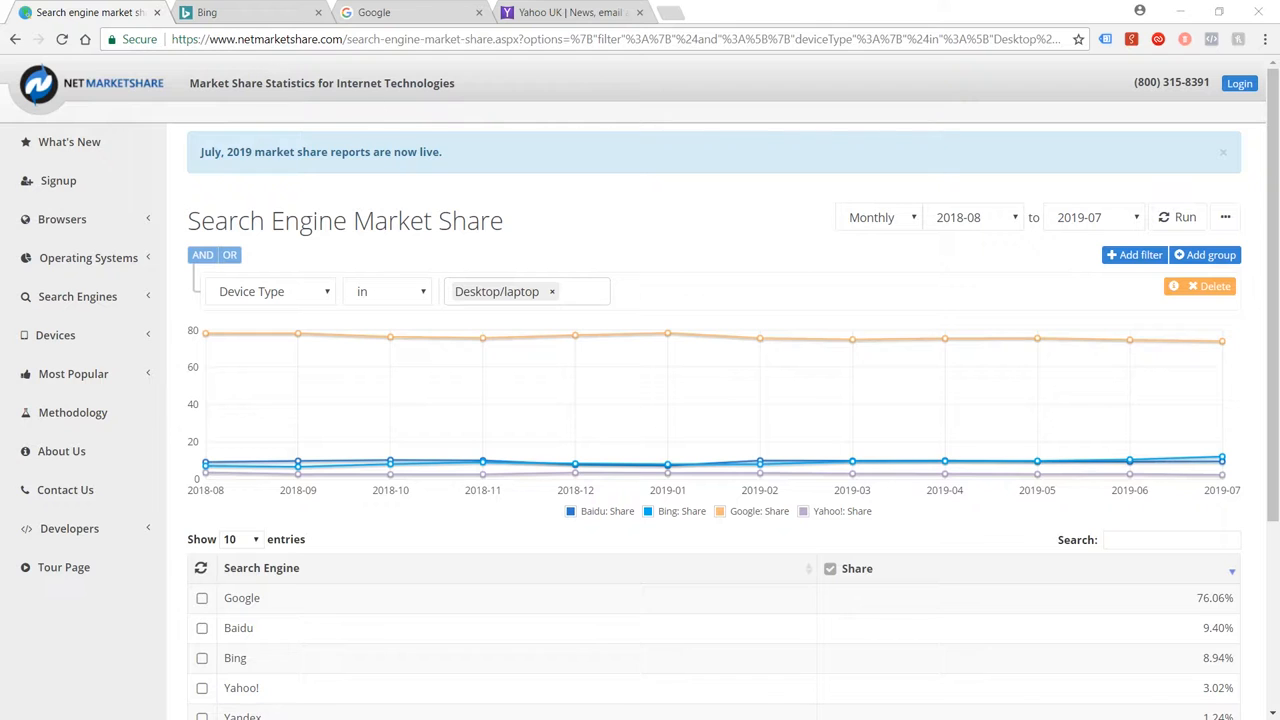
- Scroll through NetMarketShare's desktop search engine share table, where Google leads at 76.06%
scroll("down", 3)
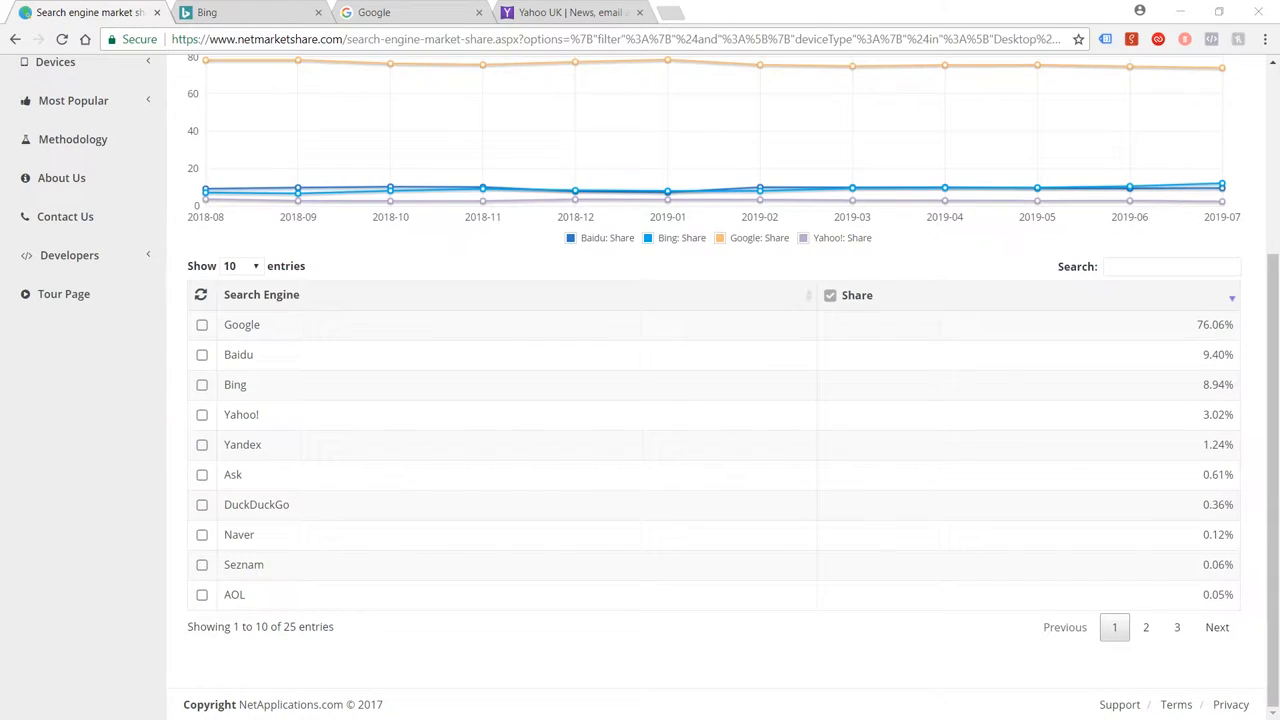
mouse_move(518, 364)
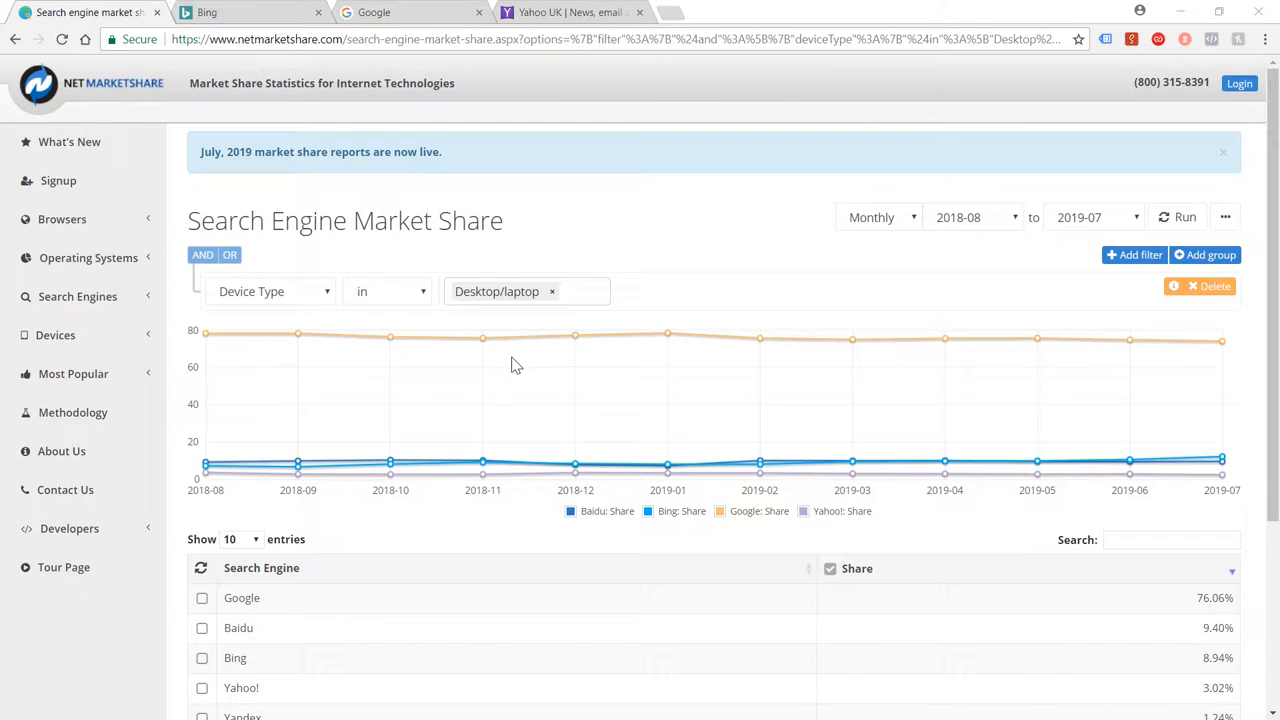
mouse_move(475, 426)
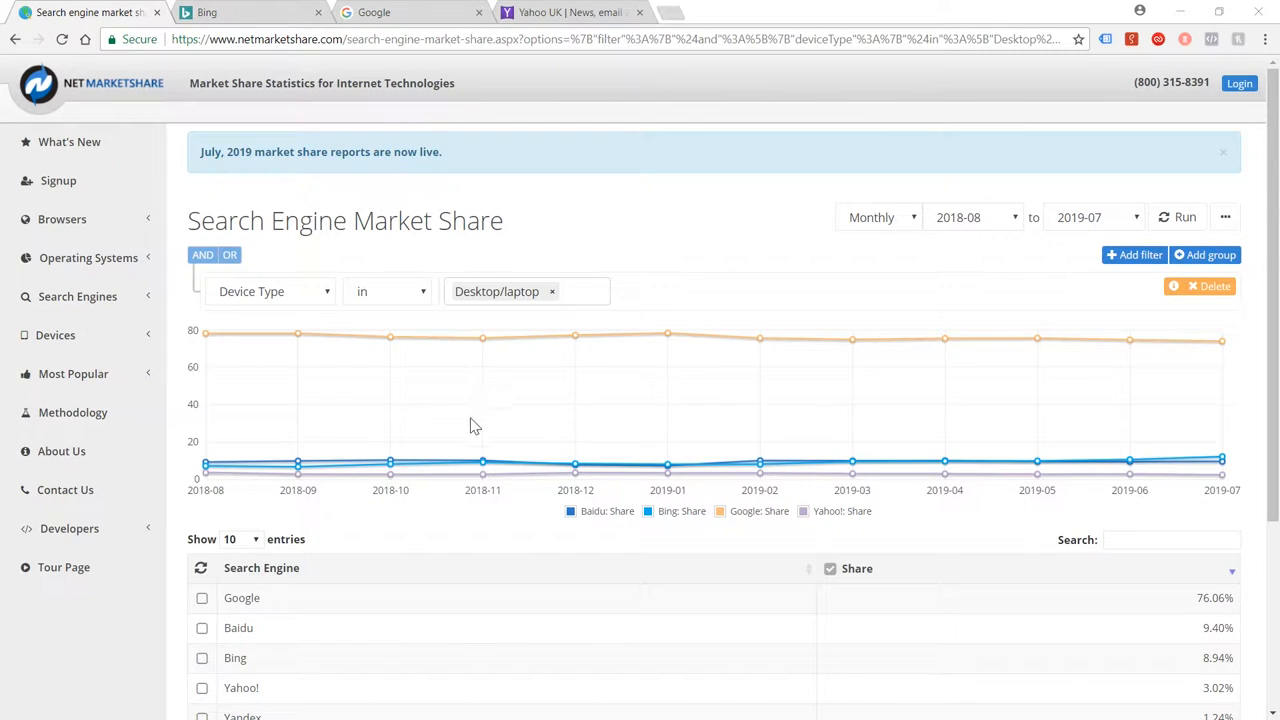
scroll("down", 3)
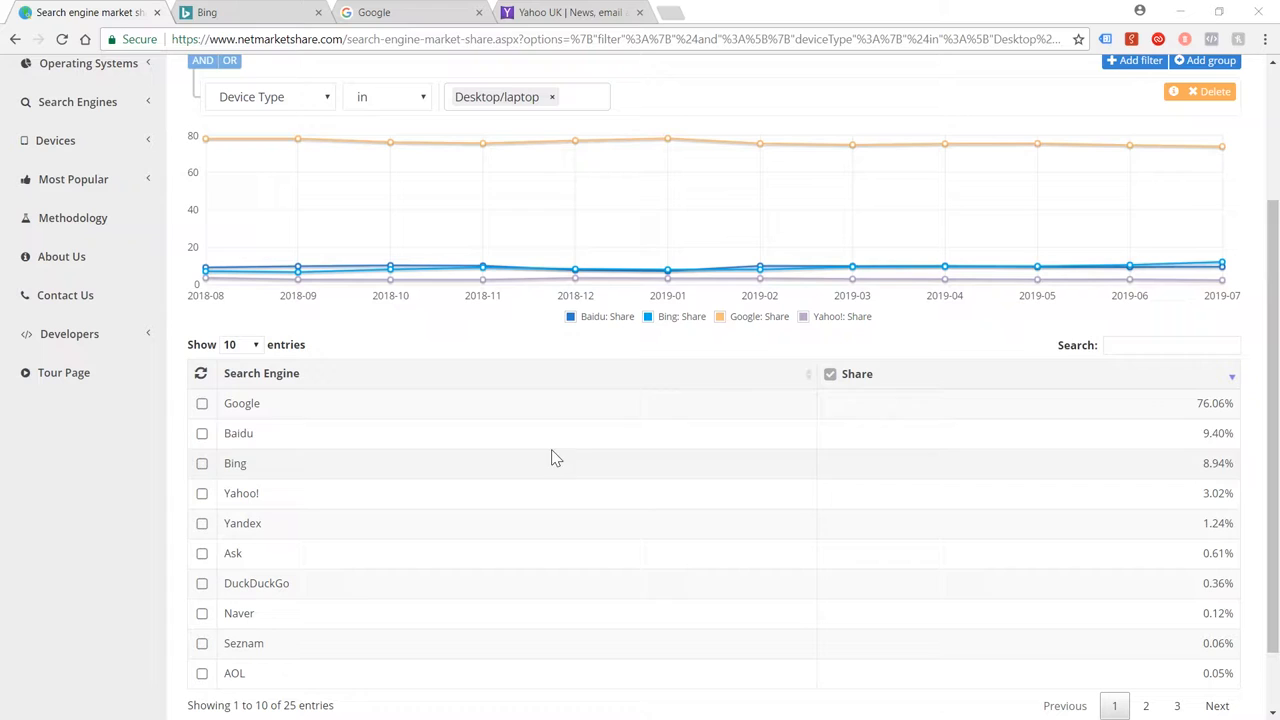
mouse_move(665, 418)
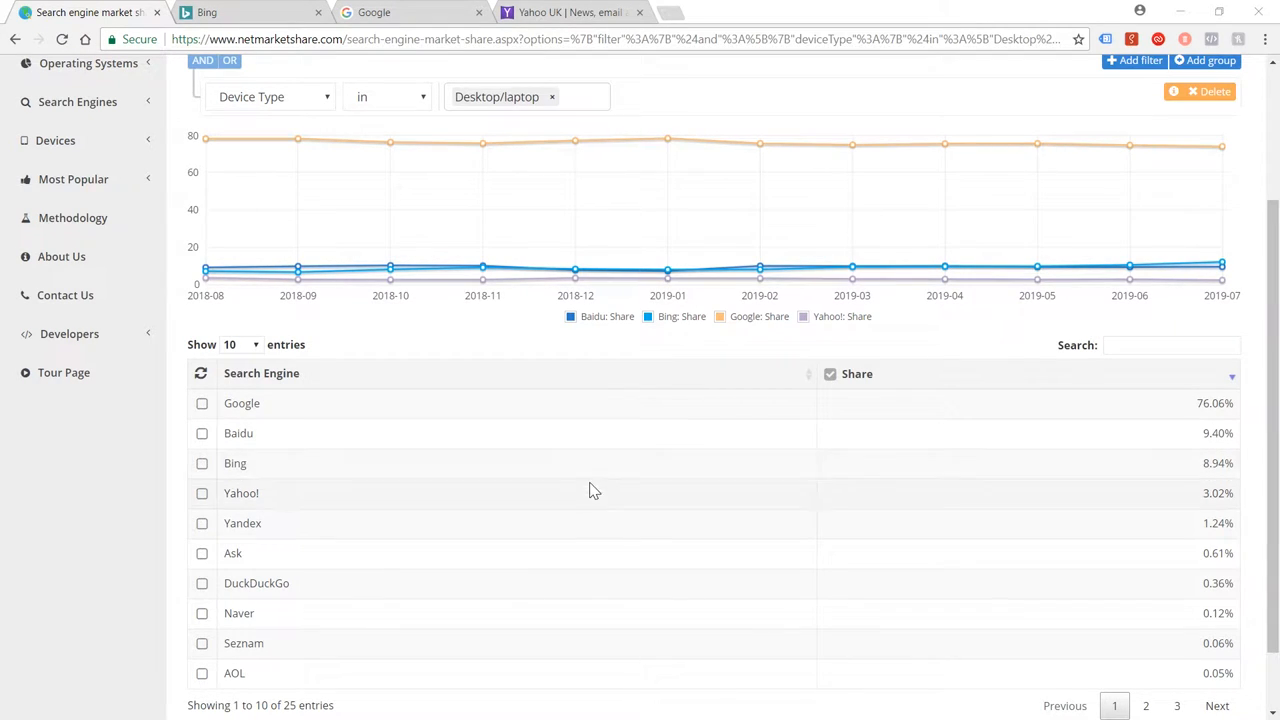
mouse_move(627, 478)
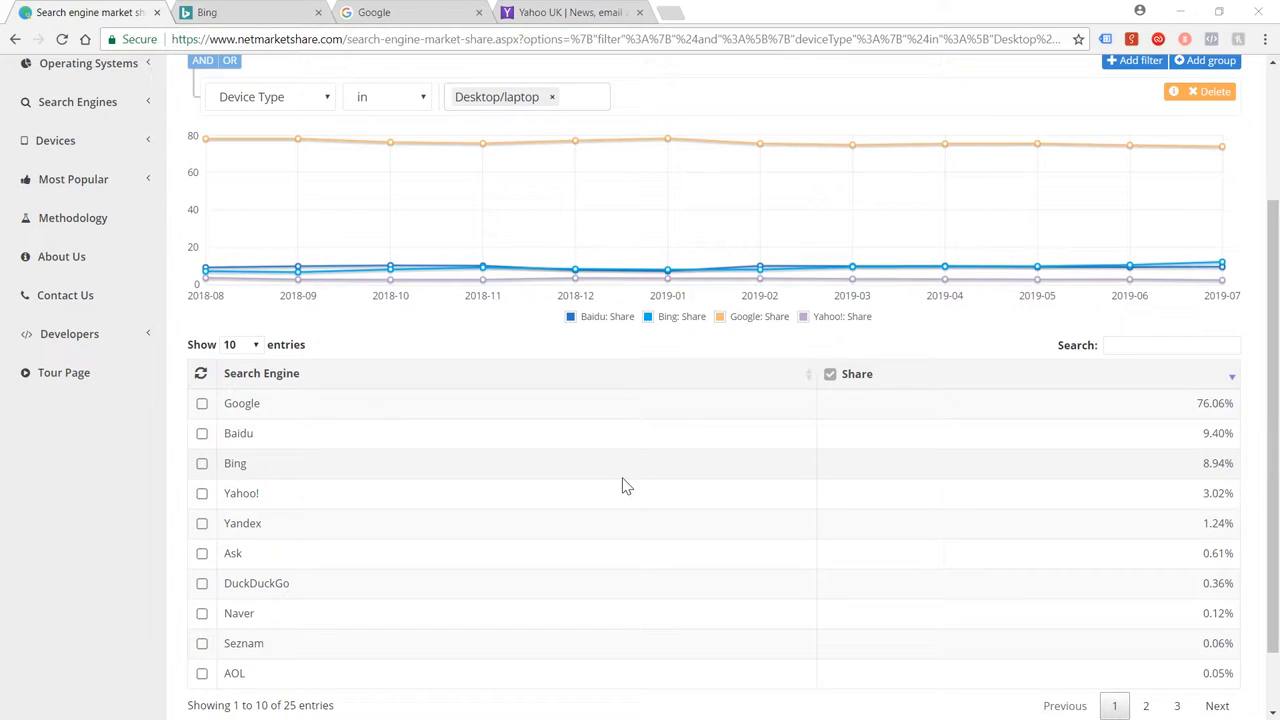
mouse_move(642, 491)
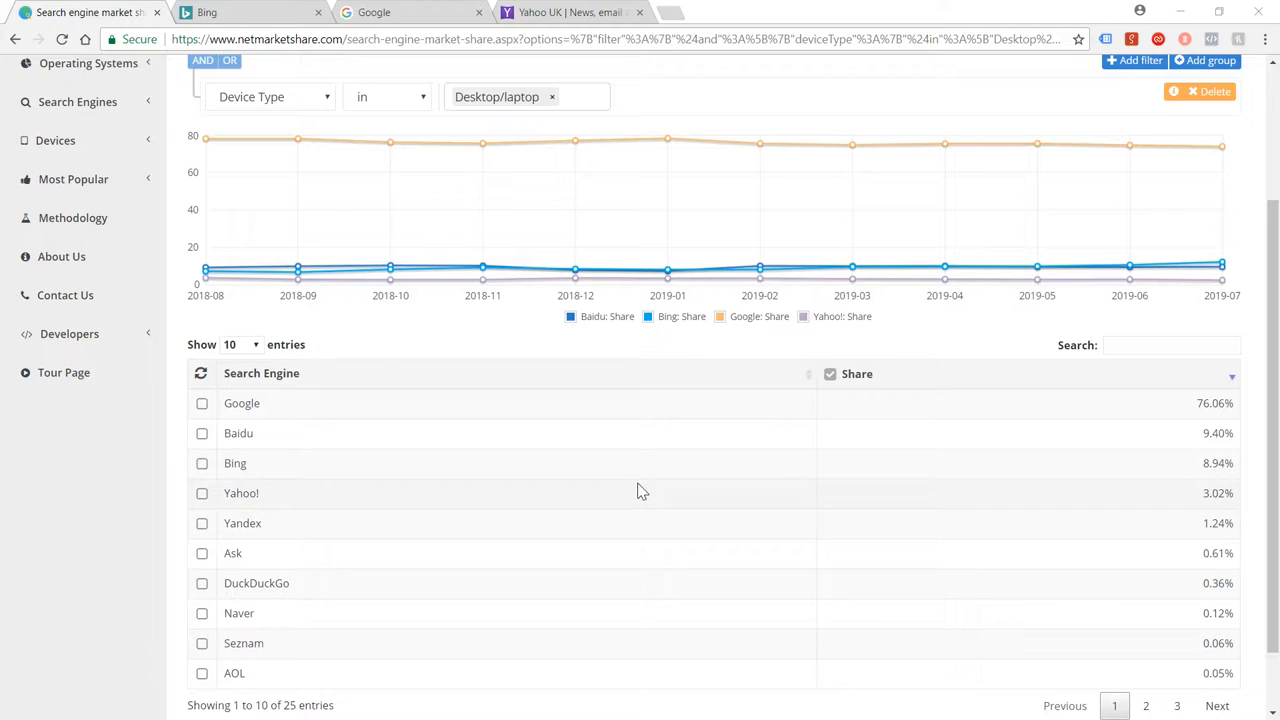
mouse_move(655, 491)
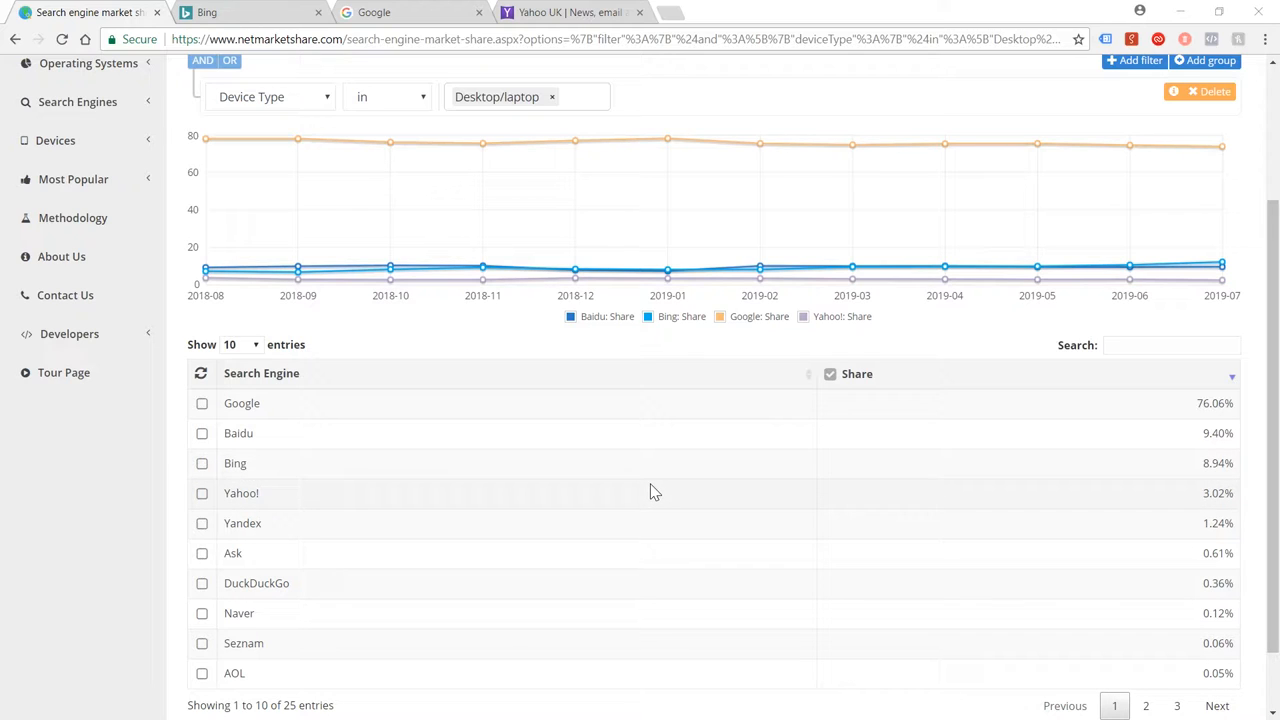
mouse_move(673, 493)
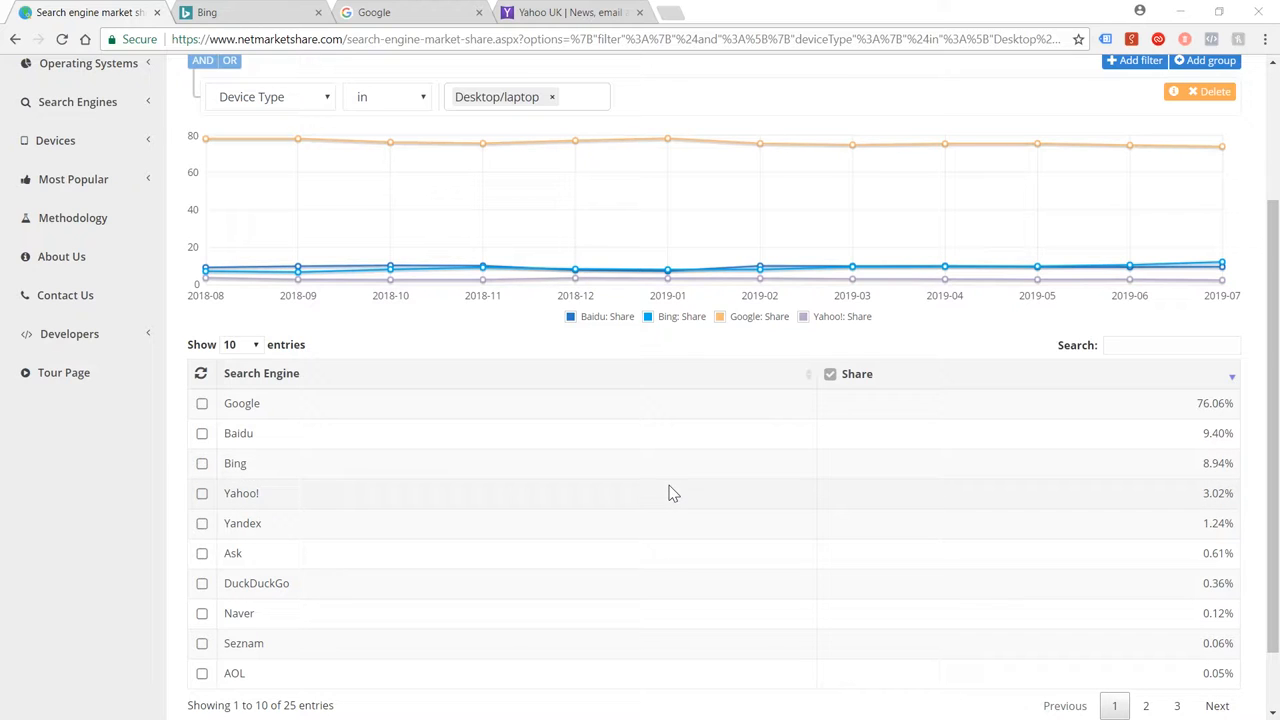
mouse_move(684, 500)
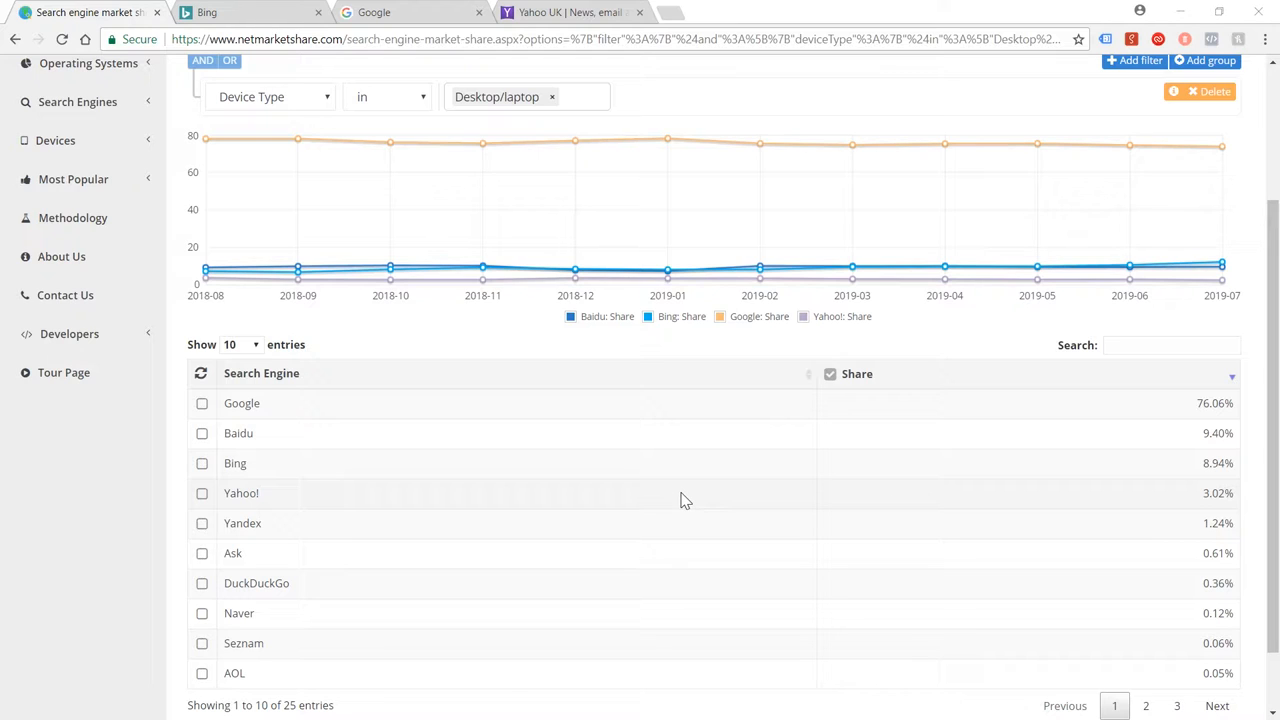
mouse_move(684, 504)
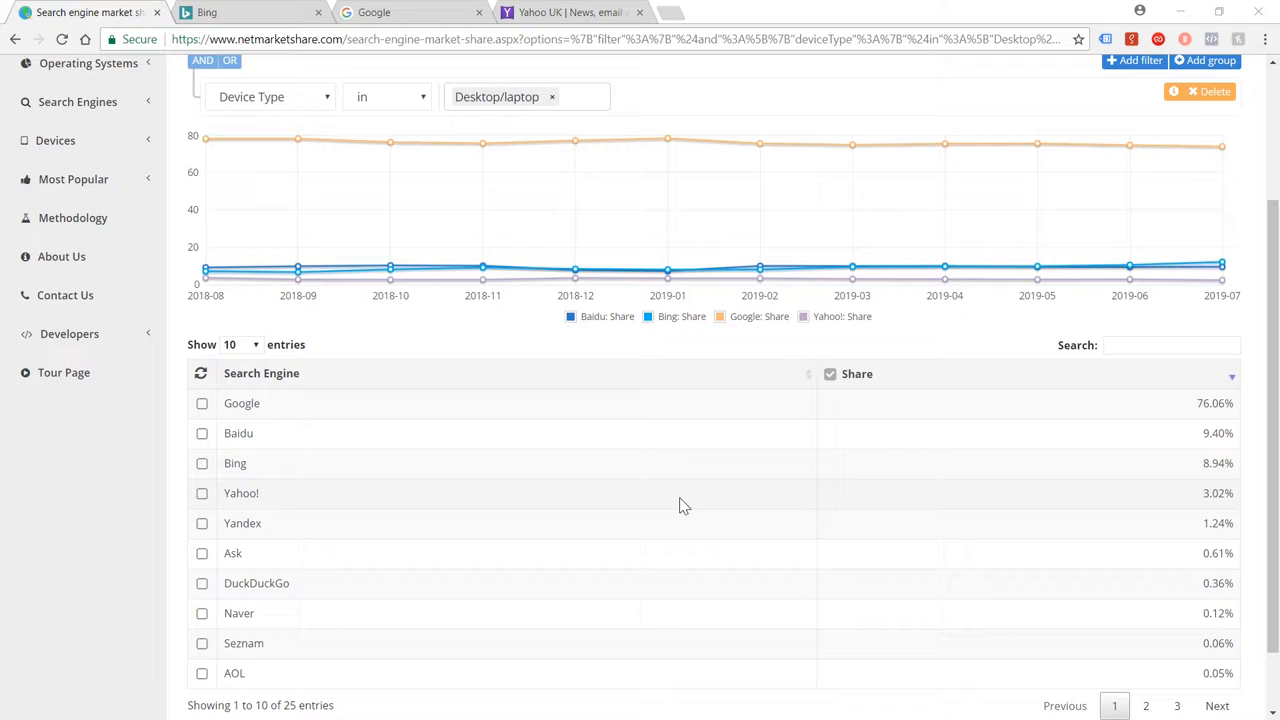
mouse_move(698, 521)
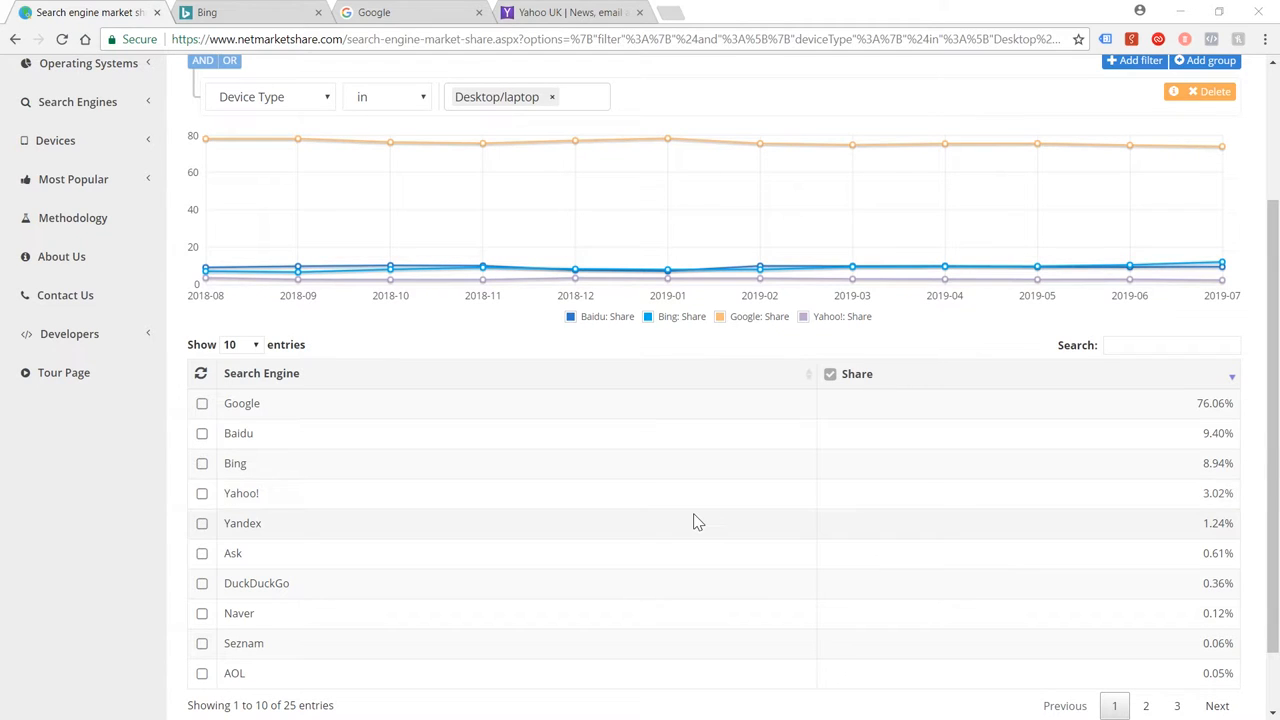
mouse_move(723, 544)
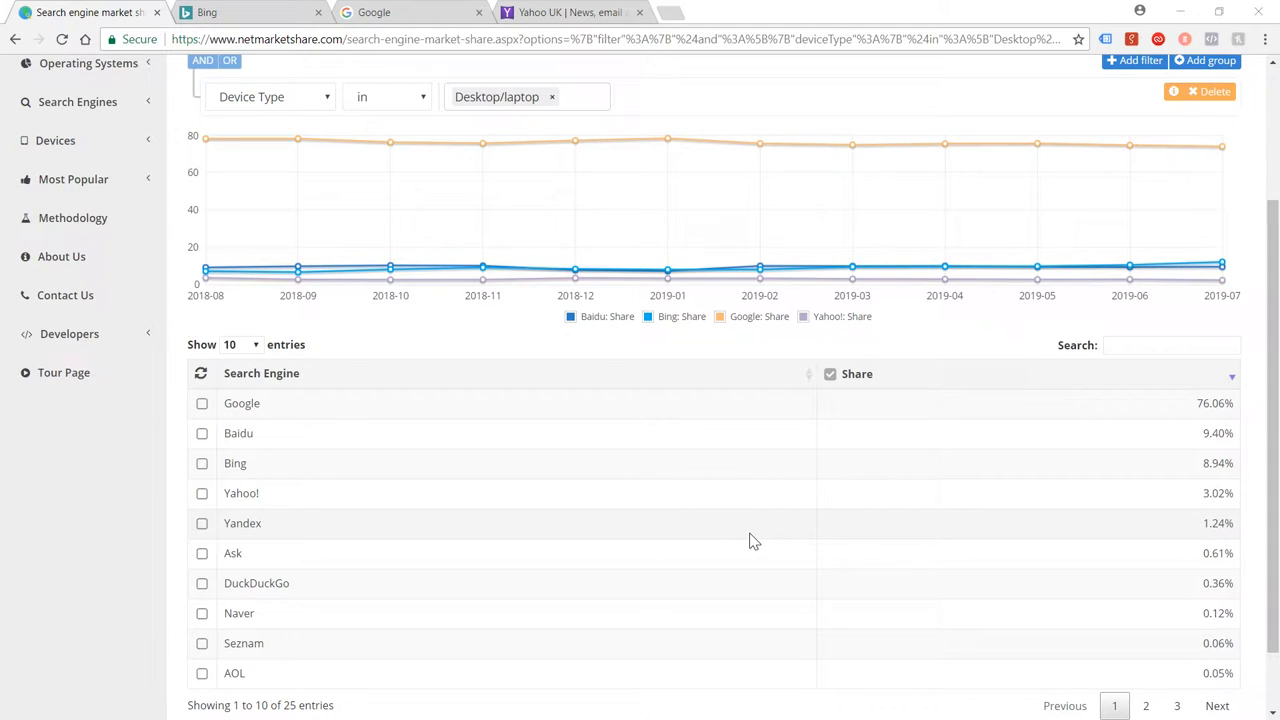
mouse_move(745, 552)
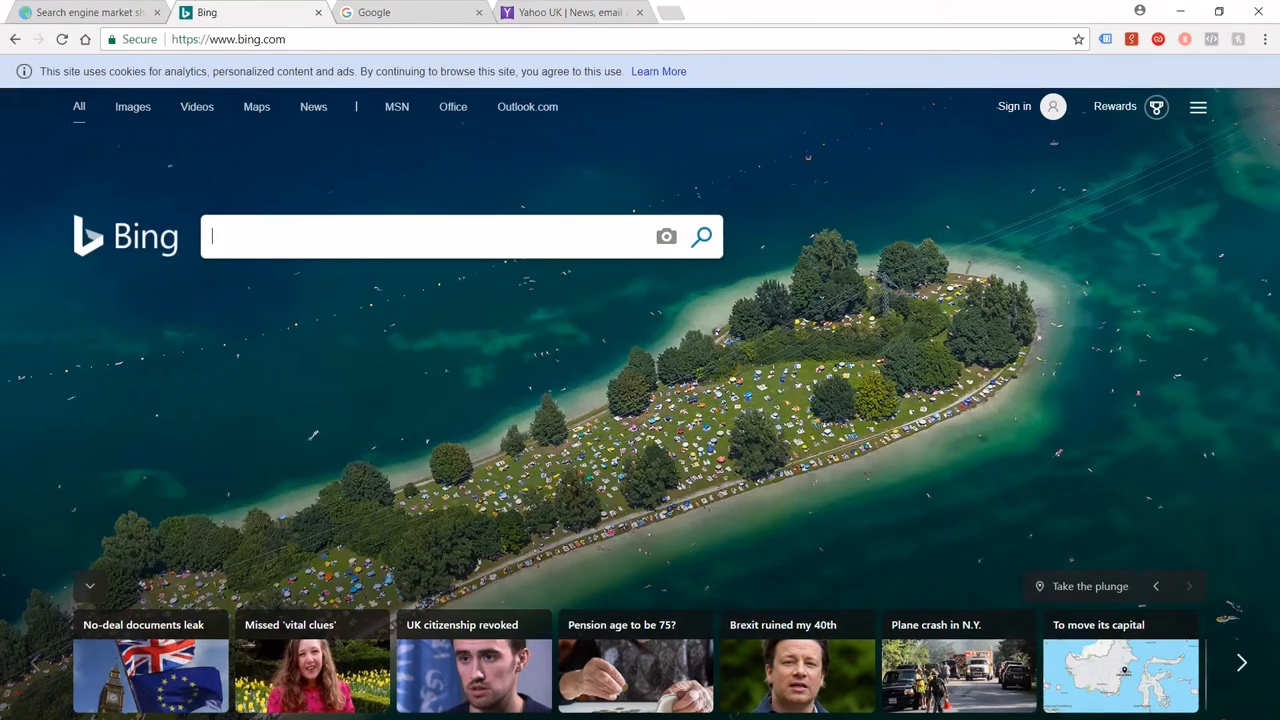
- Type 'ureka' into the Bing homepage search box
type("ureka")
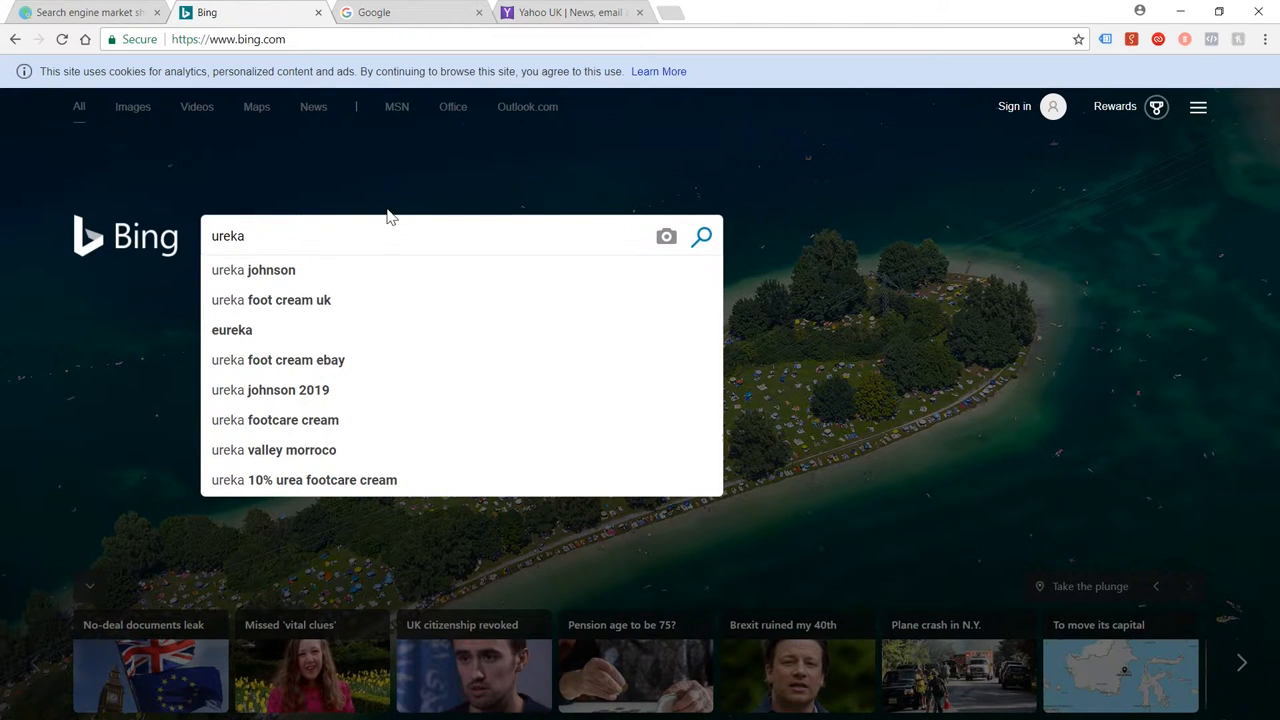
mouse_move(384, 222)
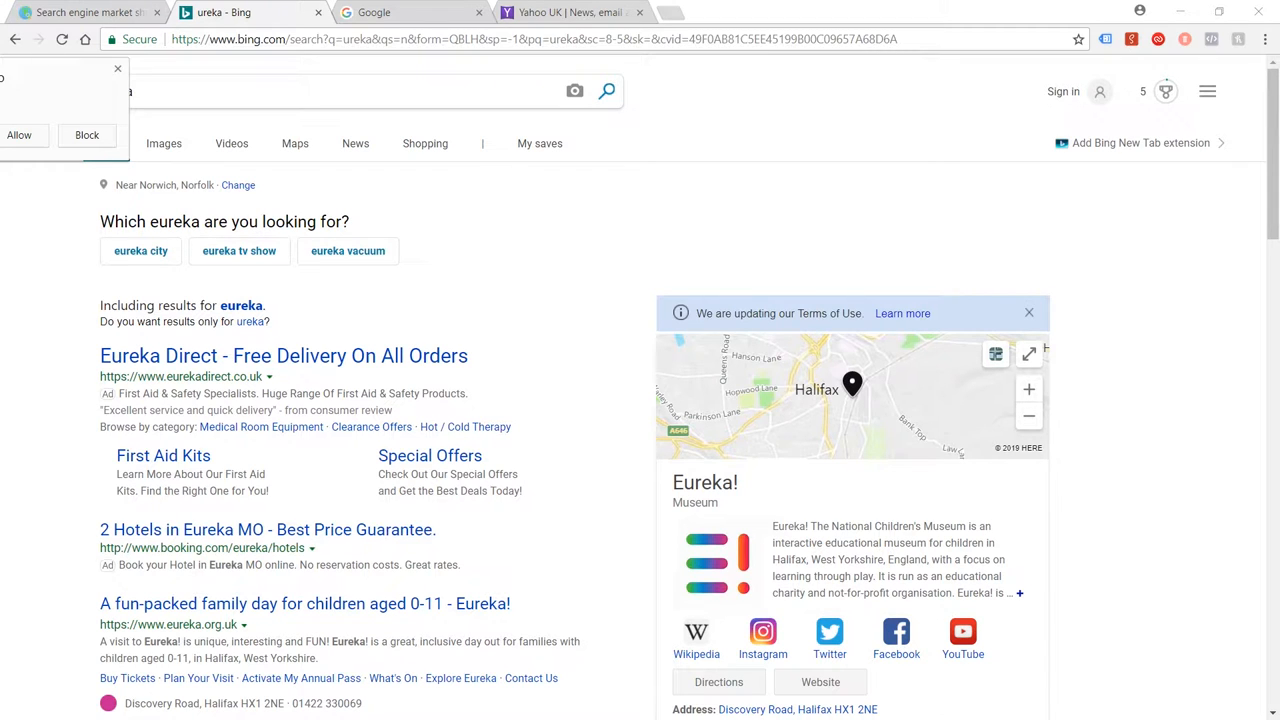
- Restrict Bing results to the exact word +ureka and scroll through the listings
left_click(253, 321)
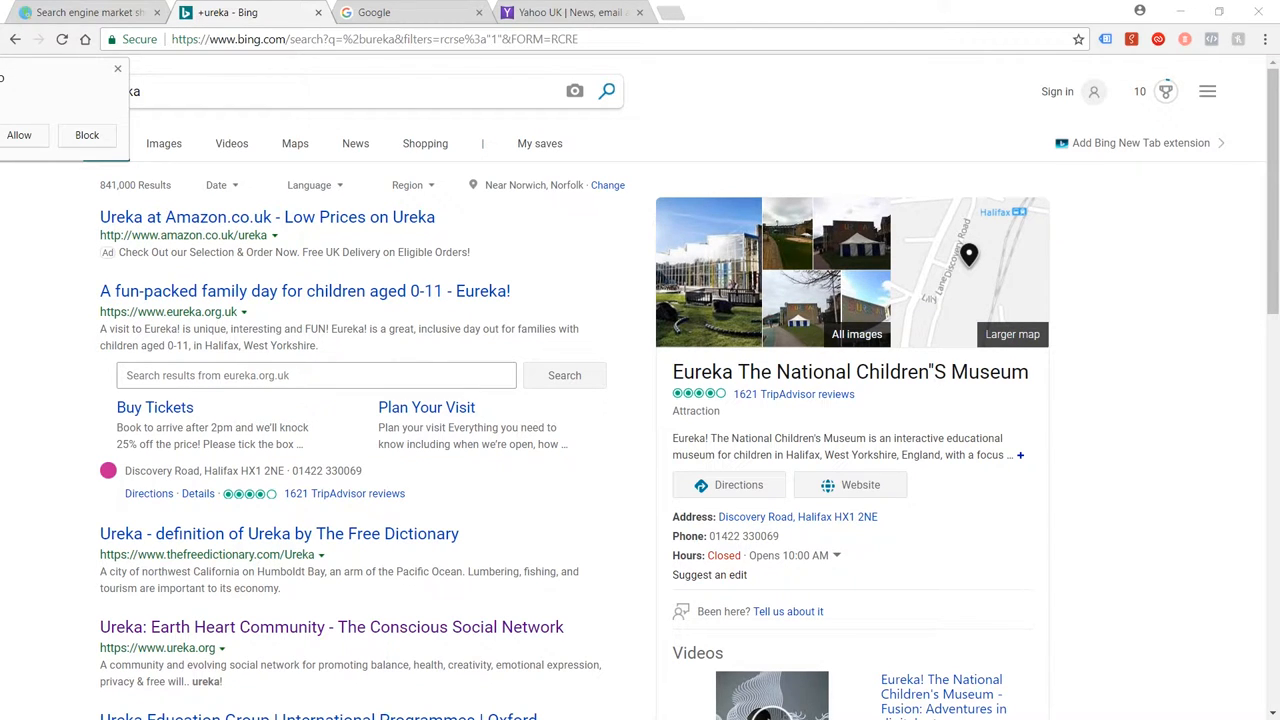
mouse_move(197, 322)
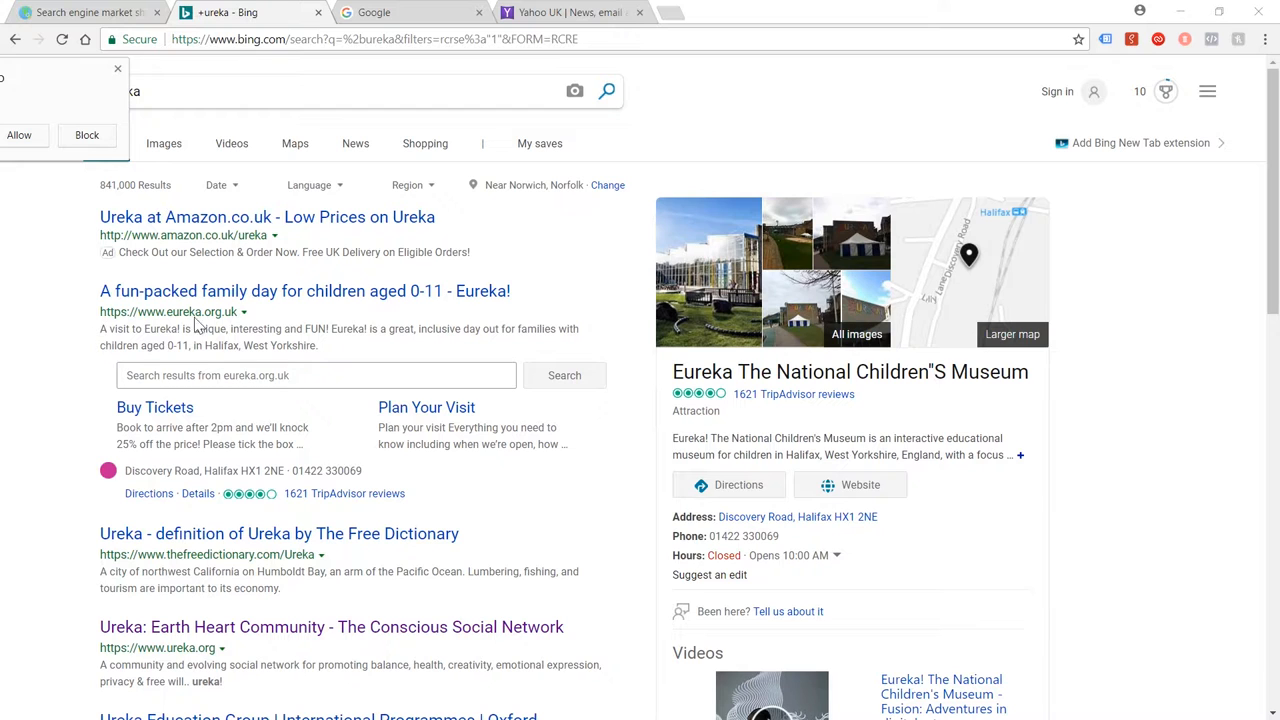
mouse_move(360, 310)
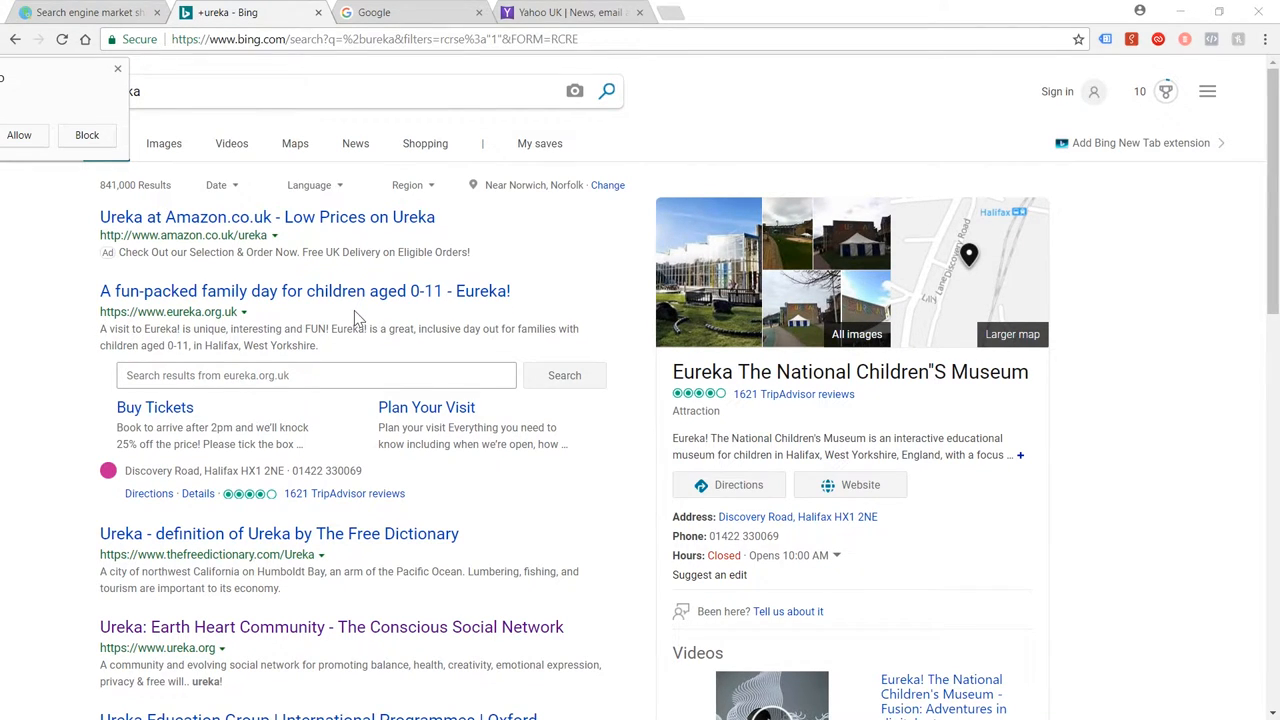
scroll("down", 3)
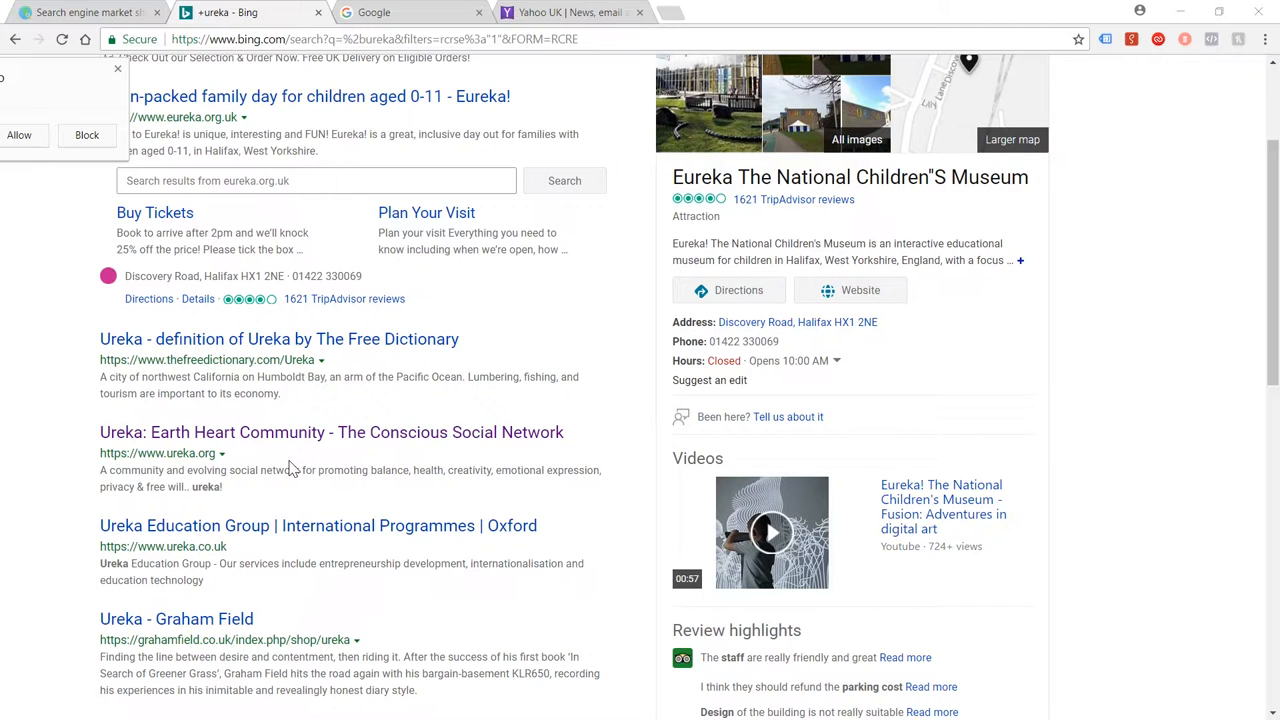
scroll("up", 3)
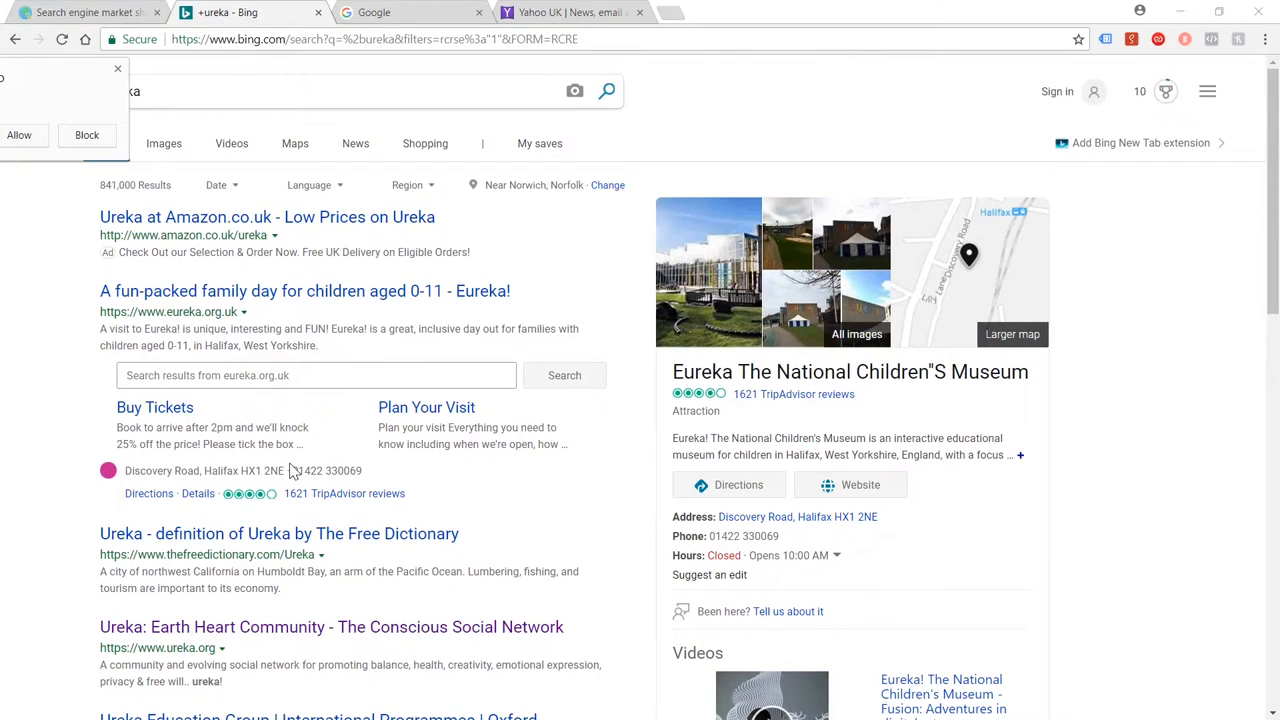
scroll("down", 3)
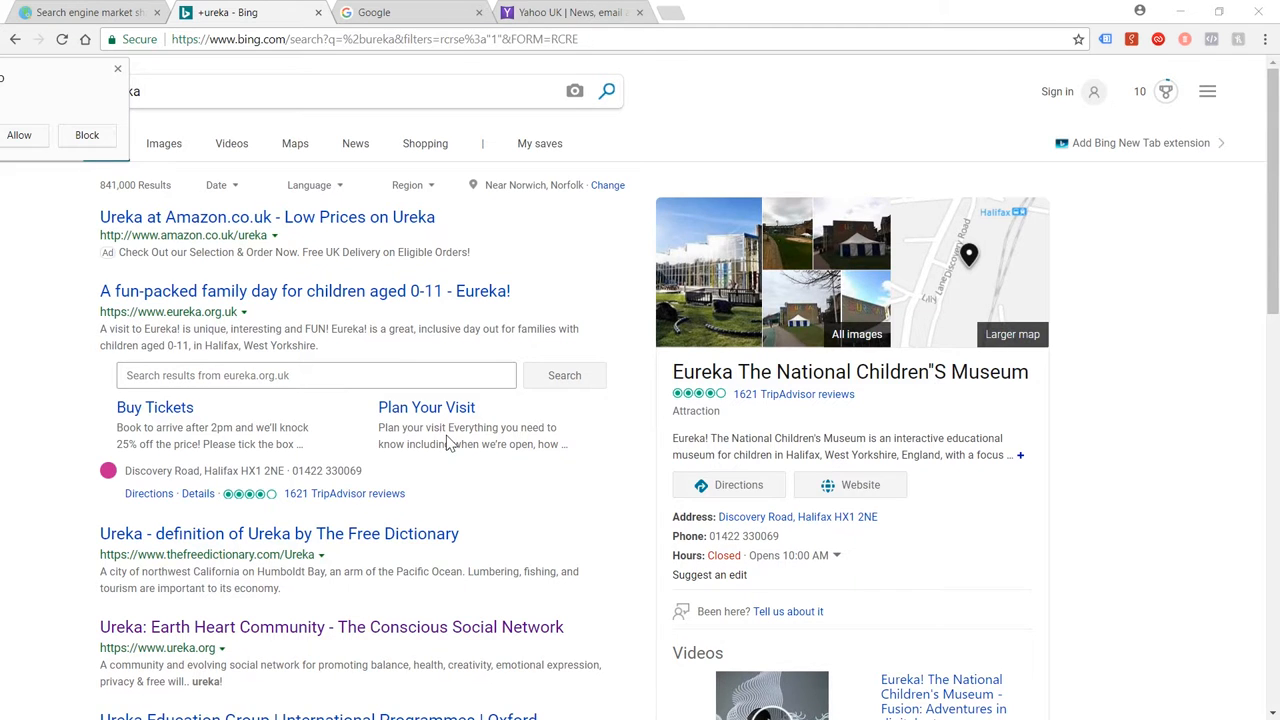
scroll("down", 3)
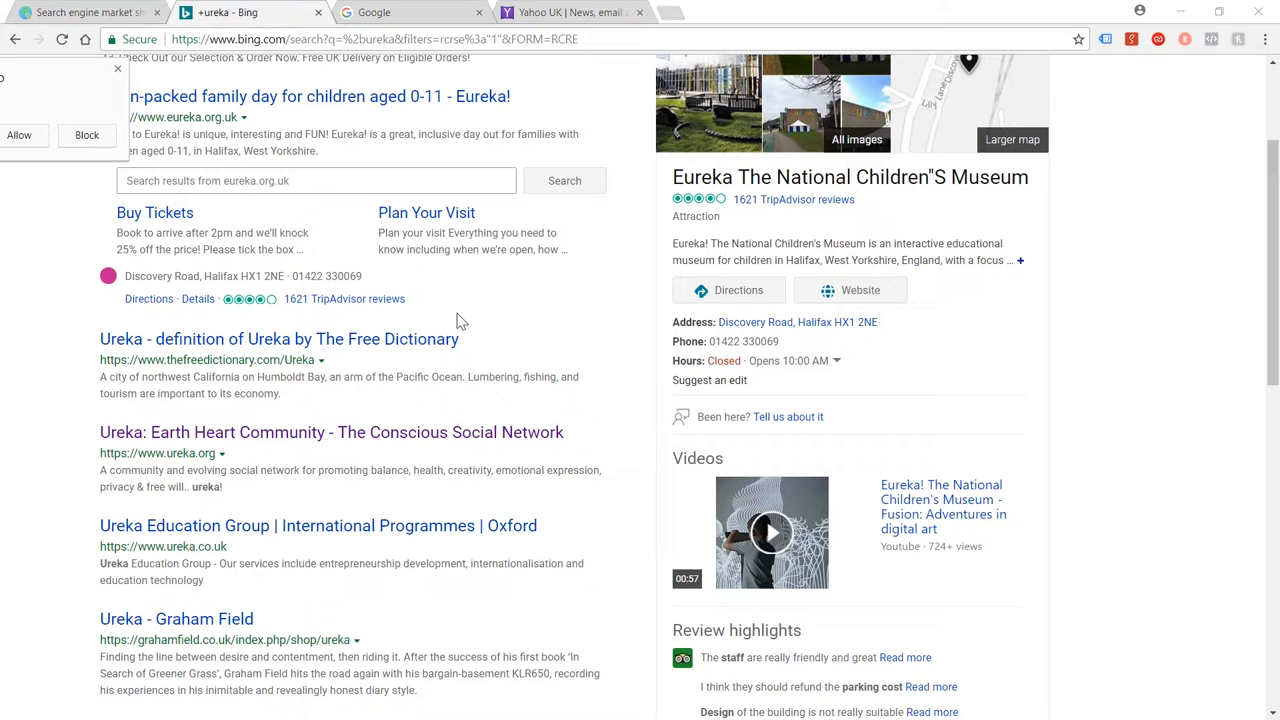
mouse_move(288, 490)
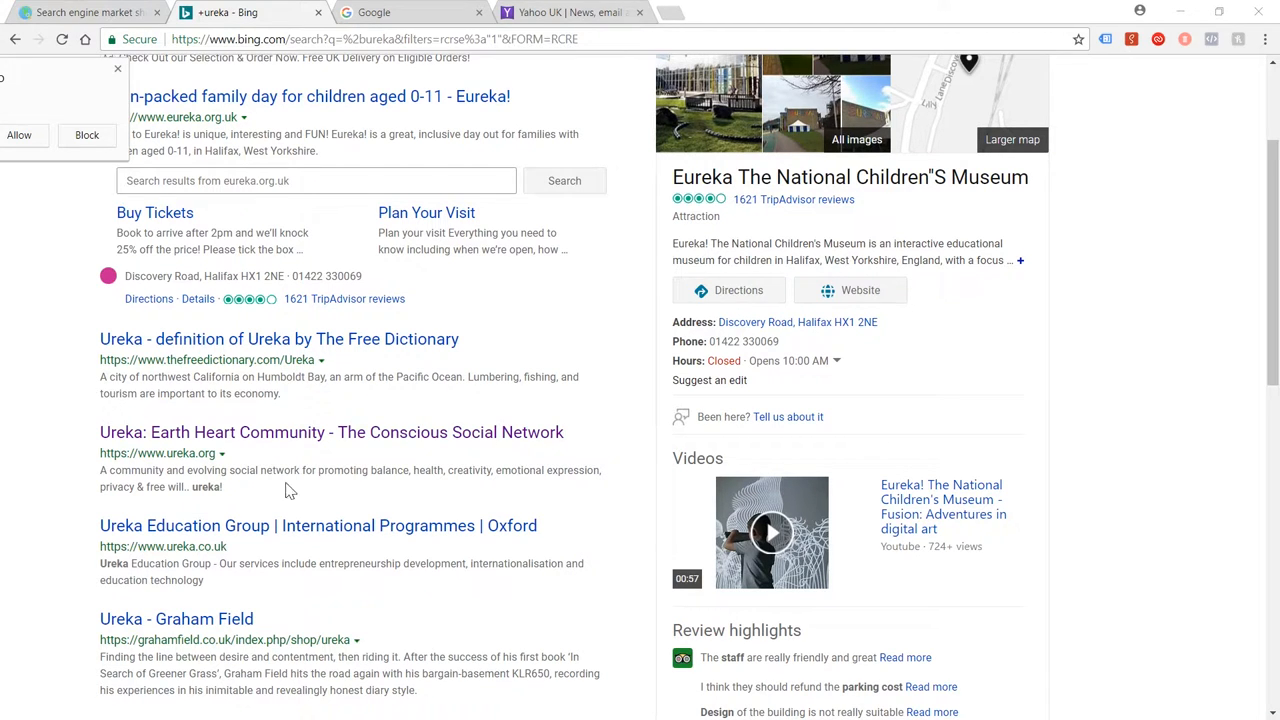
scroll("down", 3)
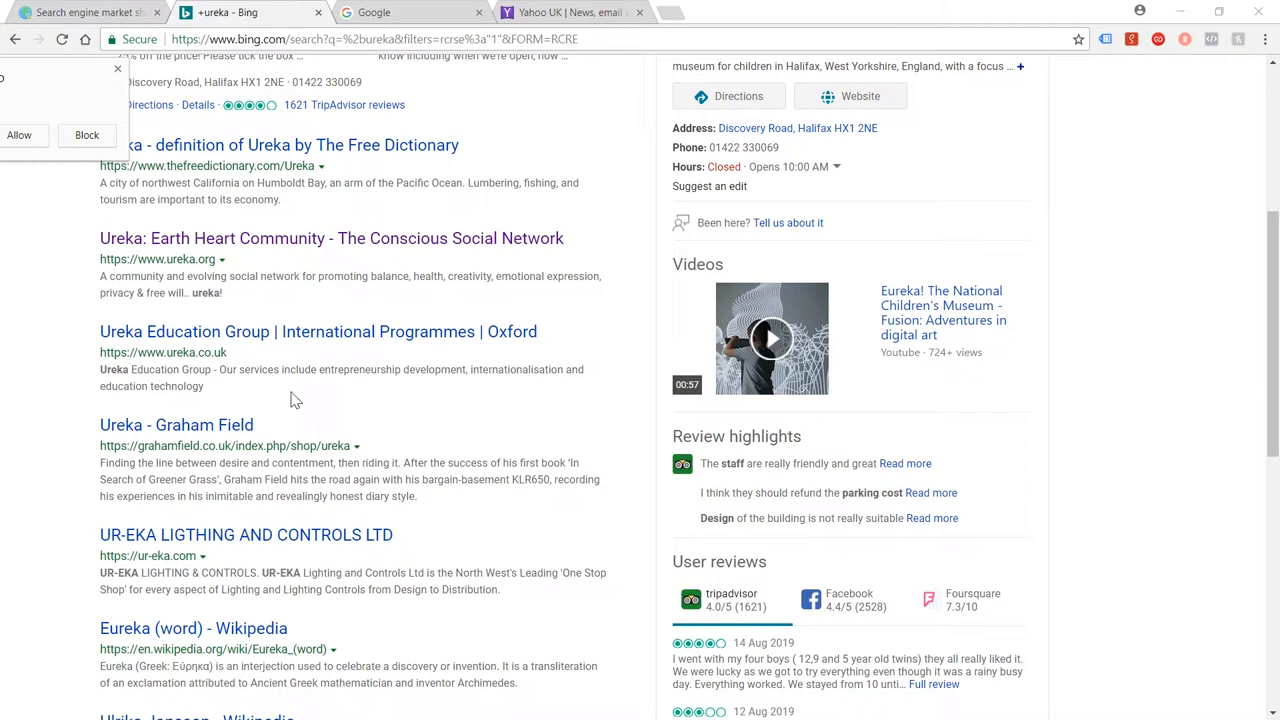
scroll("down", 3)
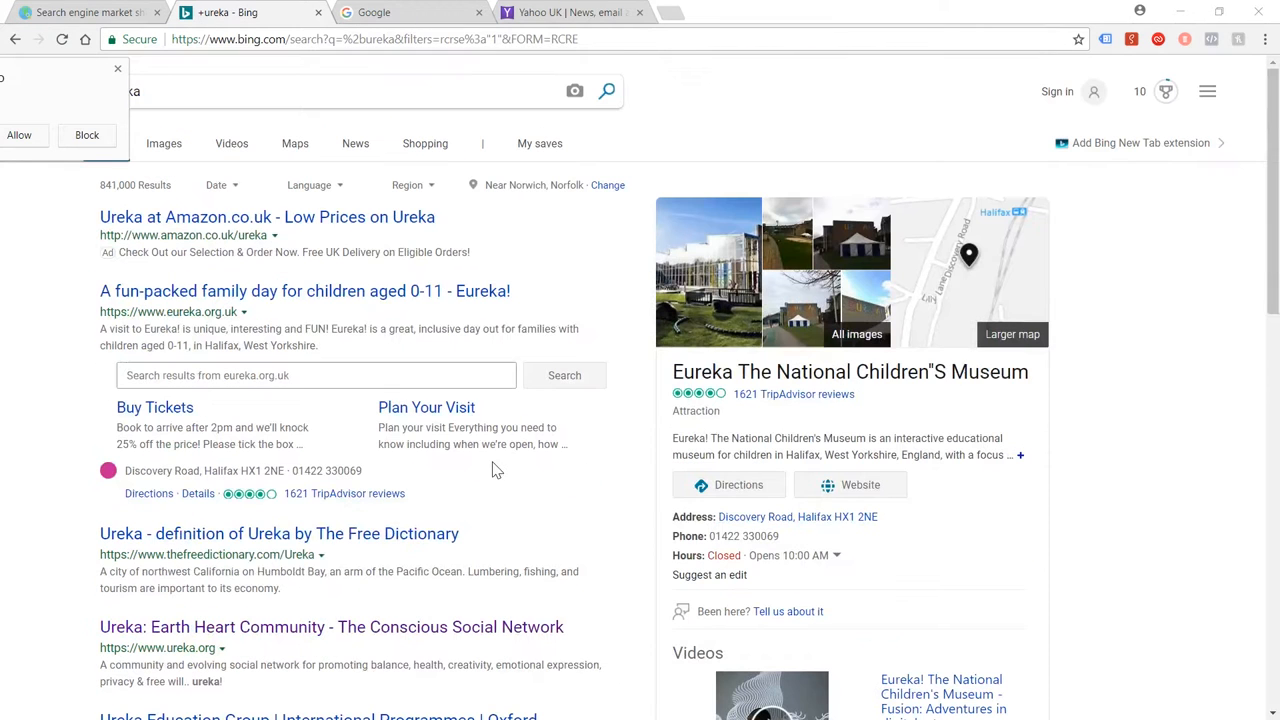
mouse_move(500, 430)
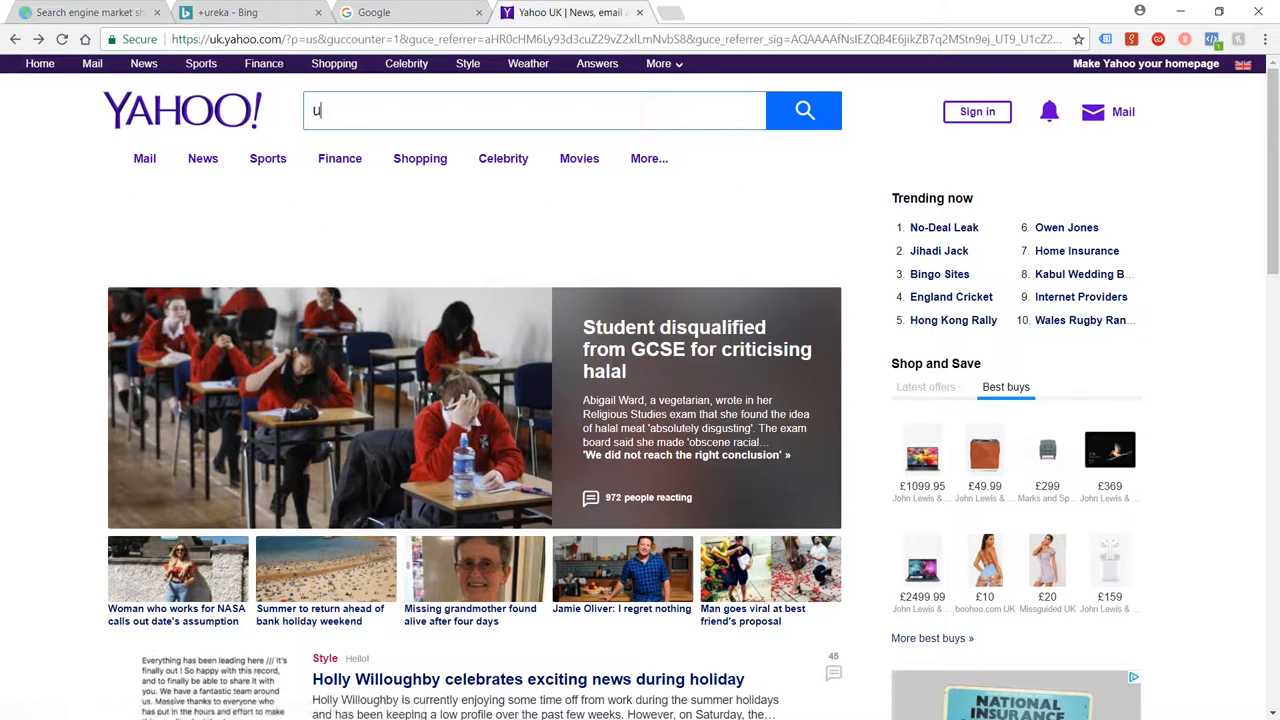
- Search +ureka on Yahoo and compare its results against Bing's
type("reaka")
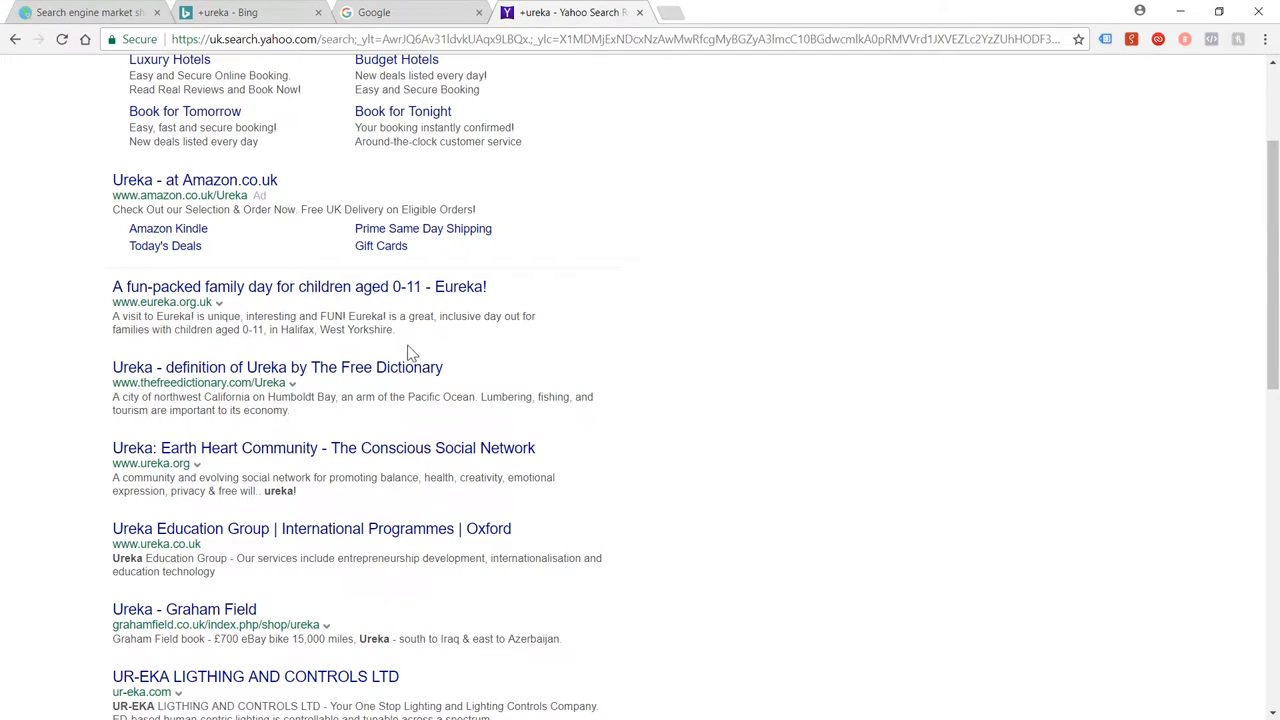
mouse_move(248, 472)
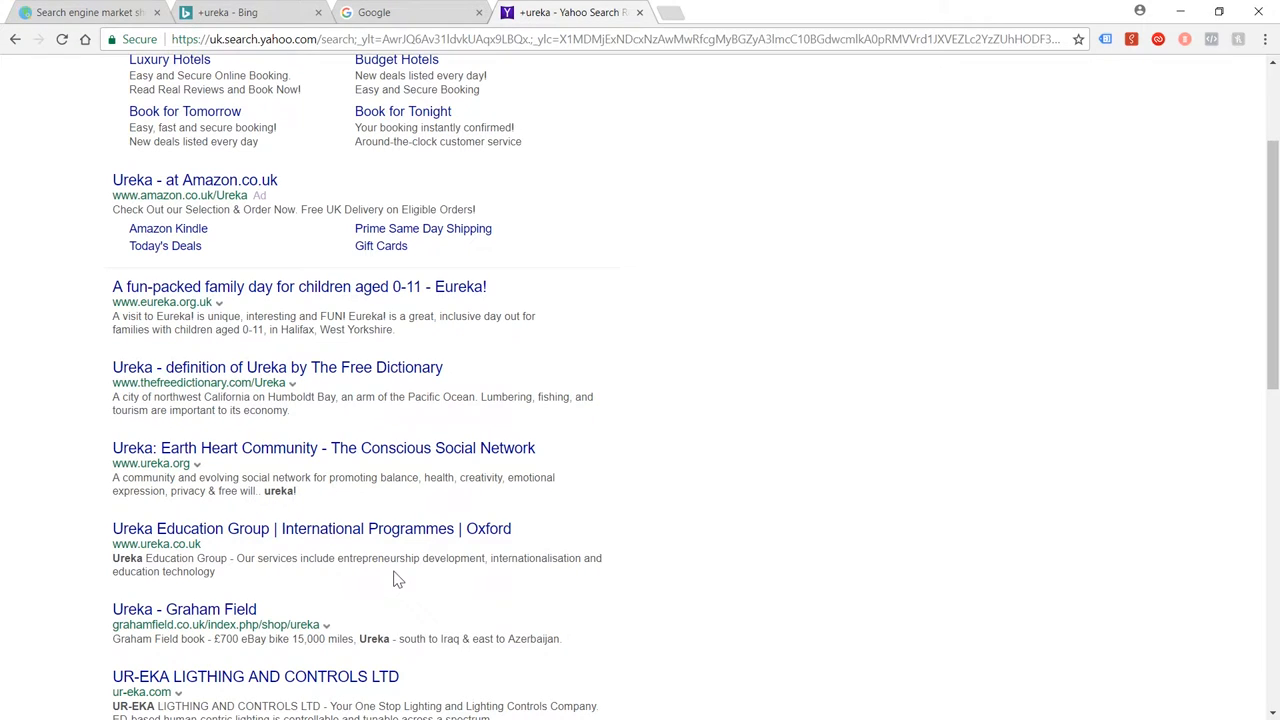
left_click(234, 15)
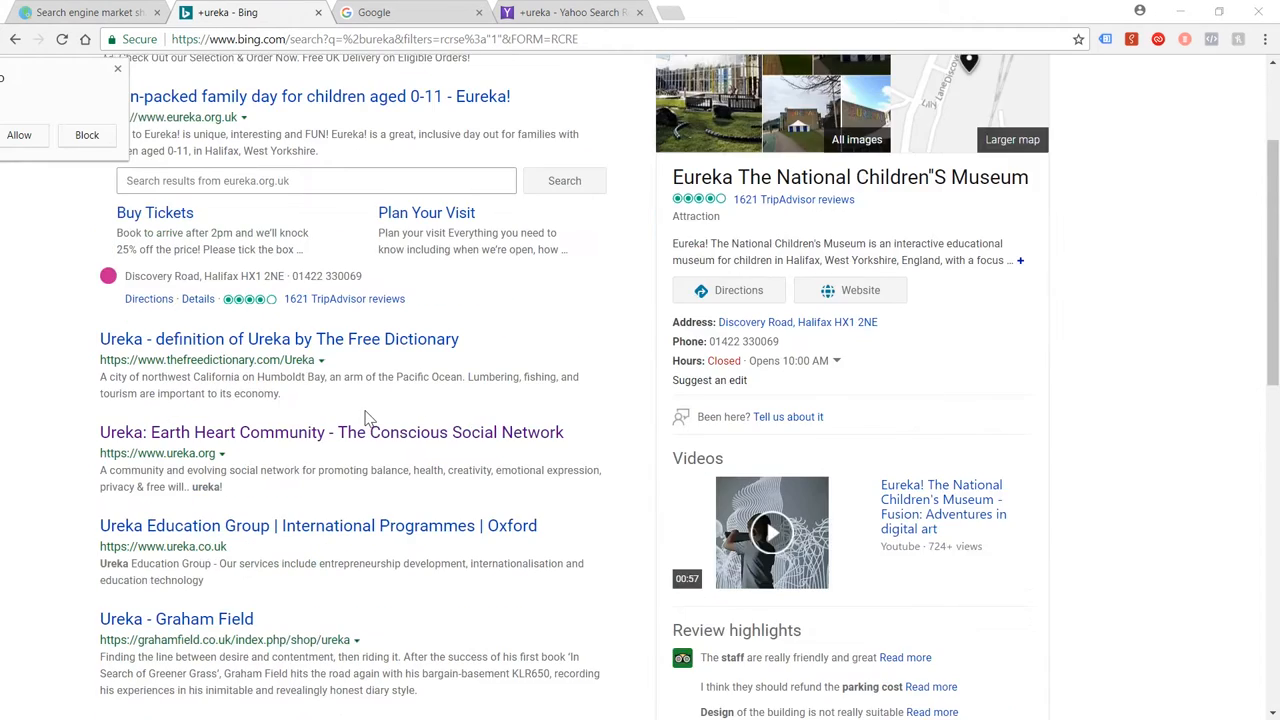
scroll("down", 3)
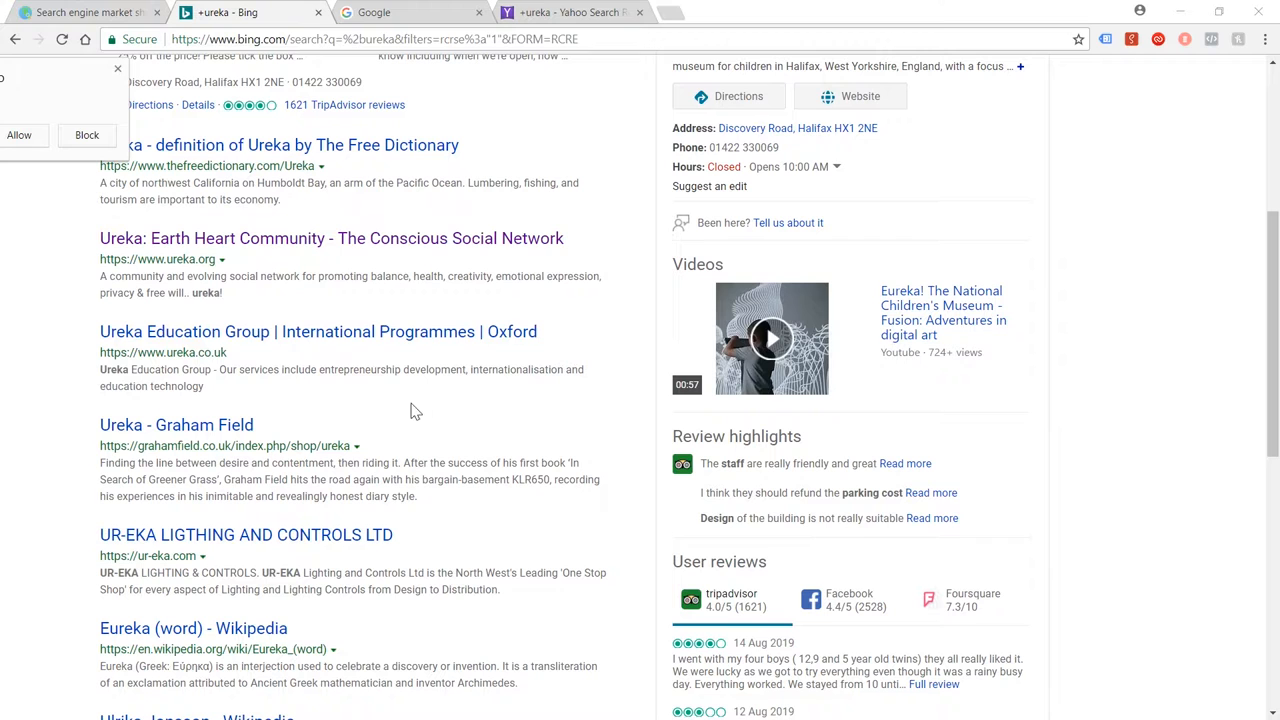
left_click(580, 13)
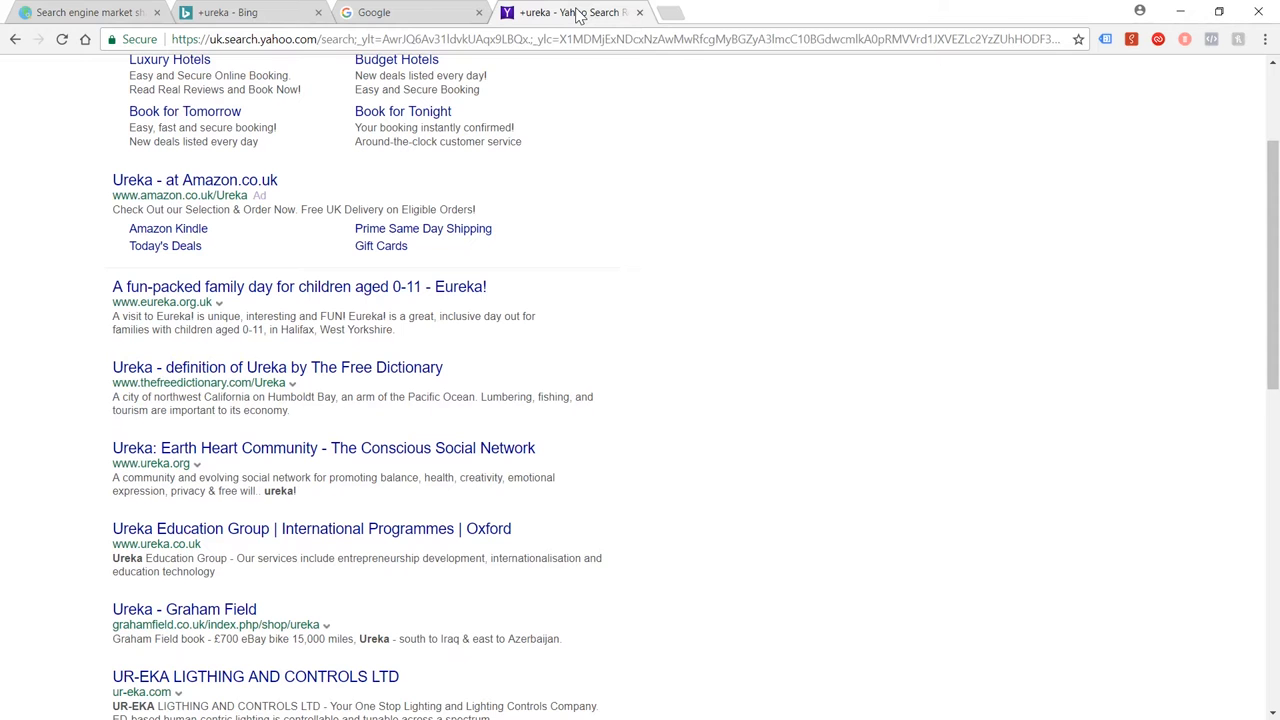
scroll("down", 3)
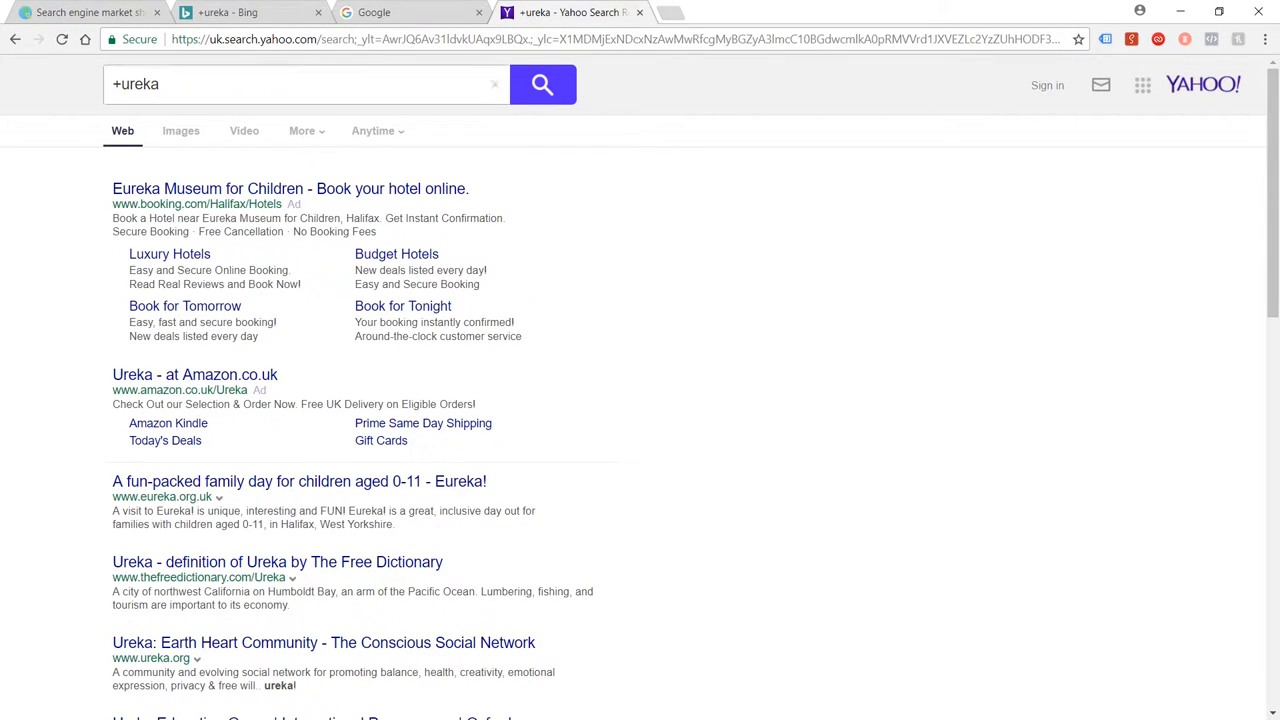
- Search Google for 'ureka' from the Google homepage tab
left_click(400, 13)
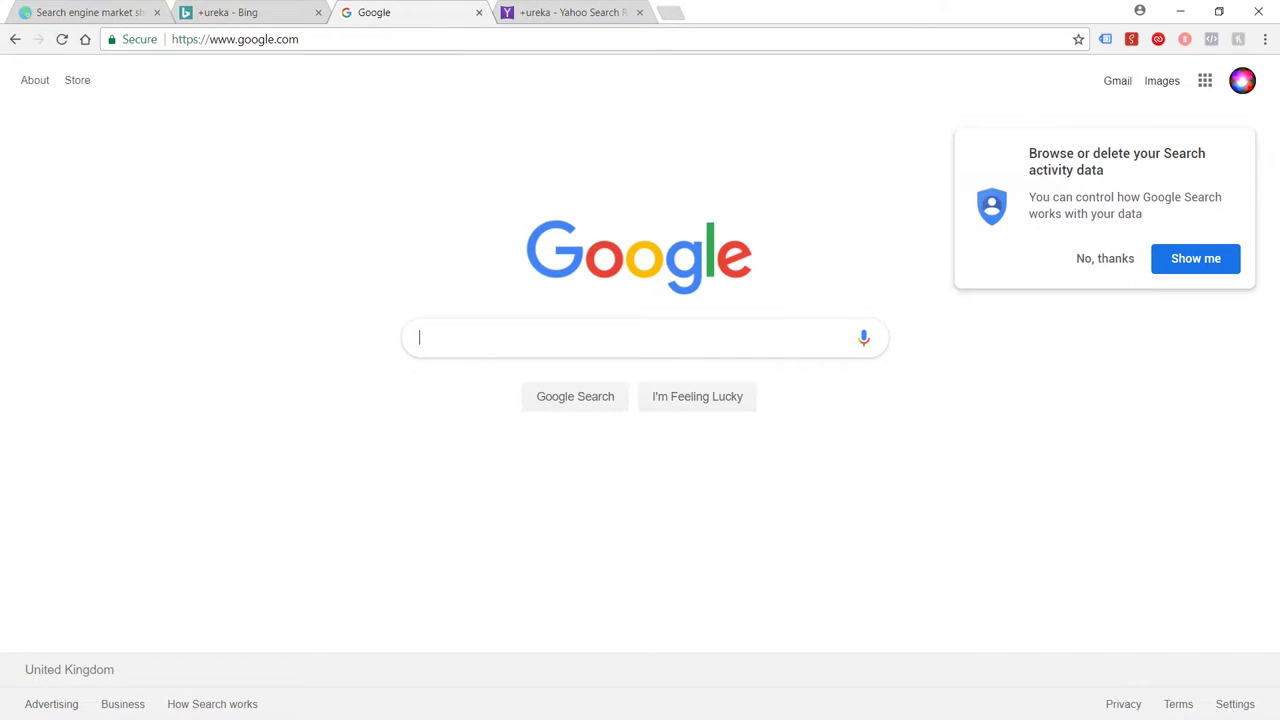
type("ue")
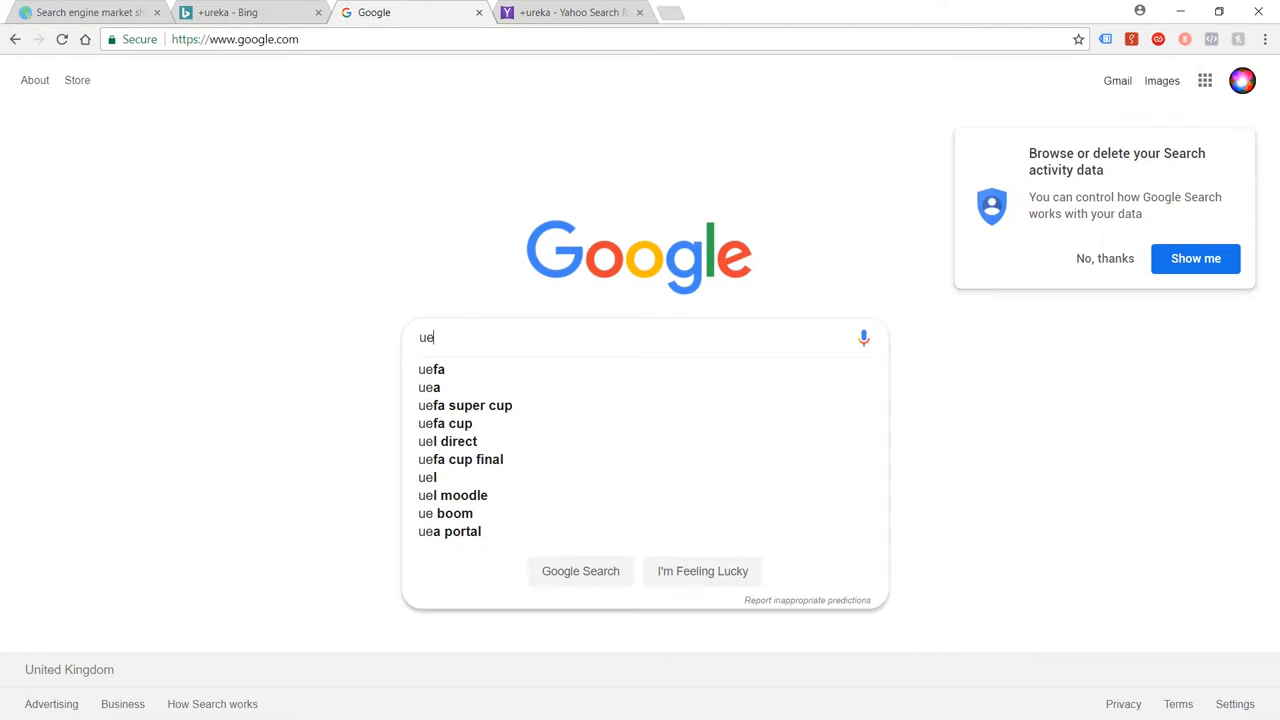
type("ureka")
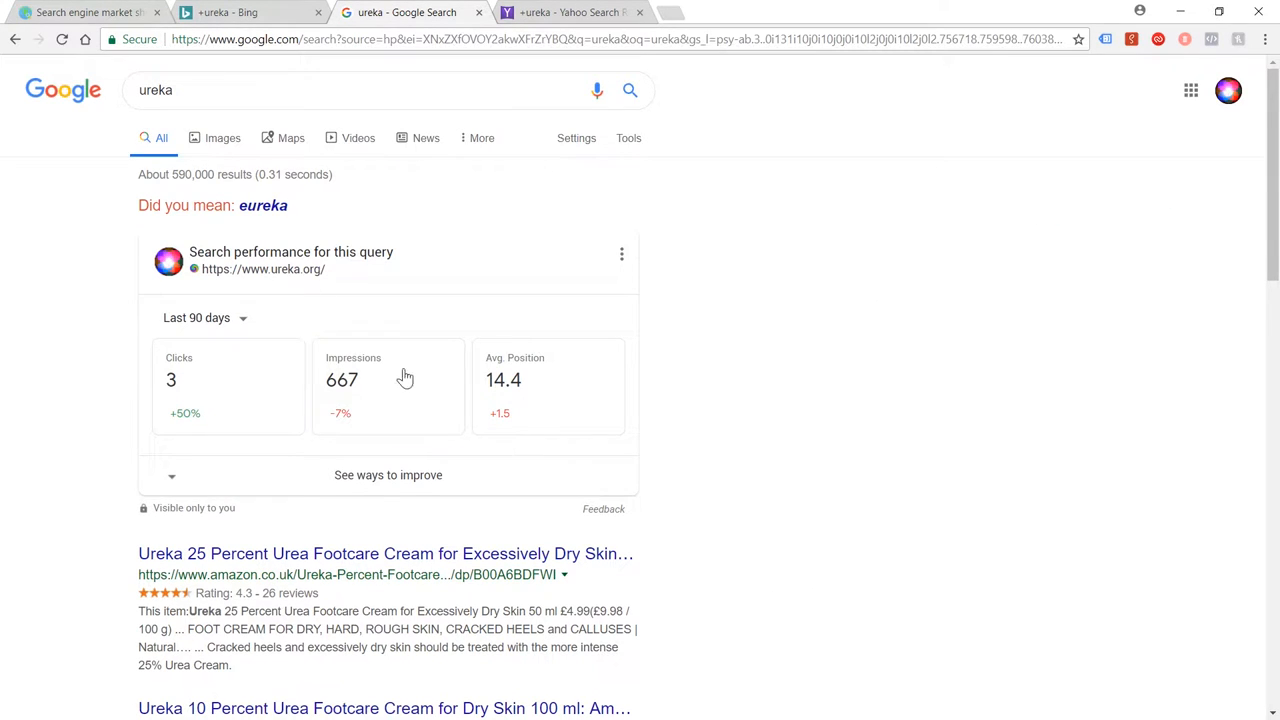
- Scroll through Google's 'ureka' results to the end of page 5
scroll("down", 3)
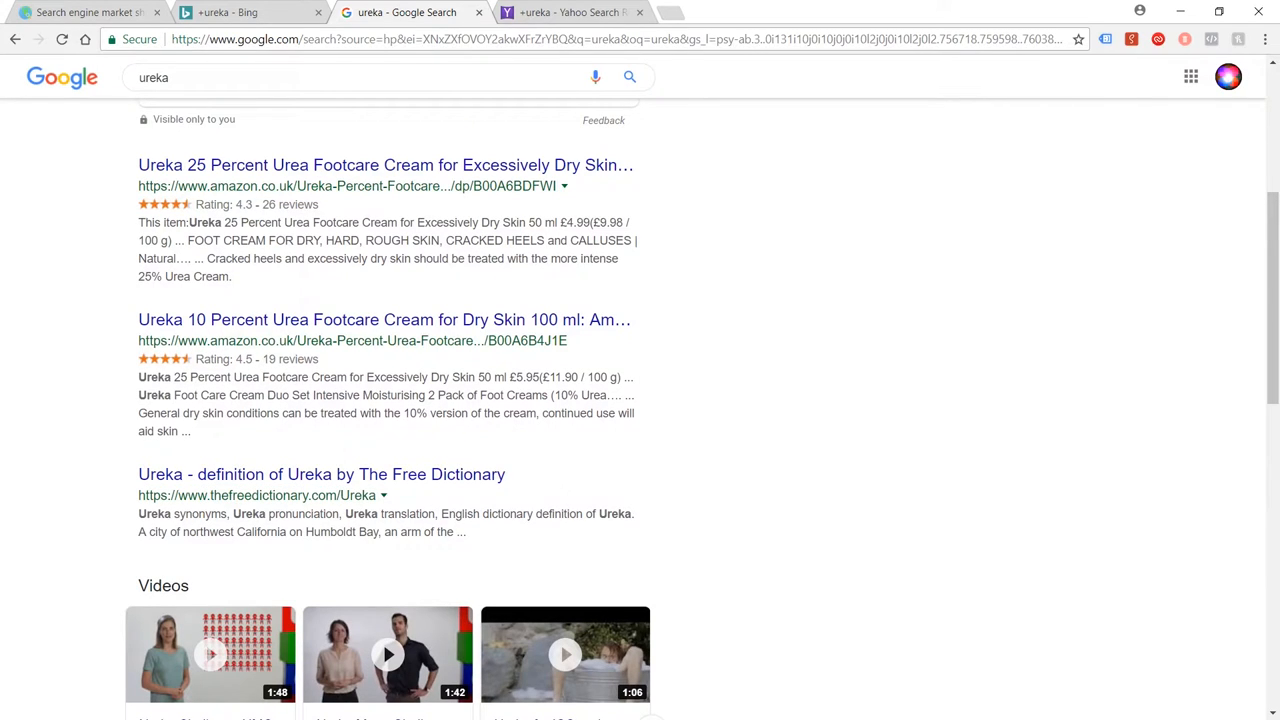
scroll("down", 3)
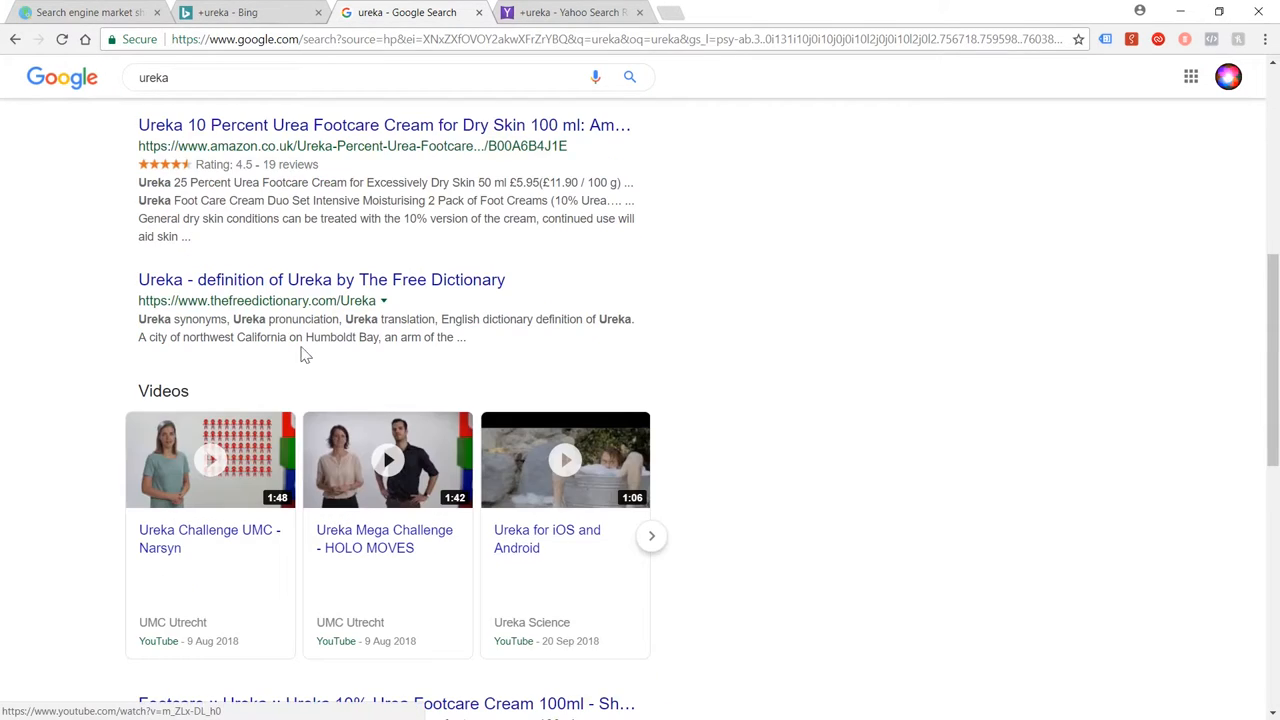
scroll("down", 3)
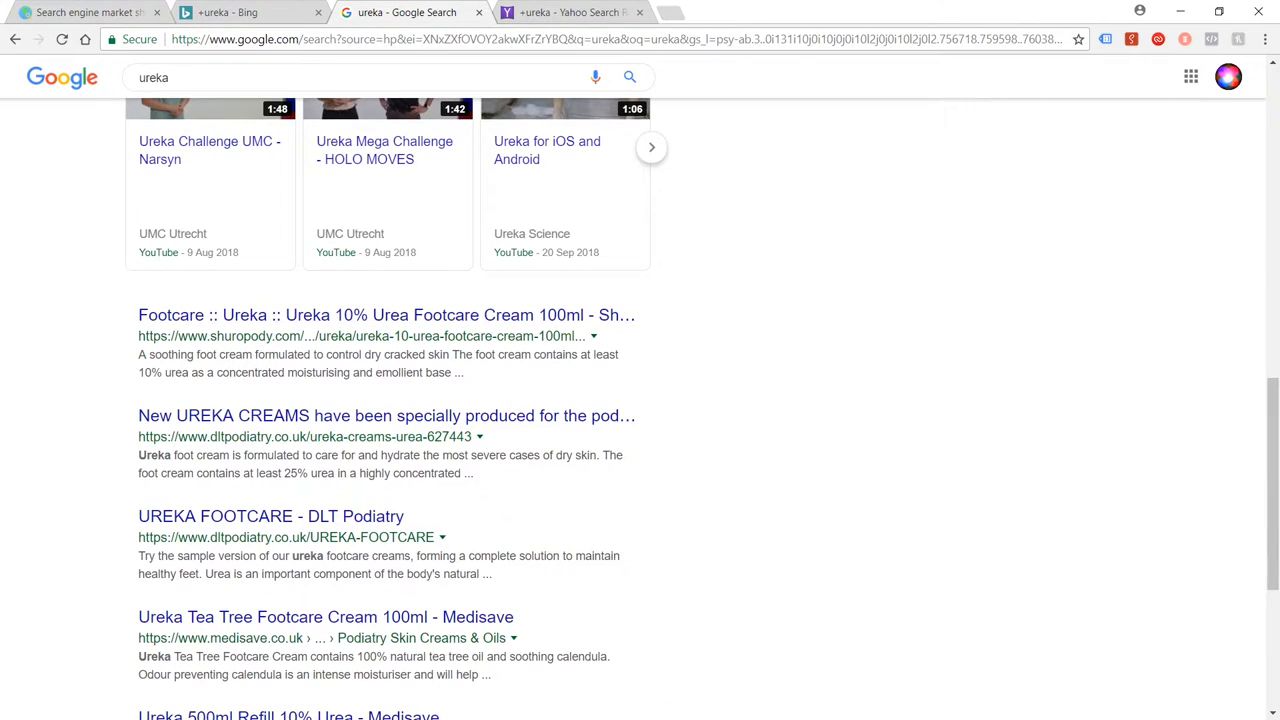
scroll("down", 3)
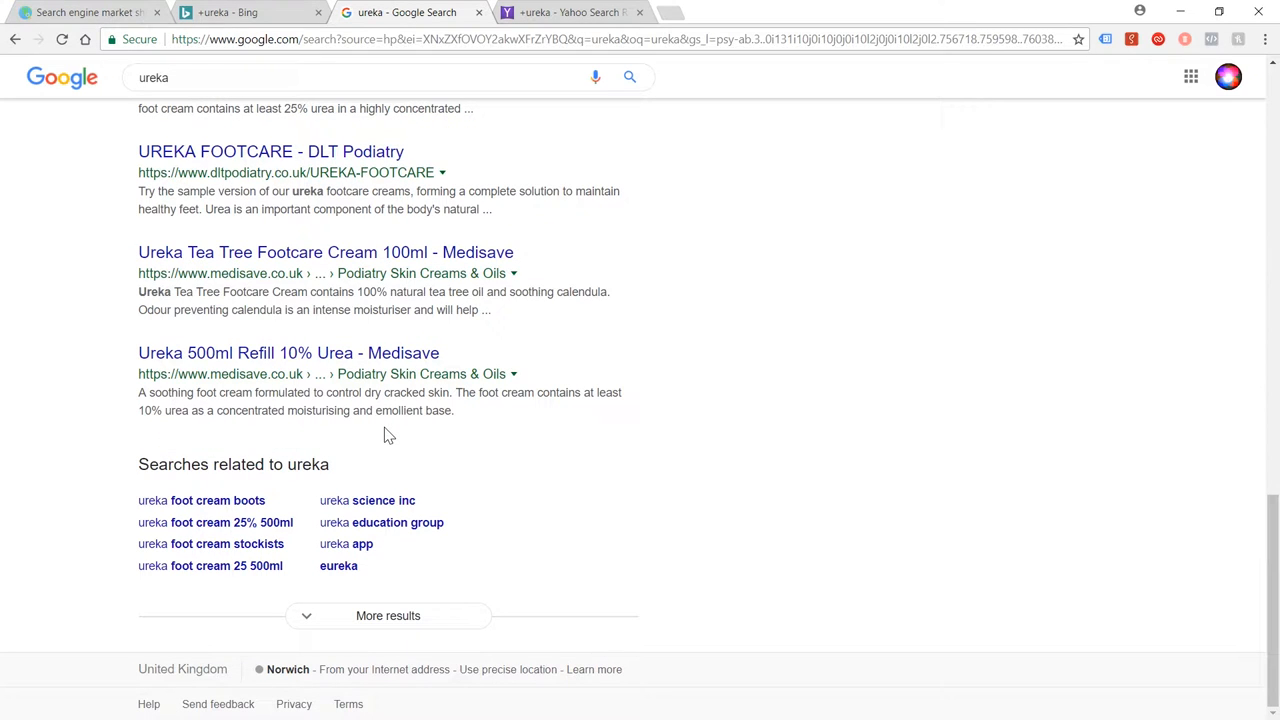
mouse_move(496, 519)
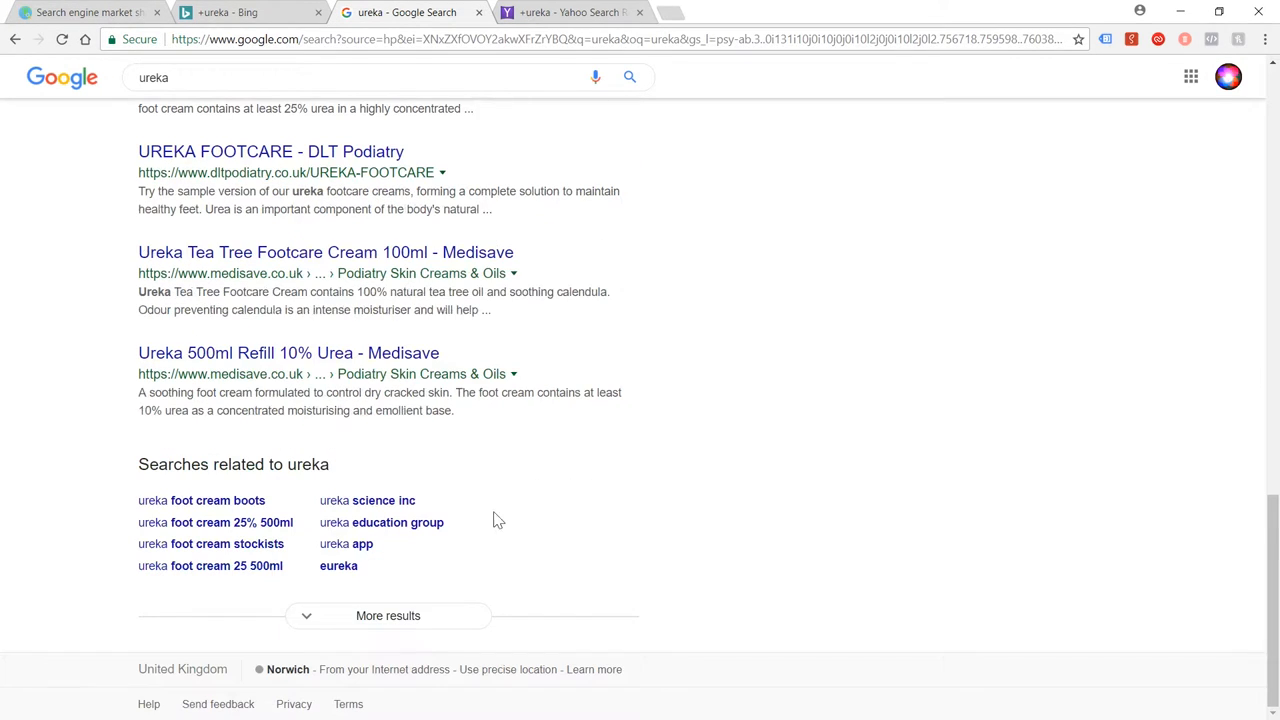
scroll("down", 3)
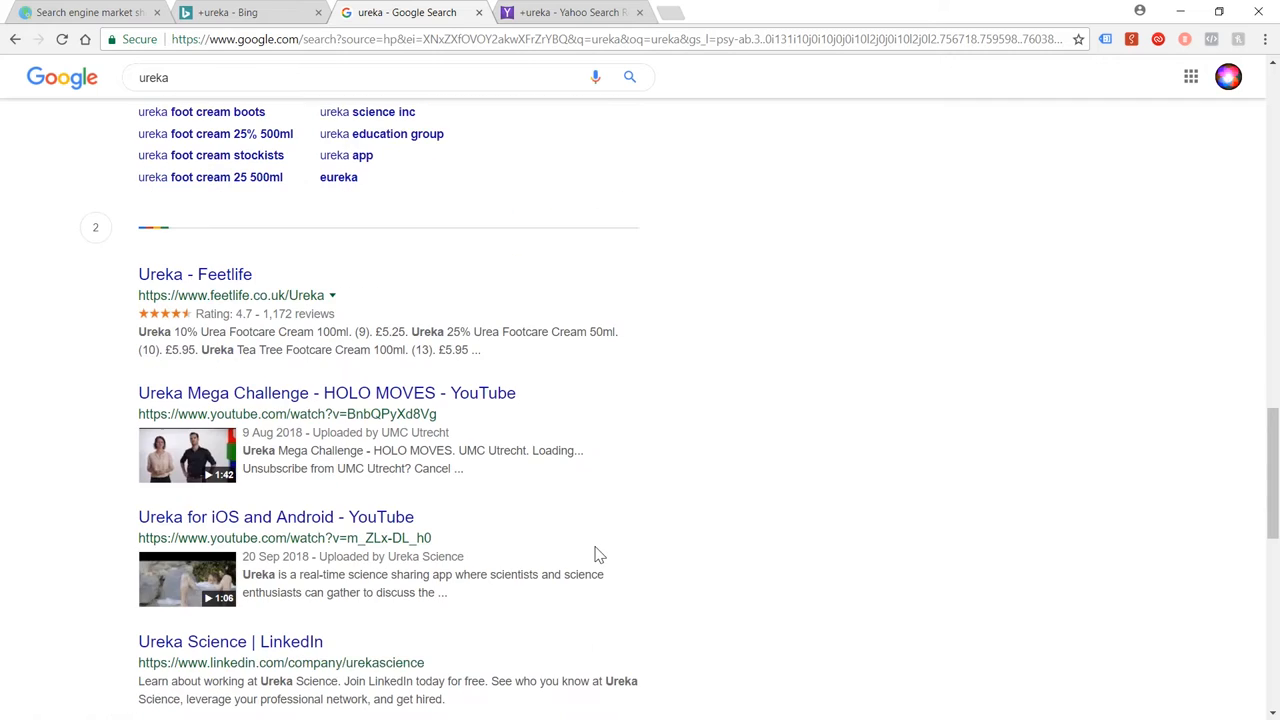
scroll("down", 3)
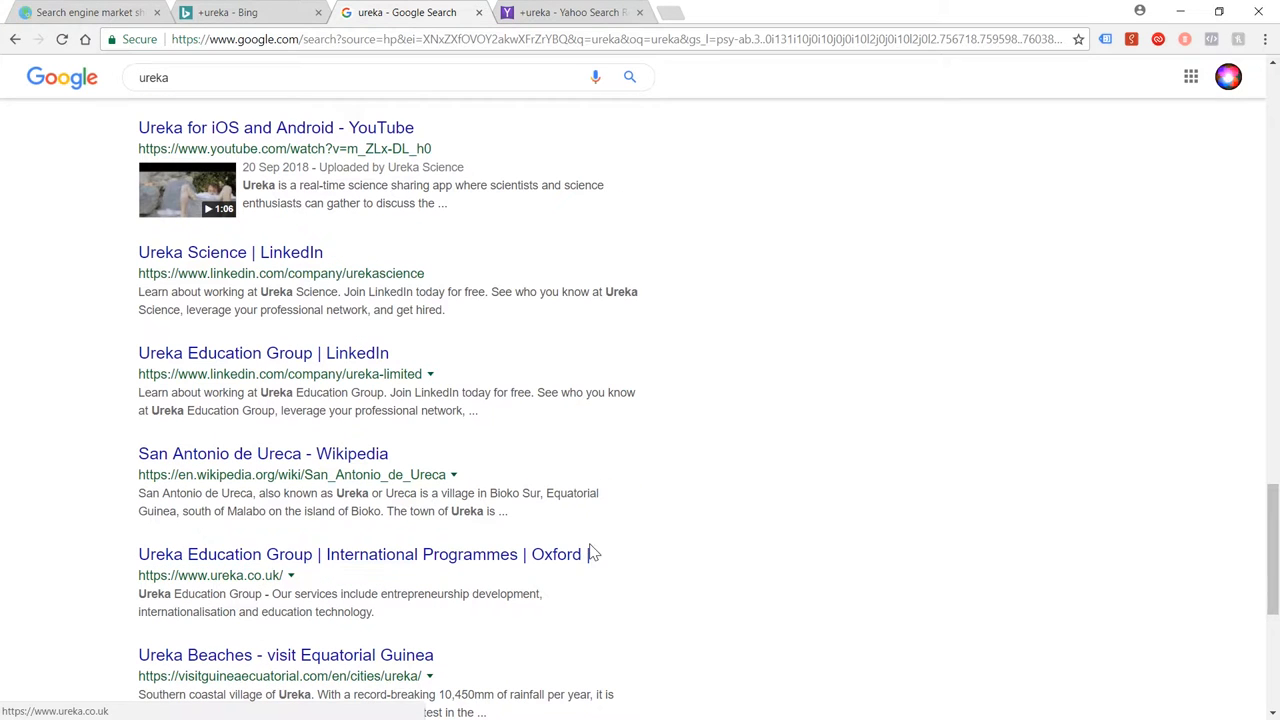
scroll("down", 3)
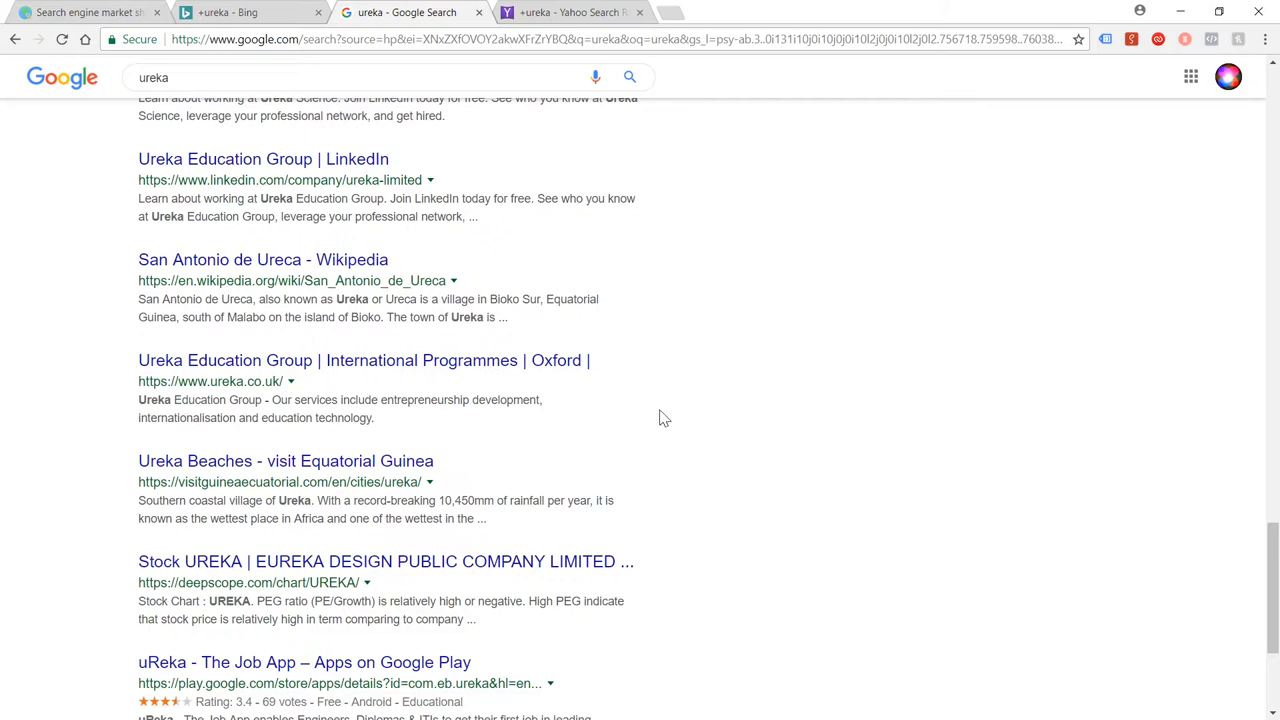
scroll("down", 3)
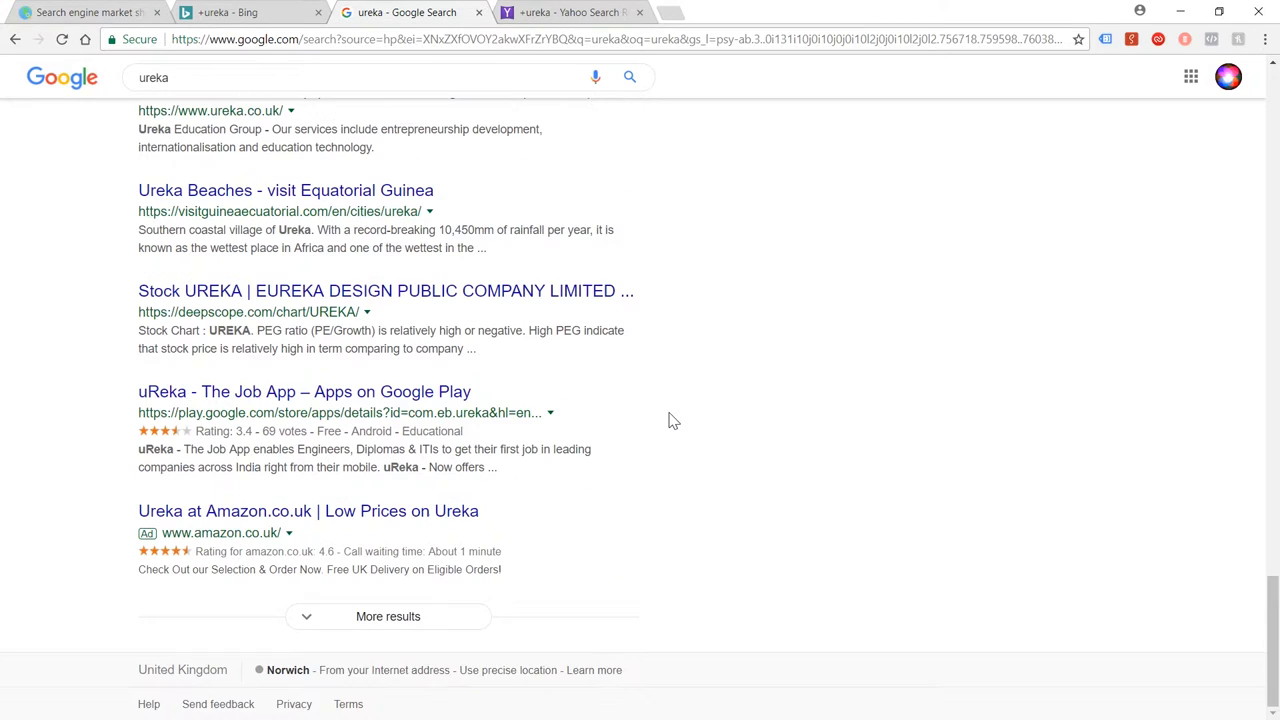
scroll("down", 3)
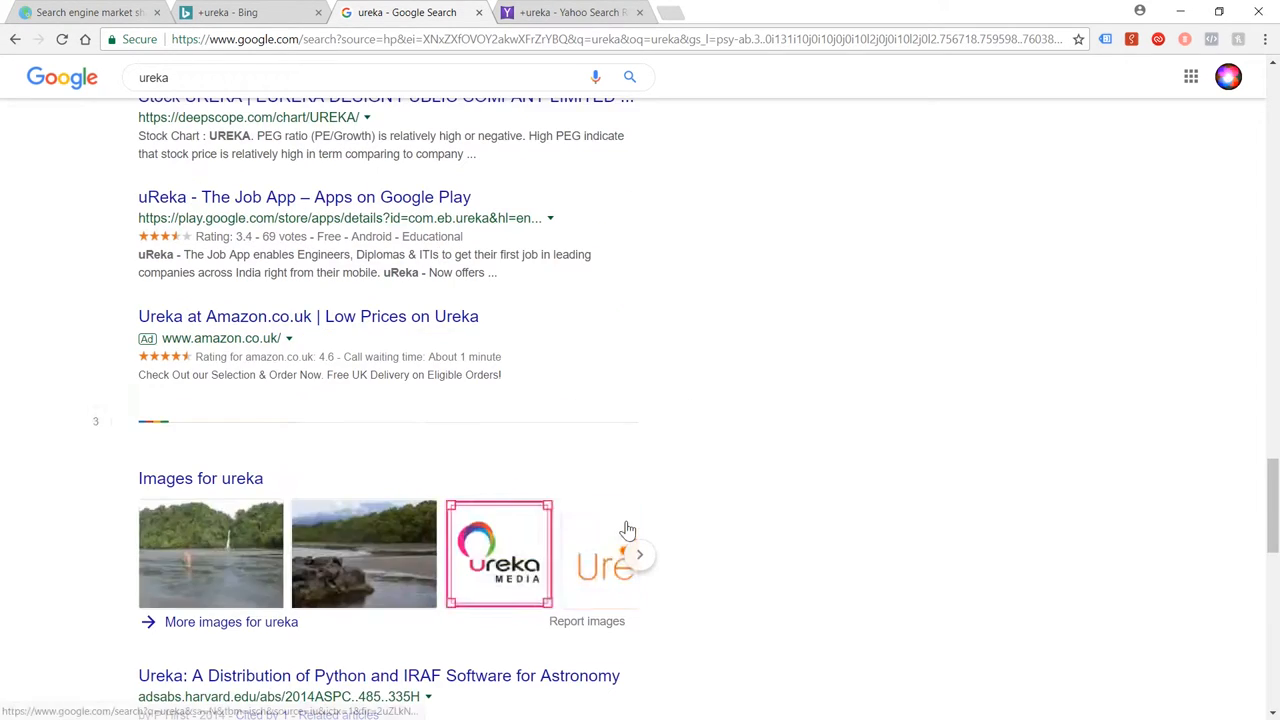
scroll("down", 3)
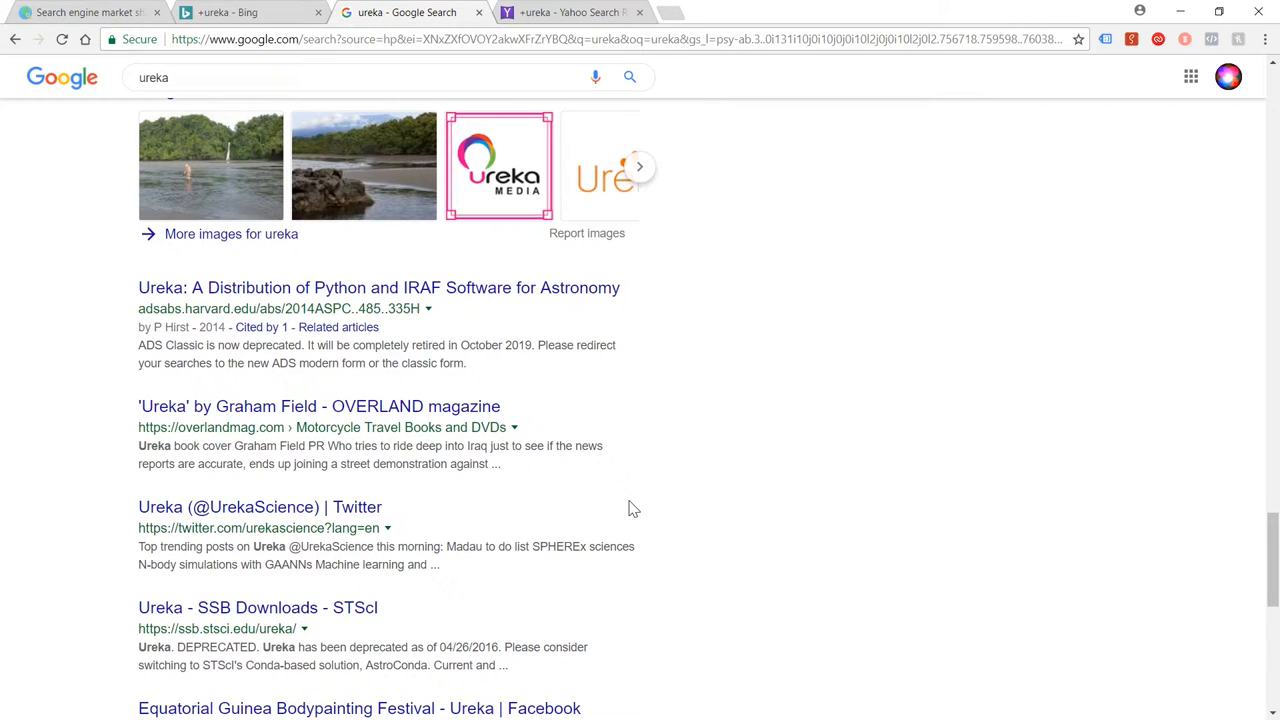
scroll("down", 3)
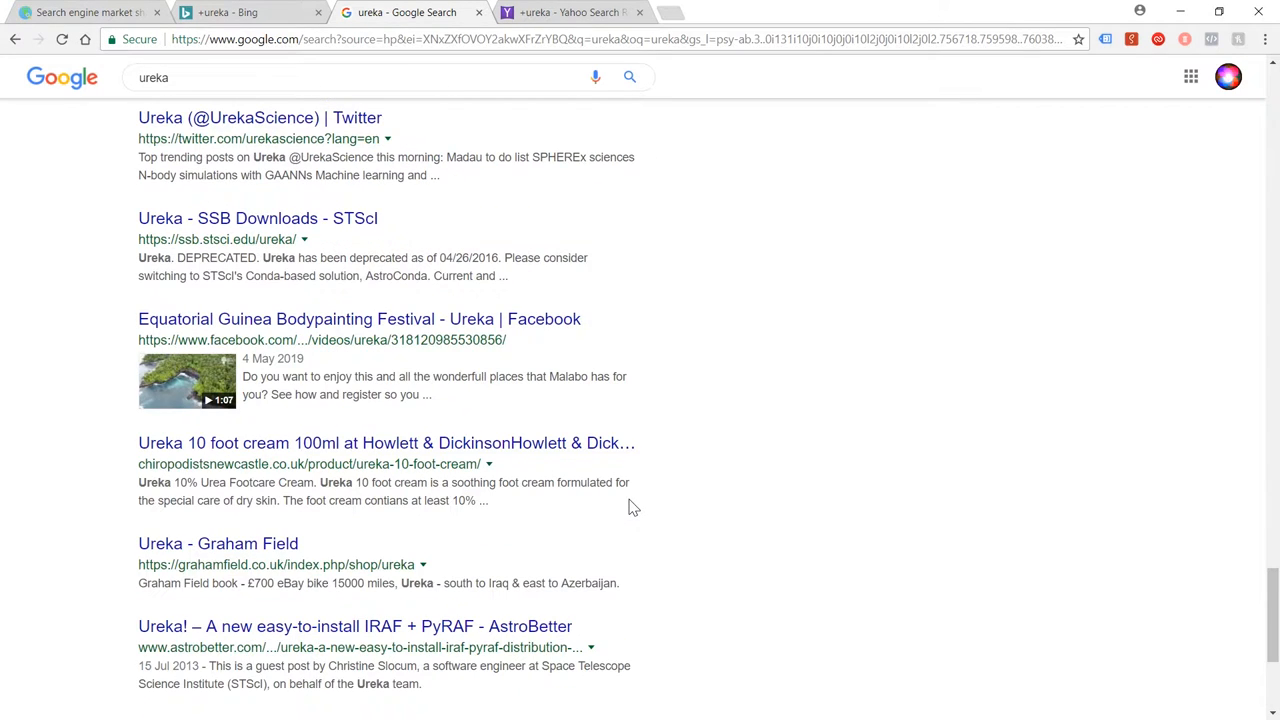
scroll("down", 3)
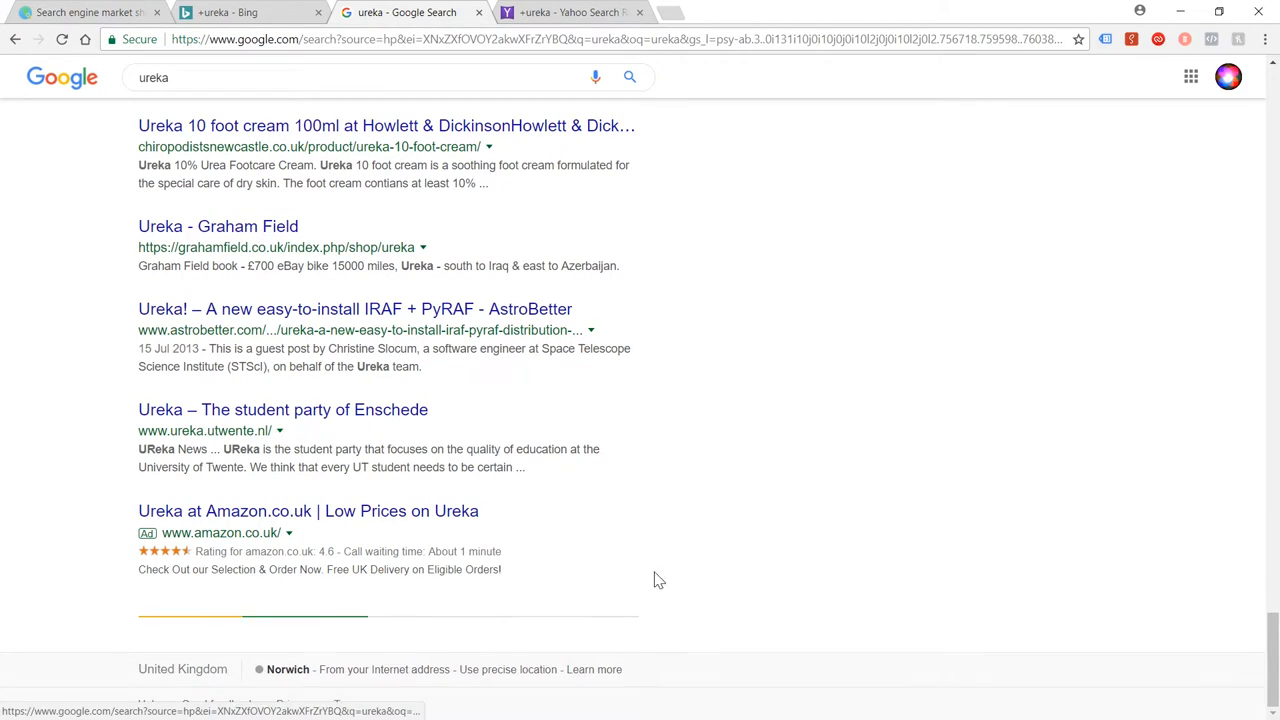
scroll("down", 3)
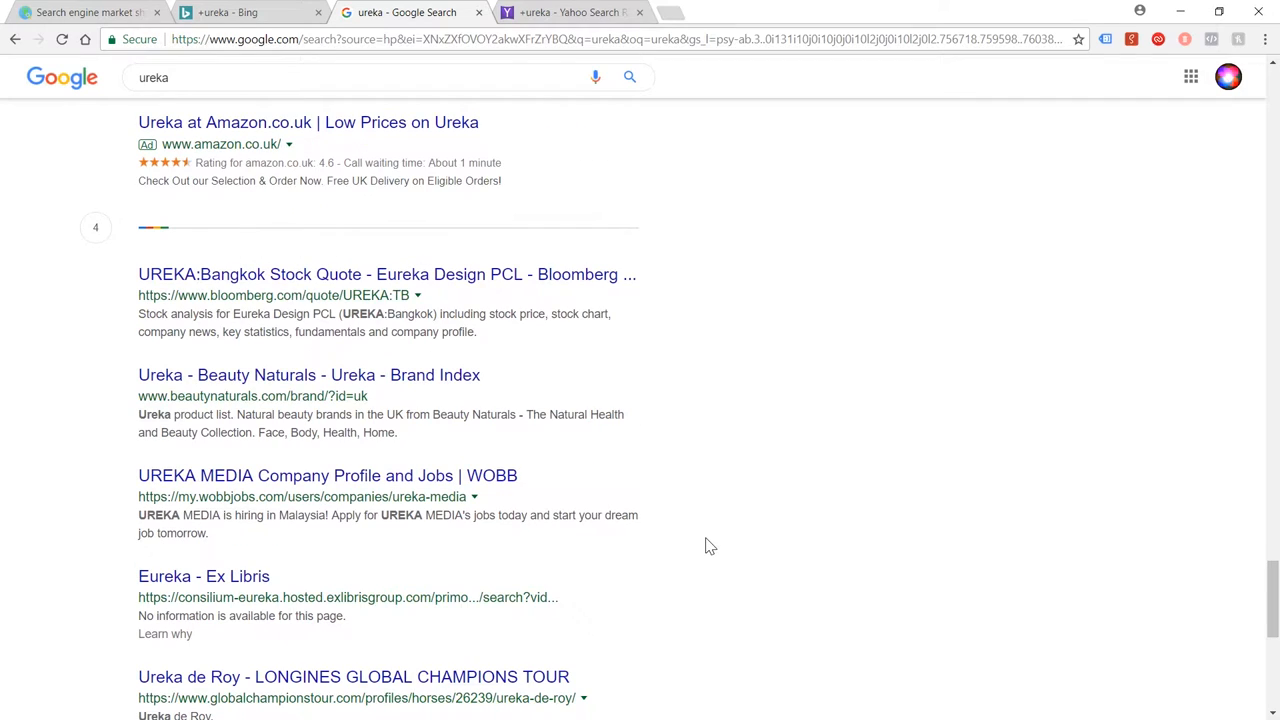
scroll("down", 3)
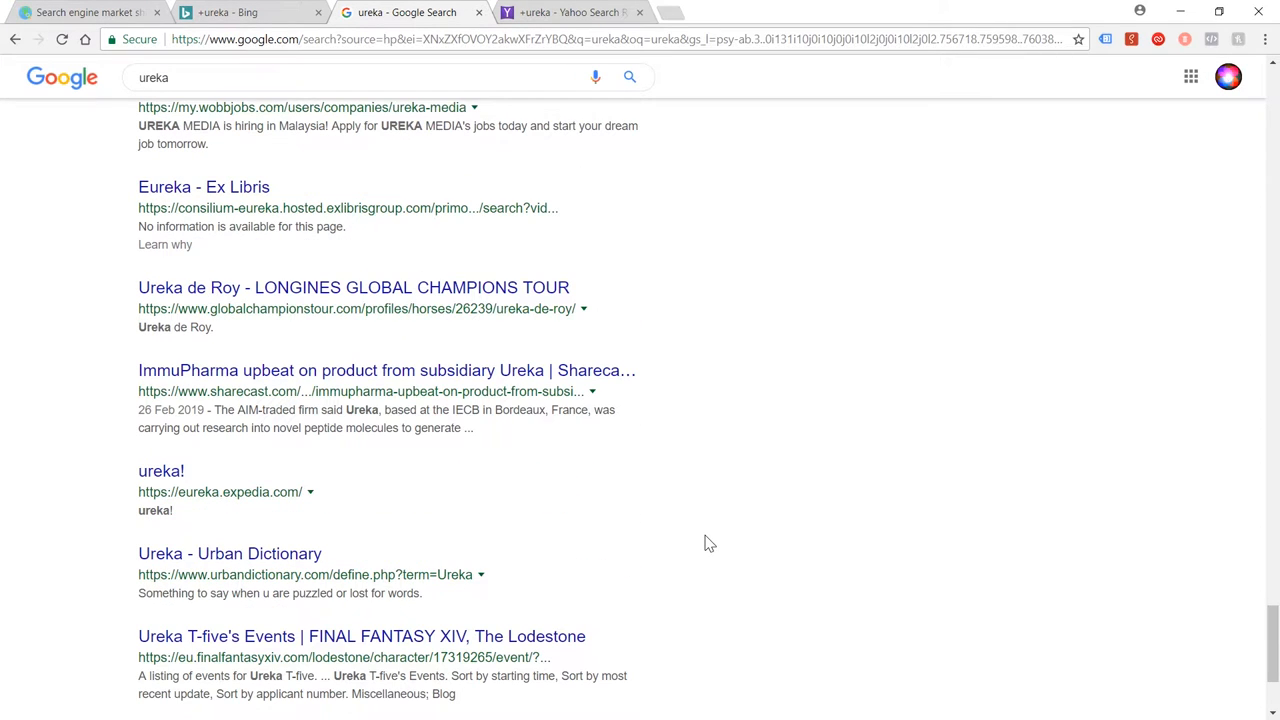
scroll("down", 3)
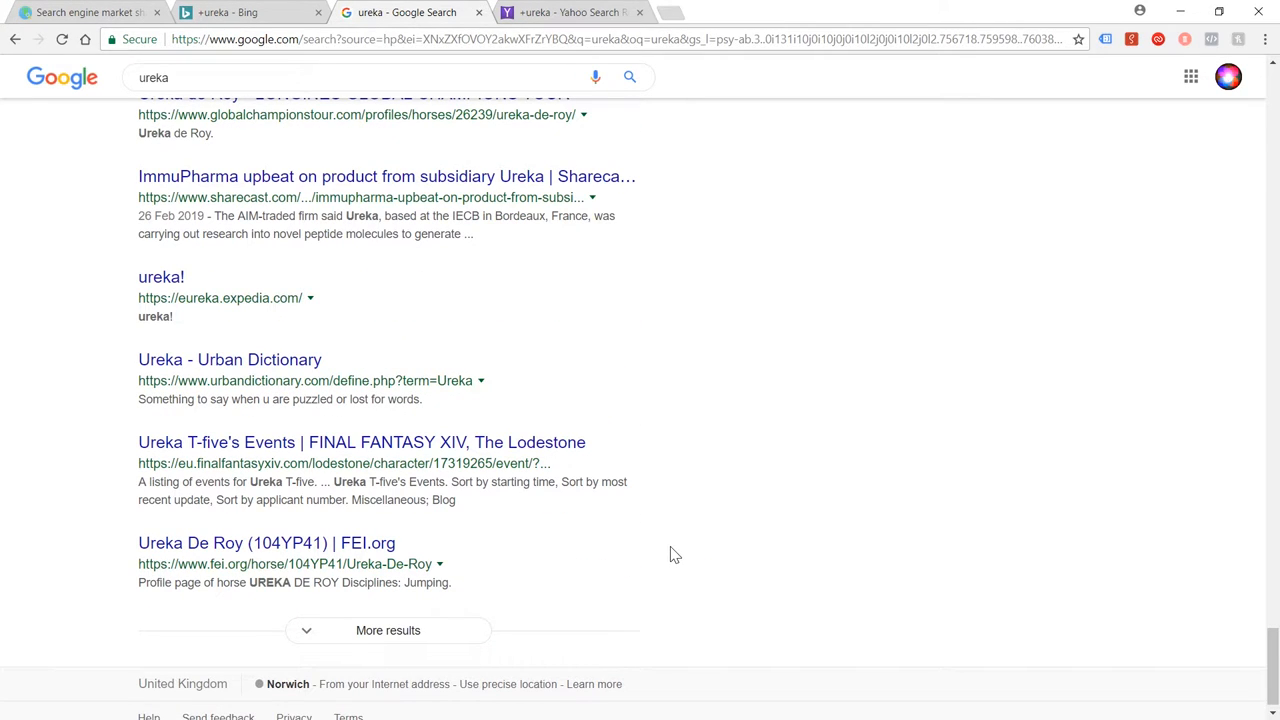
scroll("down", 3)
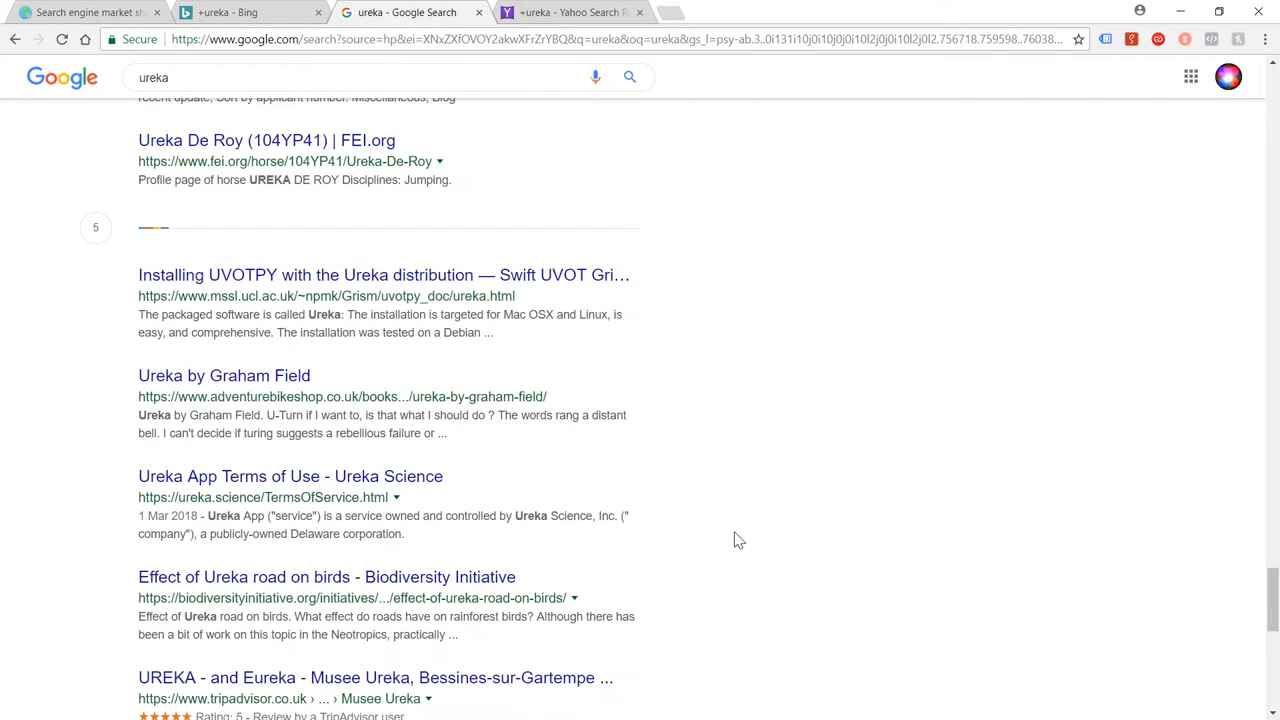
scroll("down", 3)
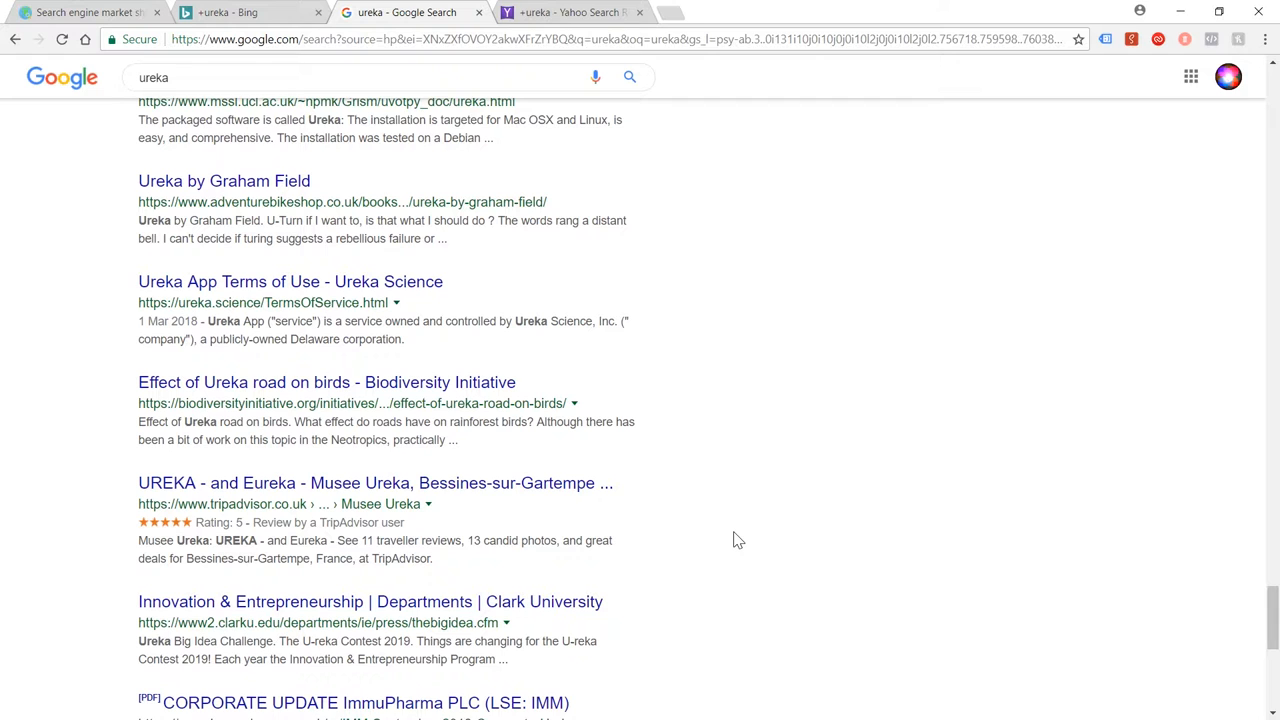
scroll("down", 3)
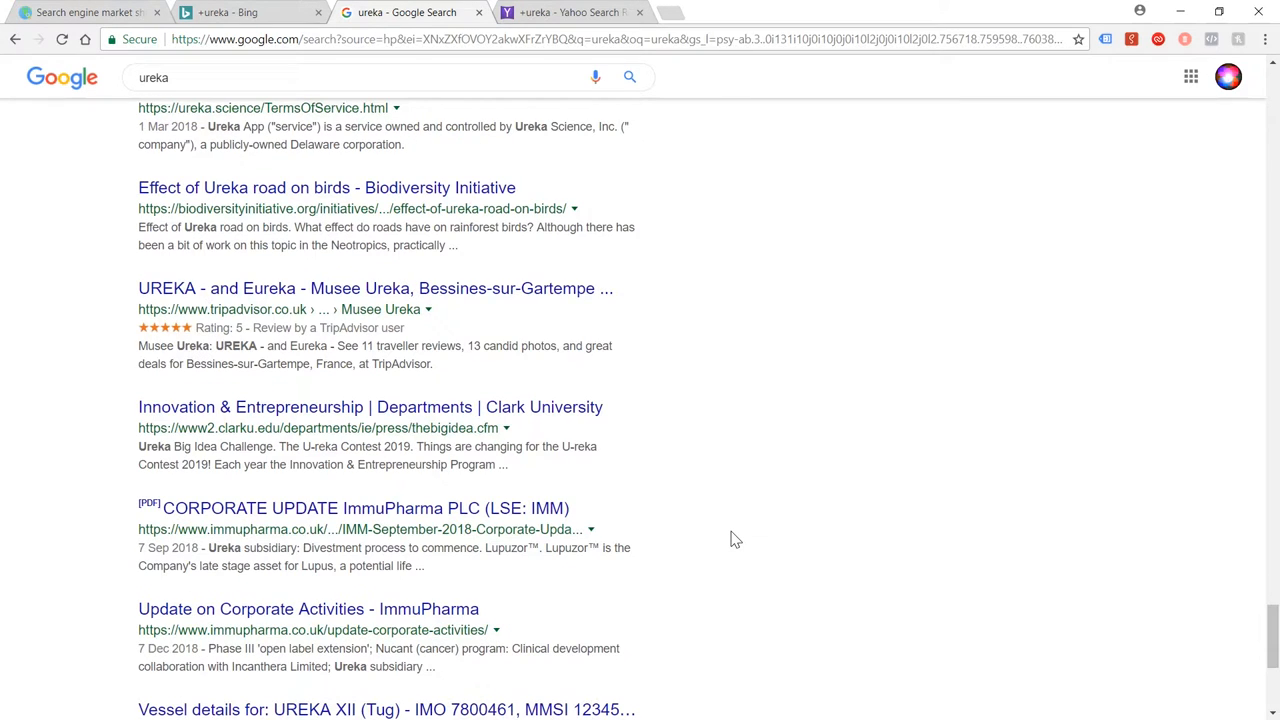
scroll("down", 3)
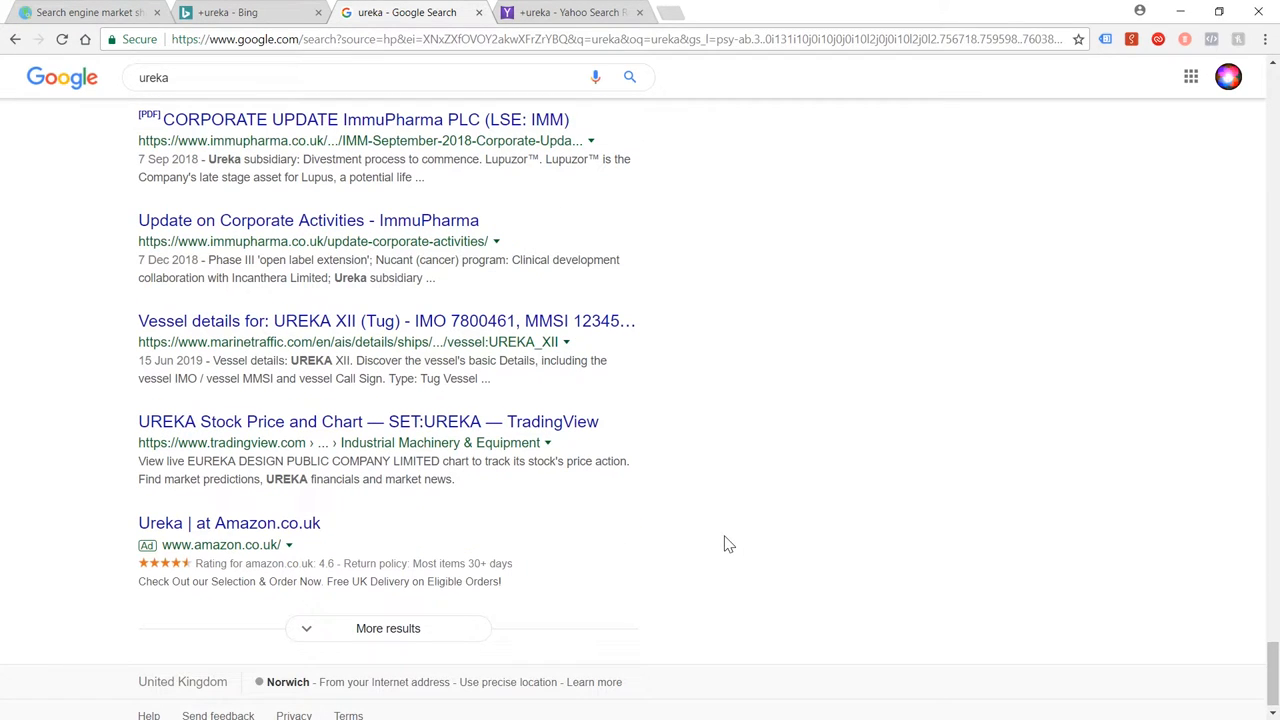
scroll("down", 3)
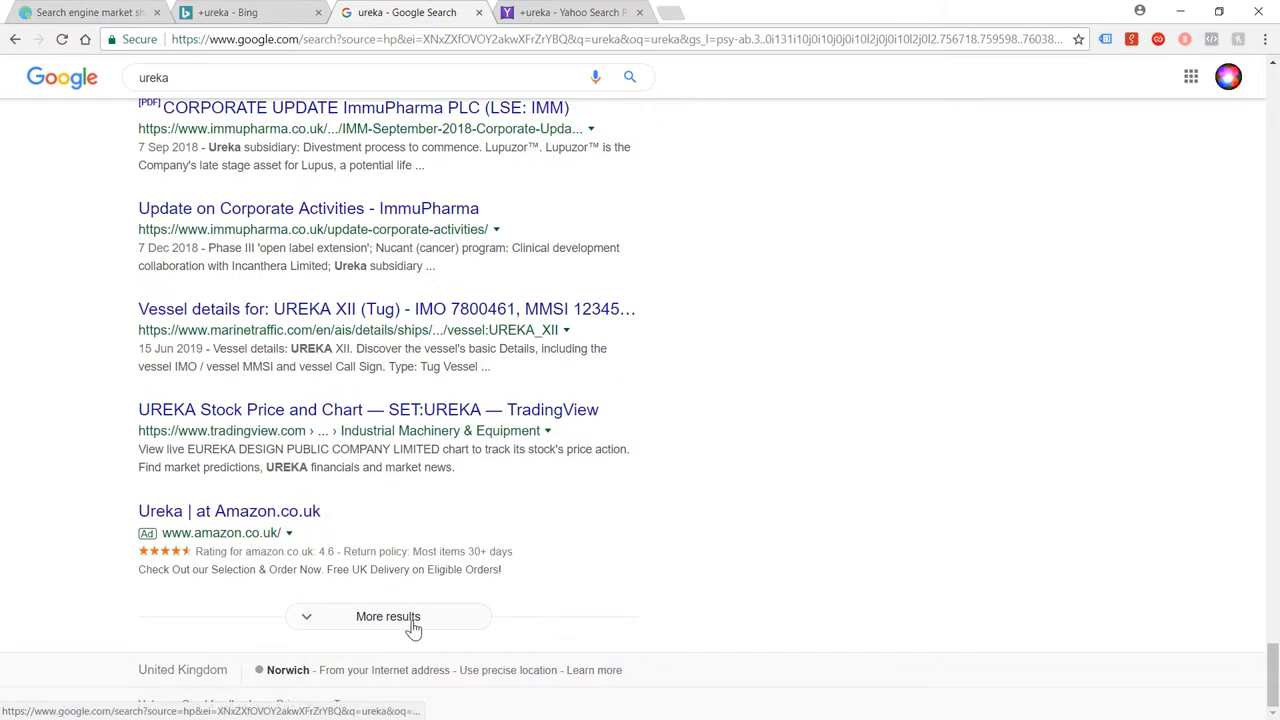
- Load and scroll through two more batches of Google 'ureka' results
left_click(387, 617)
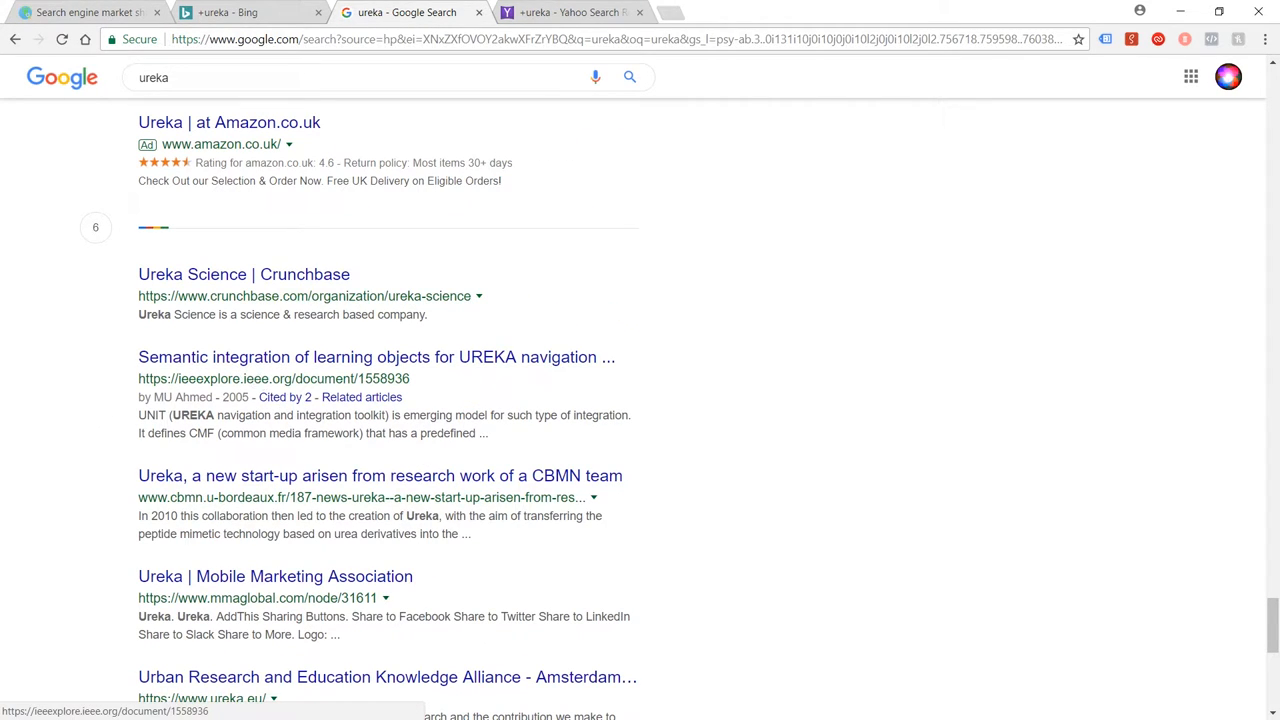
mouse_move(809, 305)
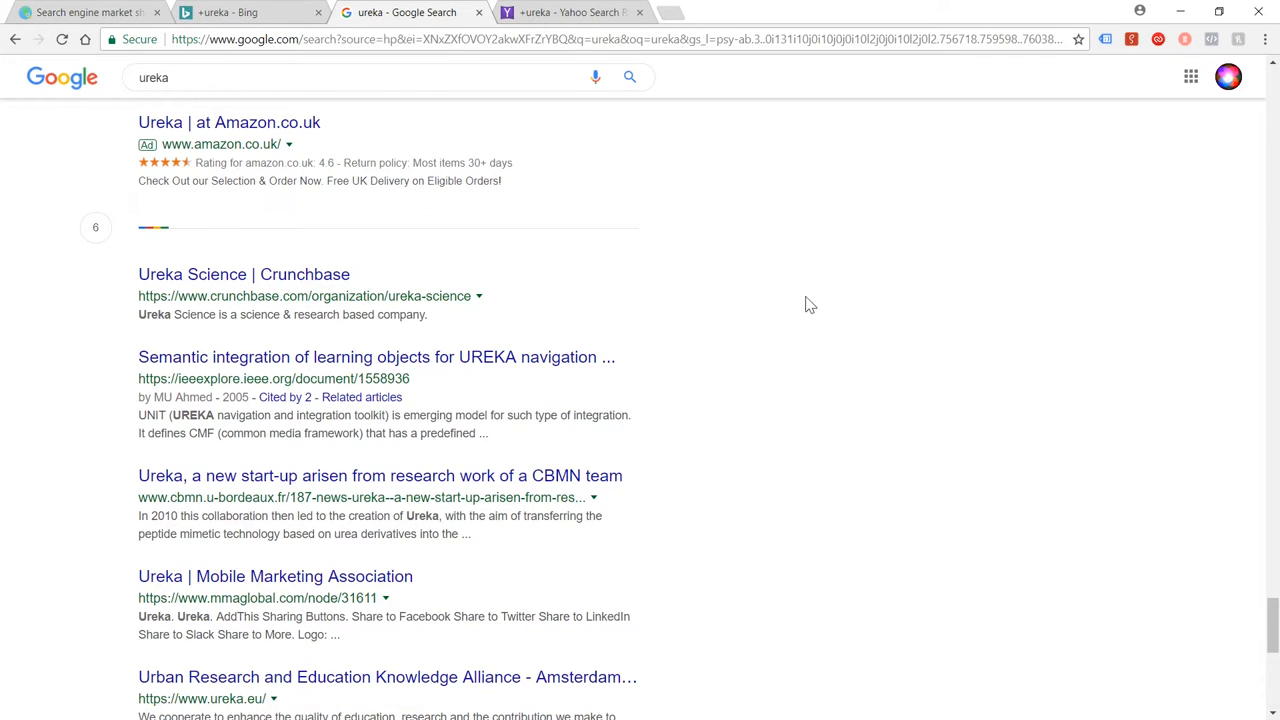
scroll("down", 3)
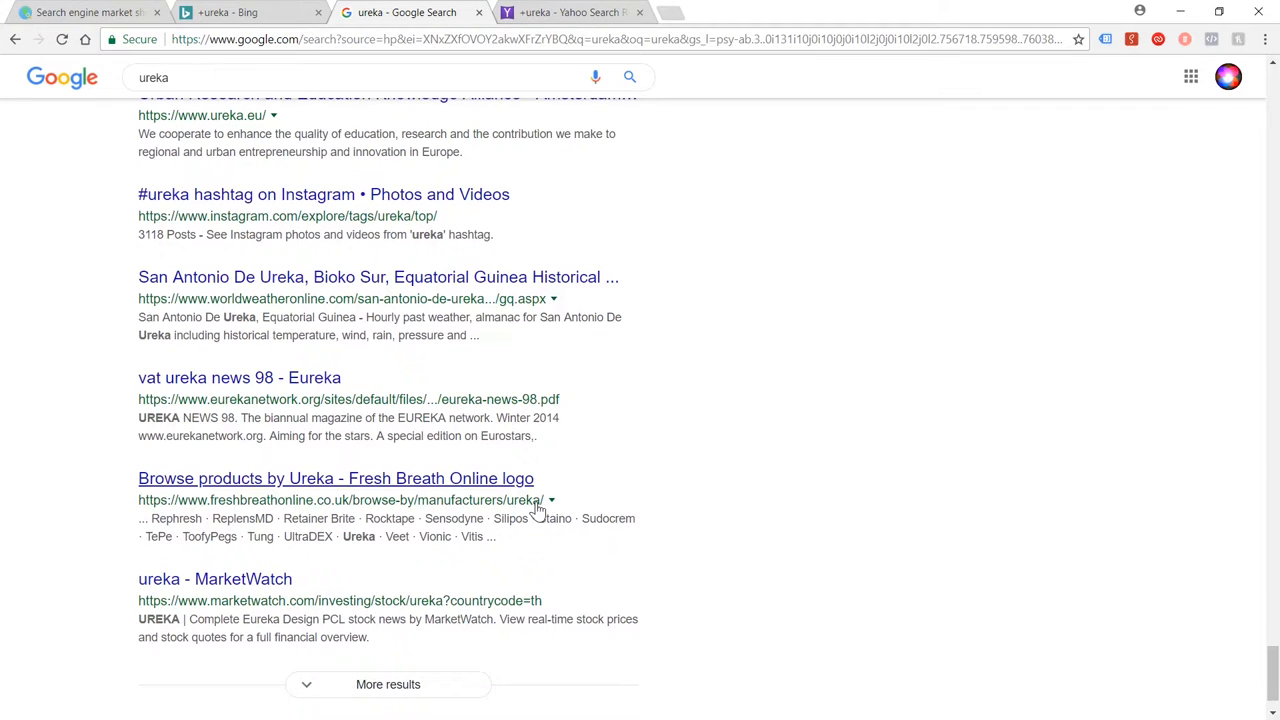
scroll("down", 3)
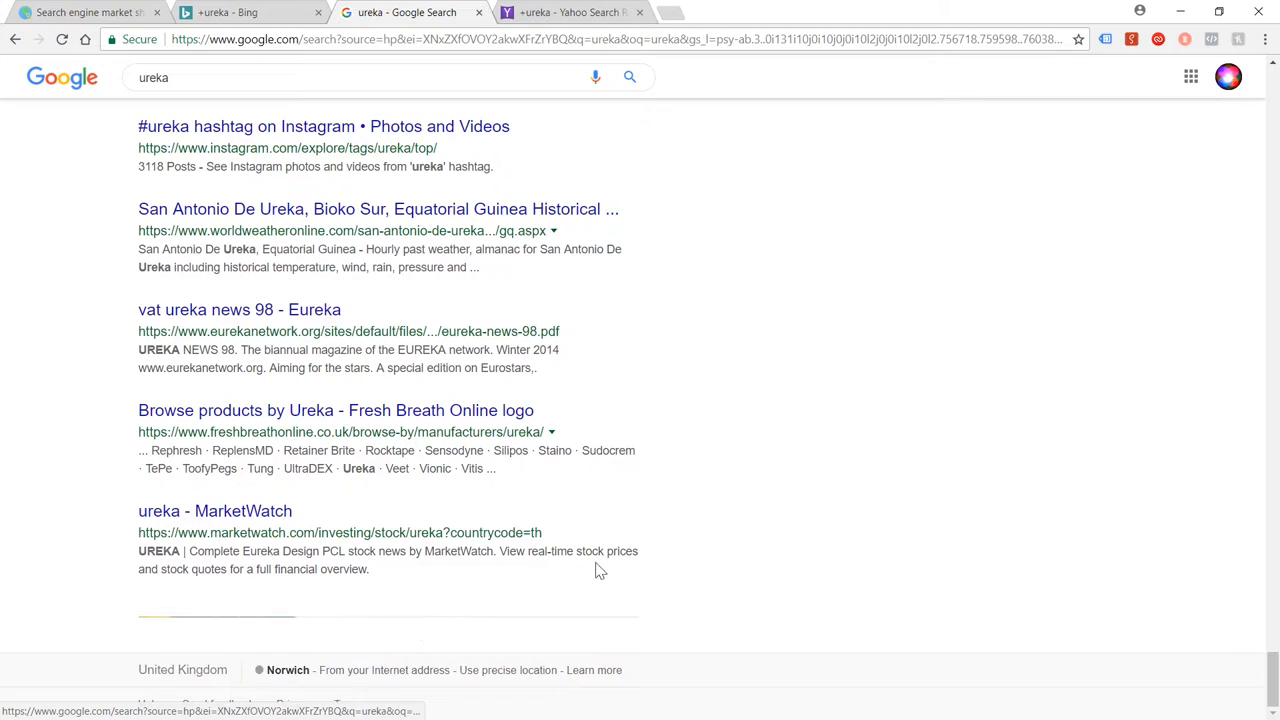
scroll("down", 3)
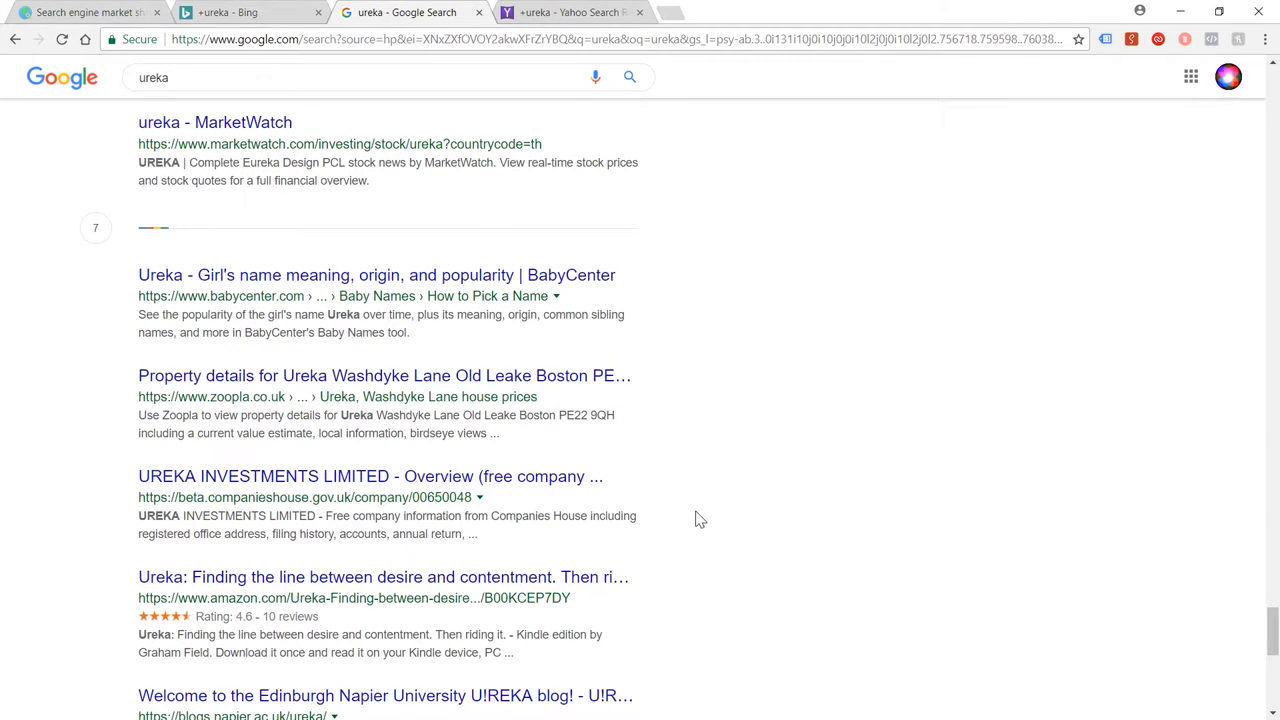
scroll("down", 3)
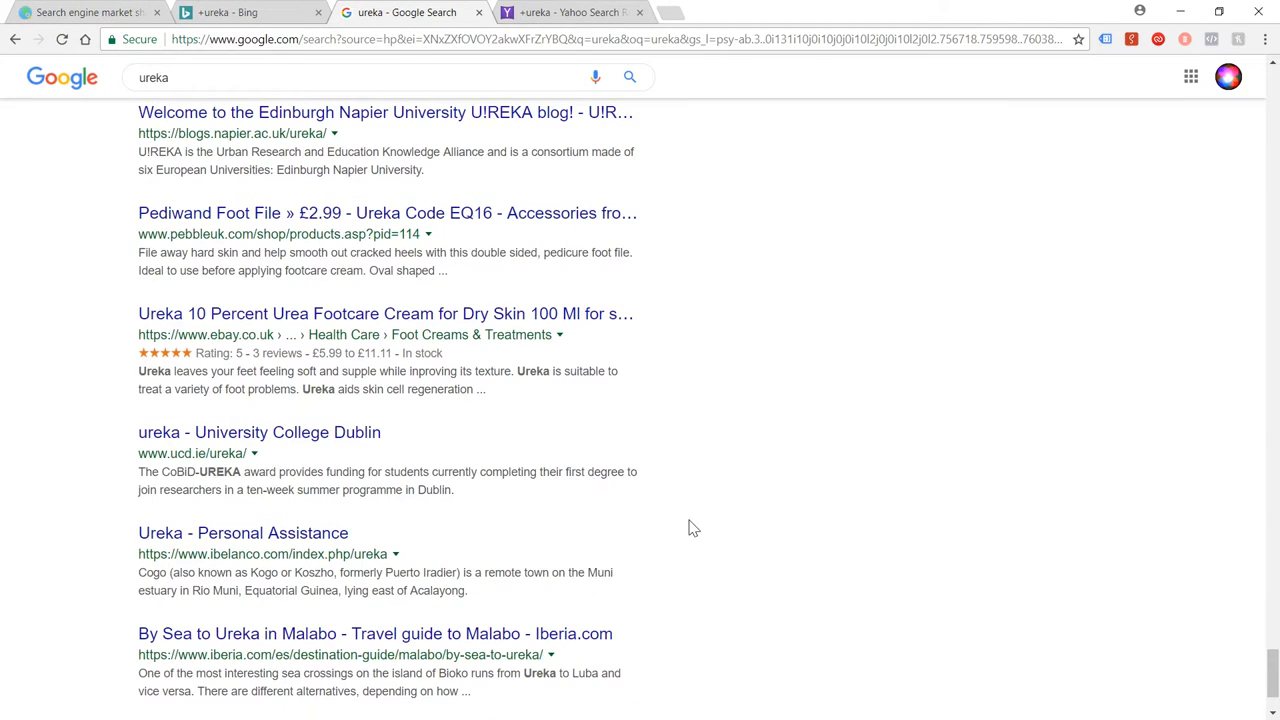
scroll("down", 3)
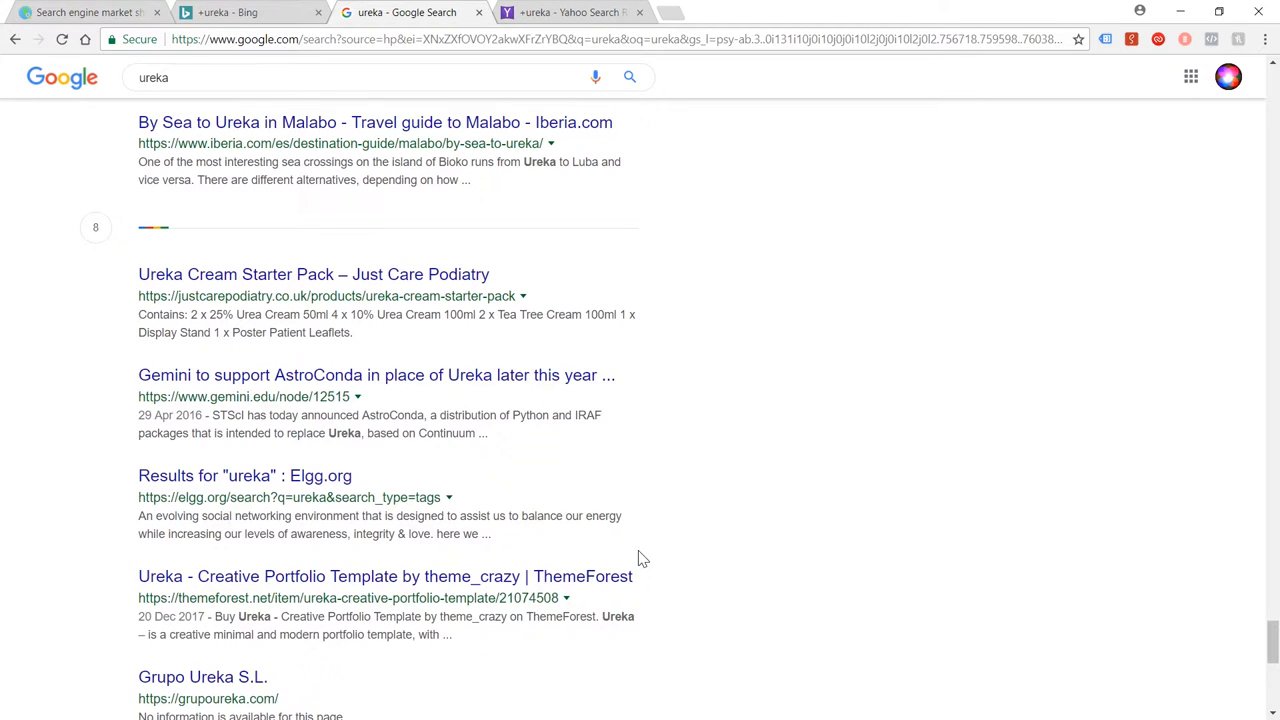
mouse_move(228, 494)
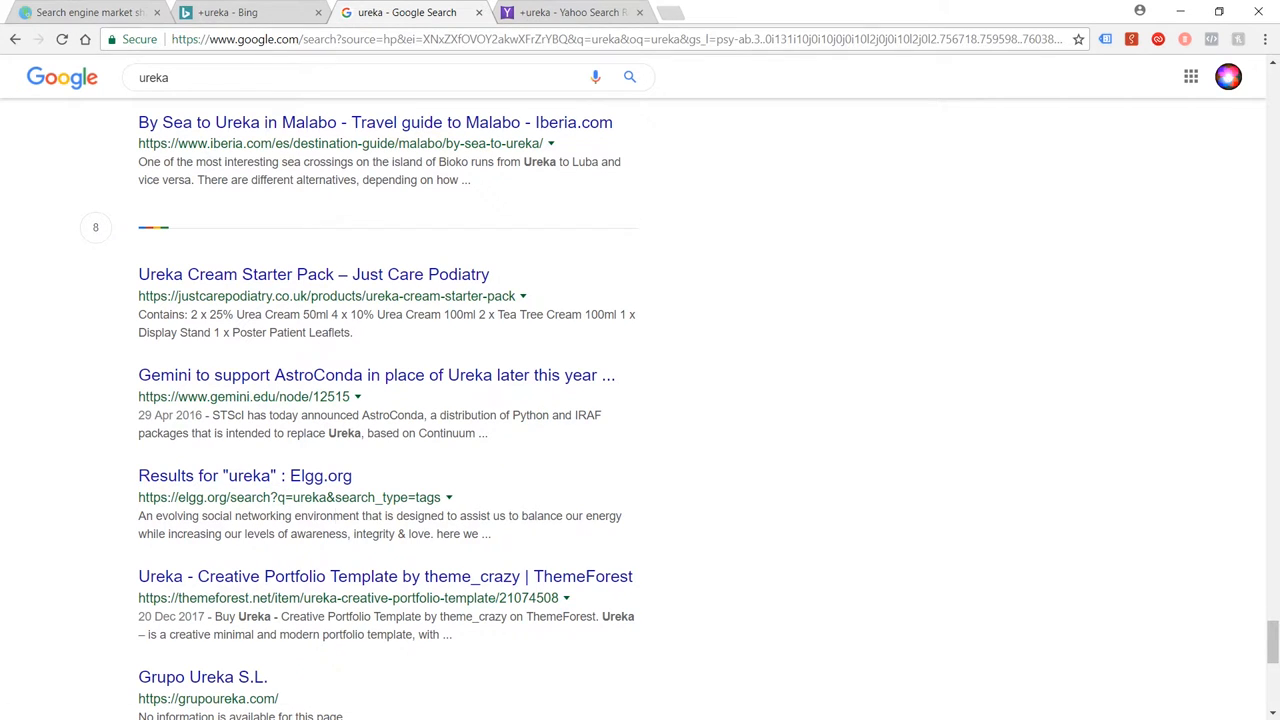
mouse_move(738, 440)
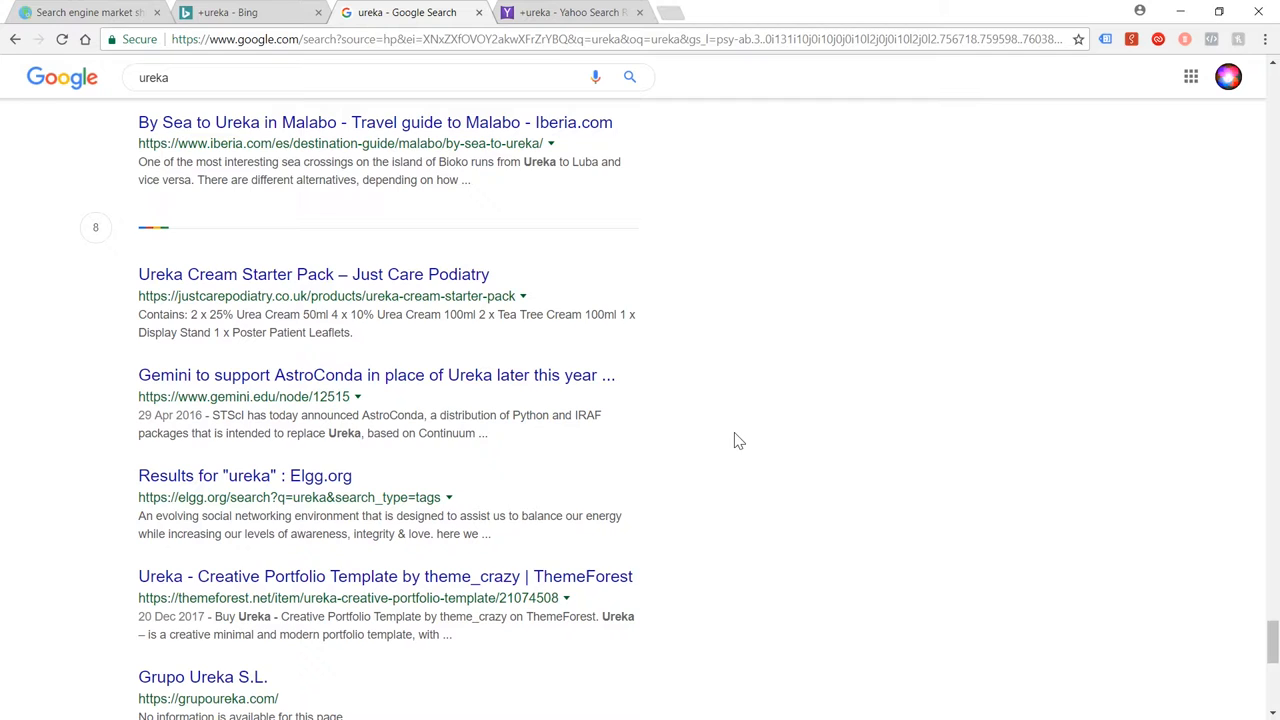
scroll("down", 3)
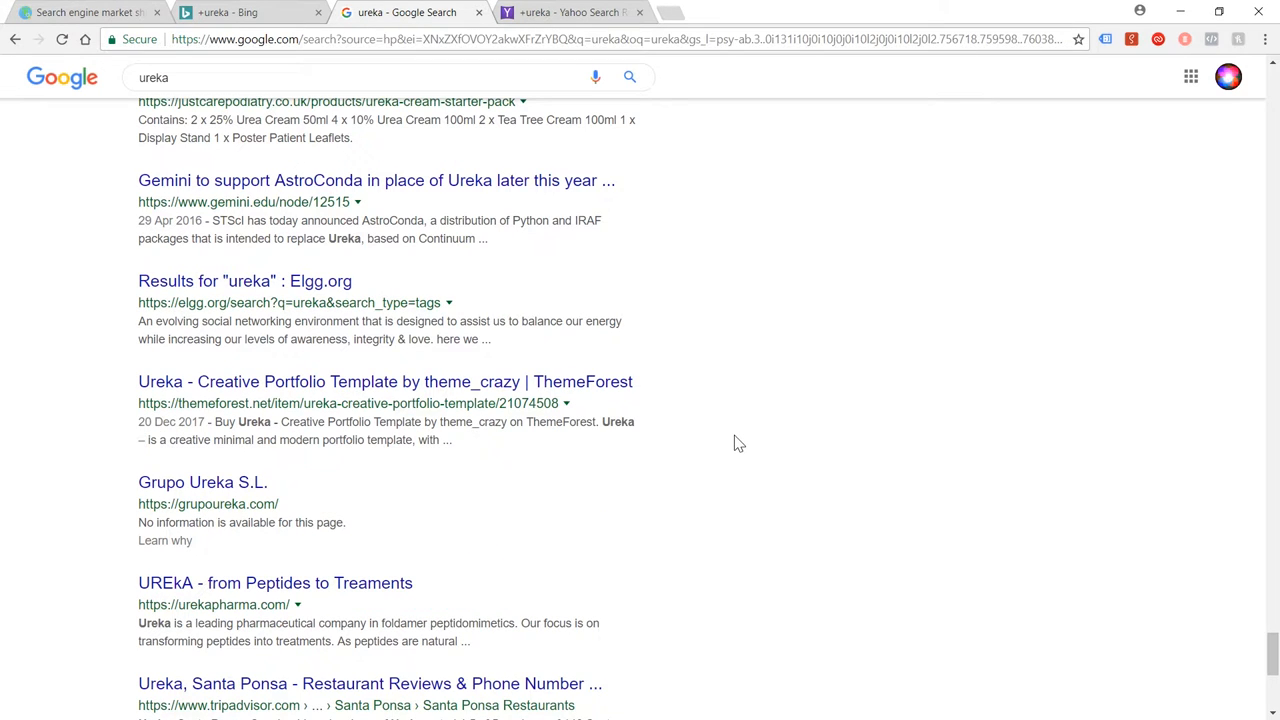
scroll("down", 3)
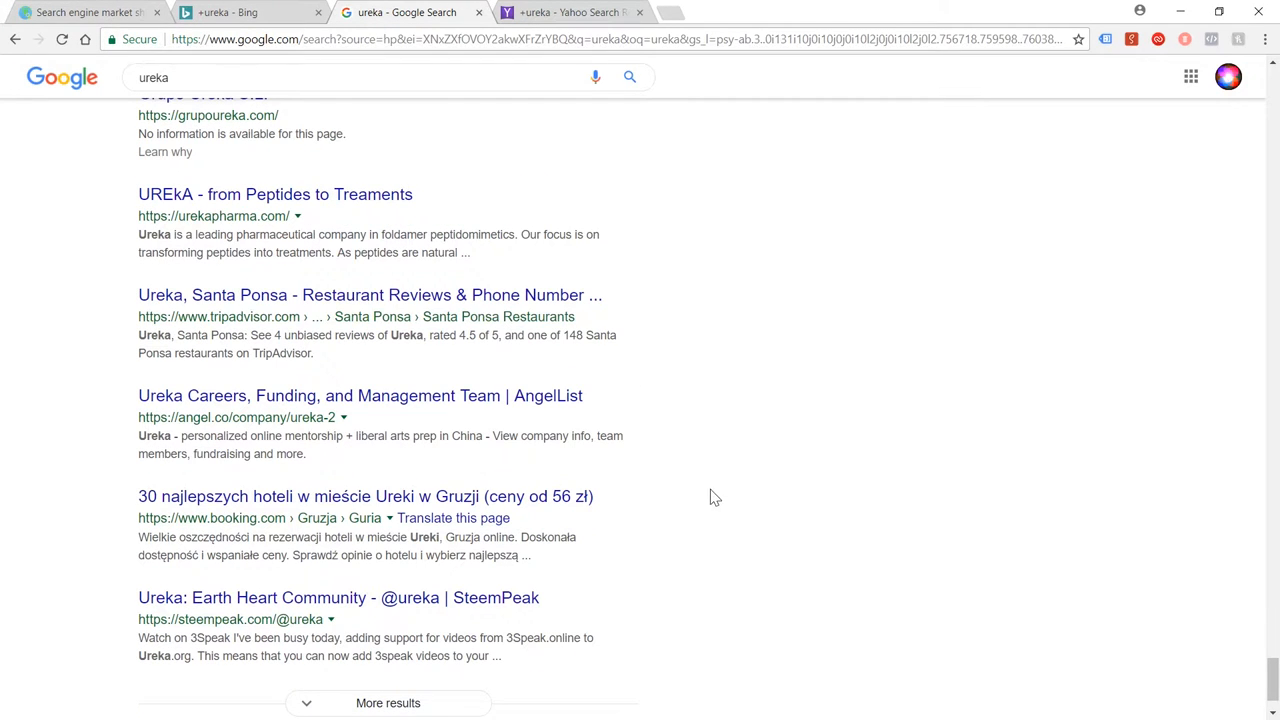
scroll("down", 3)
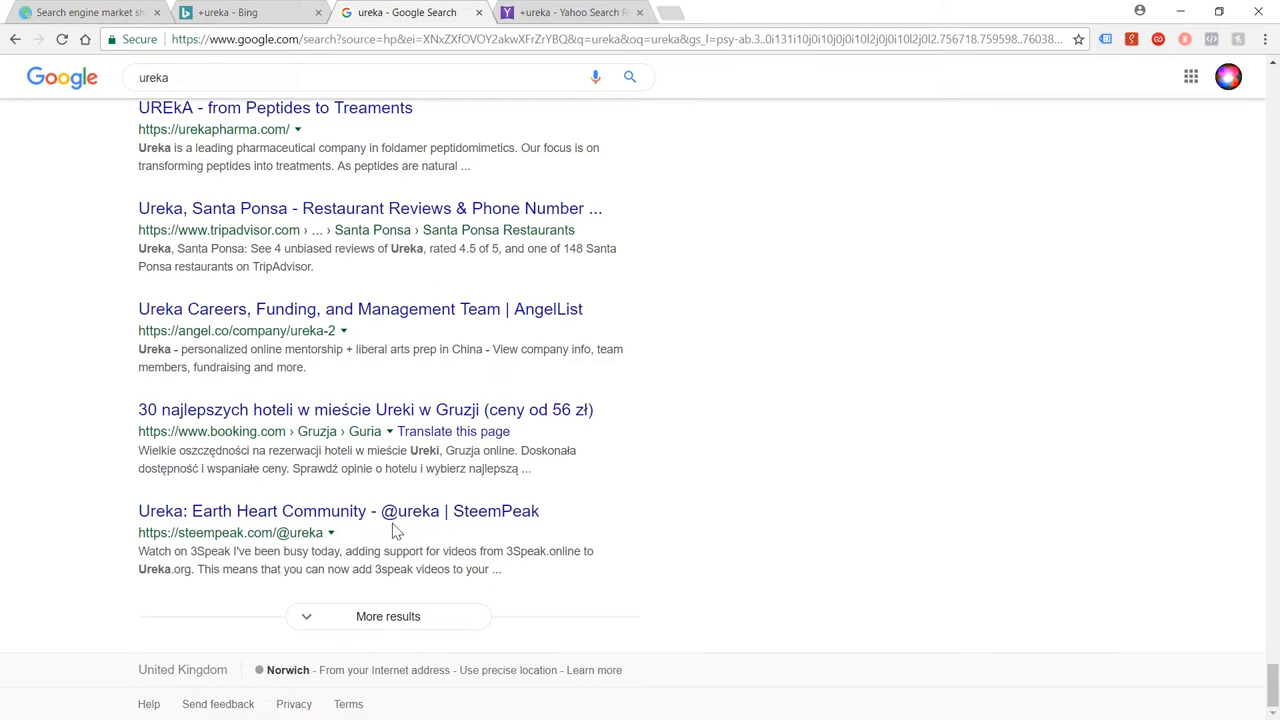
left_click(388, 616)
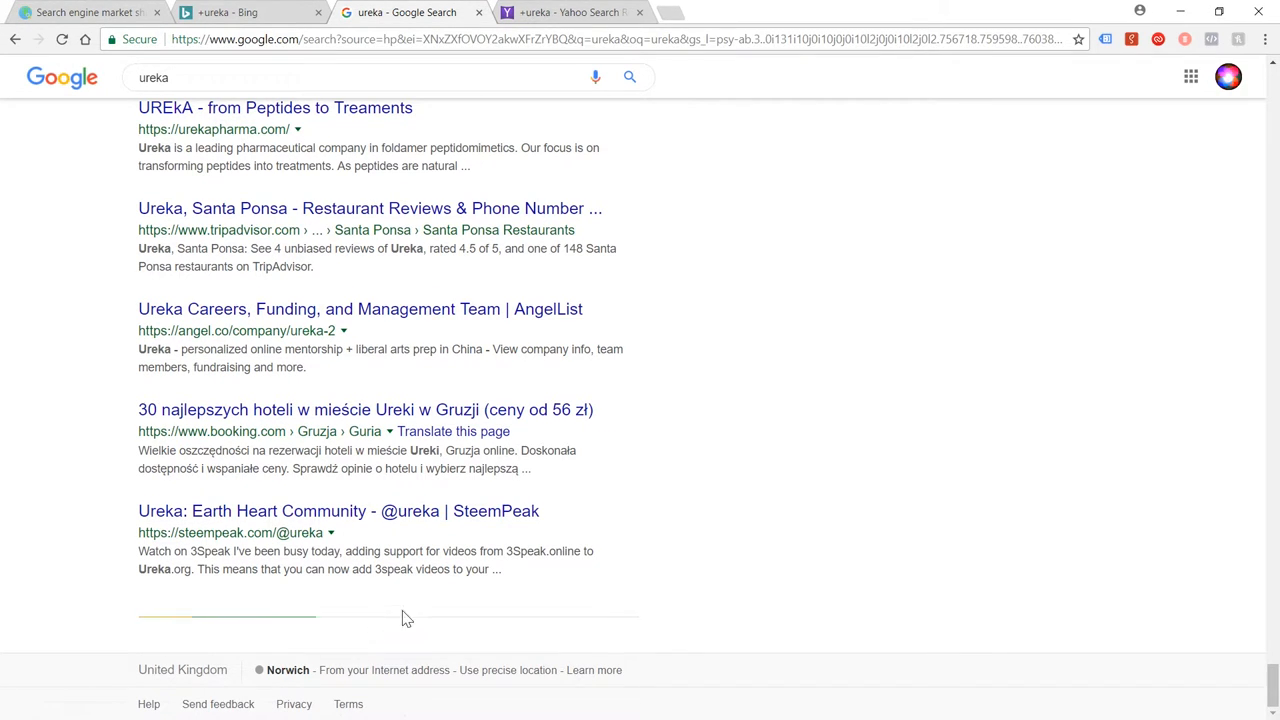
scroll("down", 3)
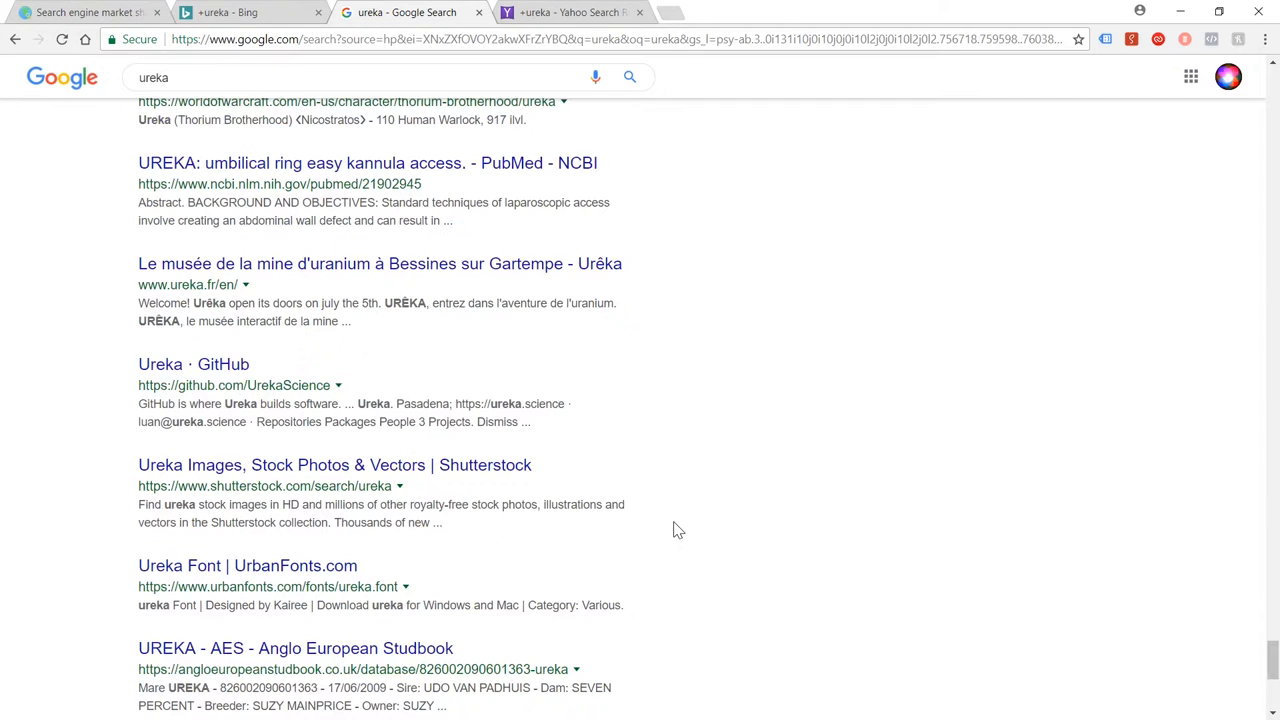
scroll("down", 3)
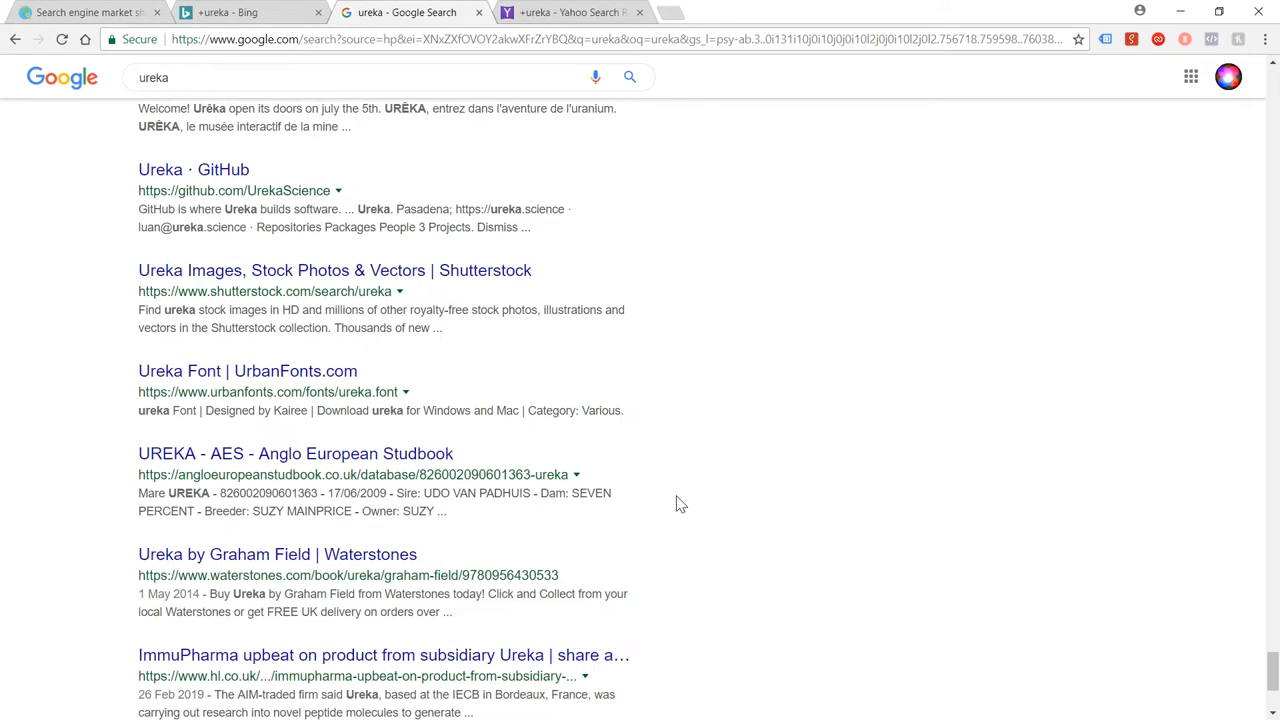
scroll("down", 3)
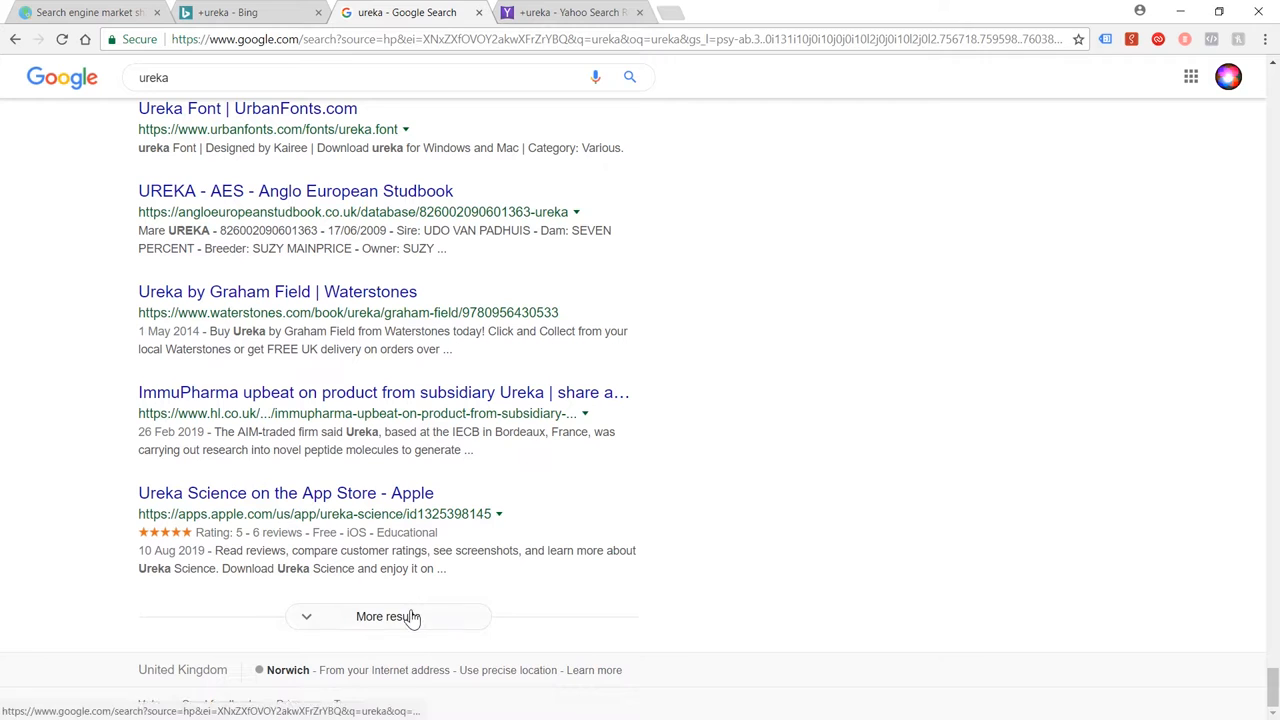
- Keep loading results until a ureka.org video on Google censorship appears on page 13
left_click(388, 617)
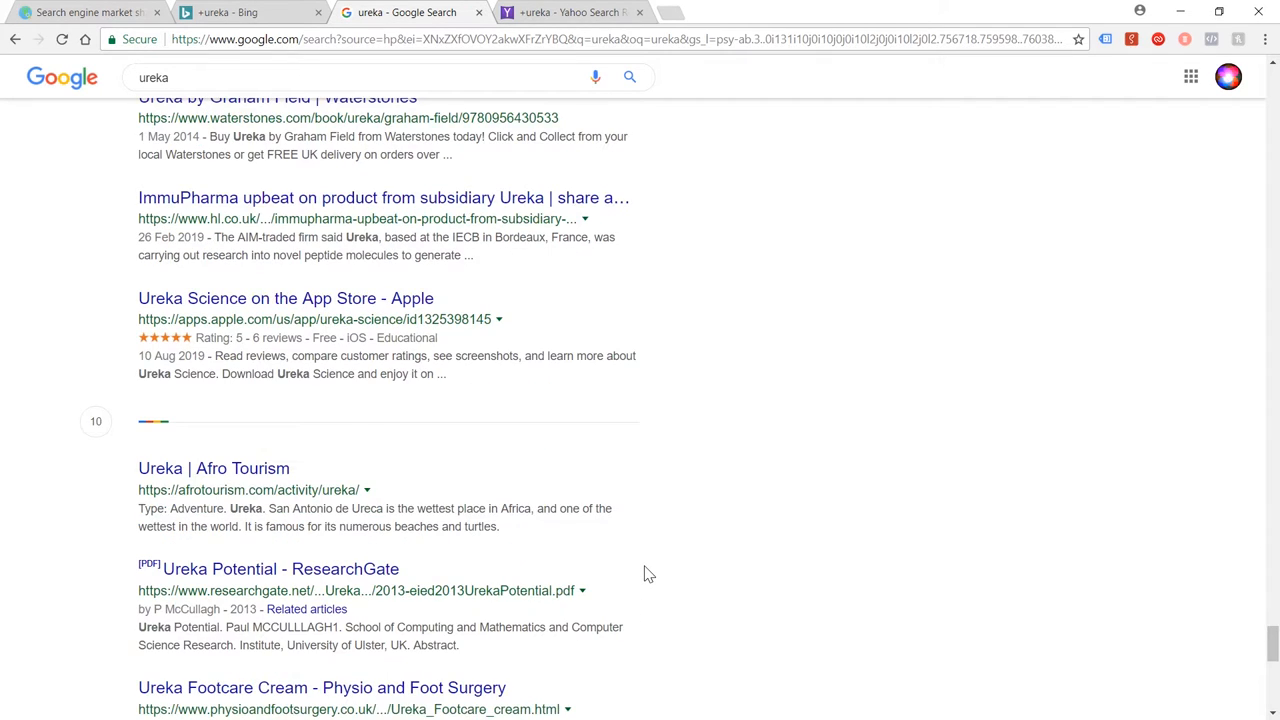
scroll("down", 3)
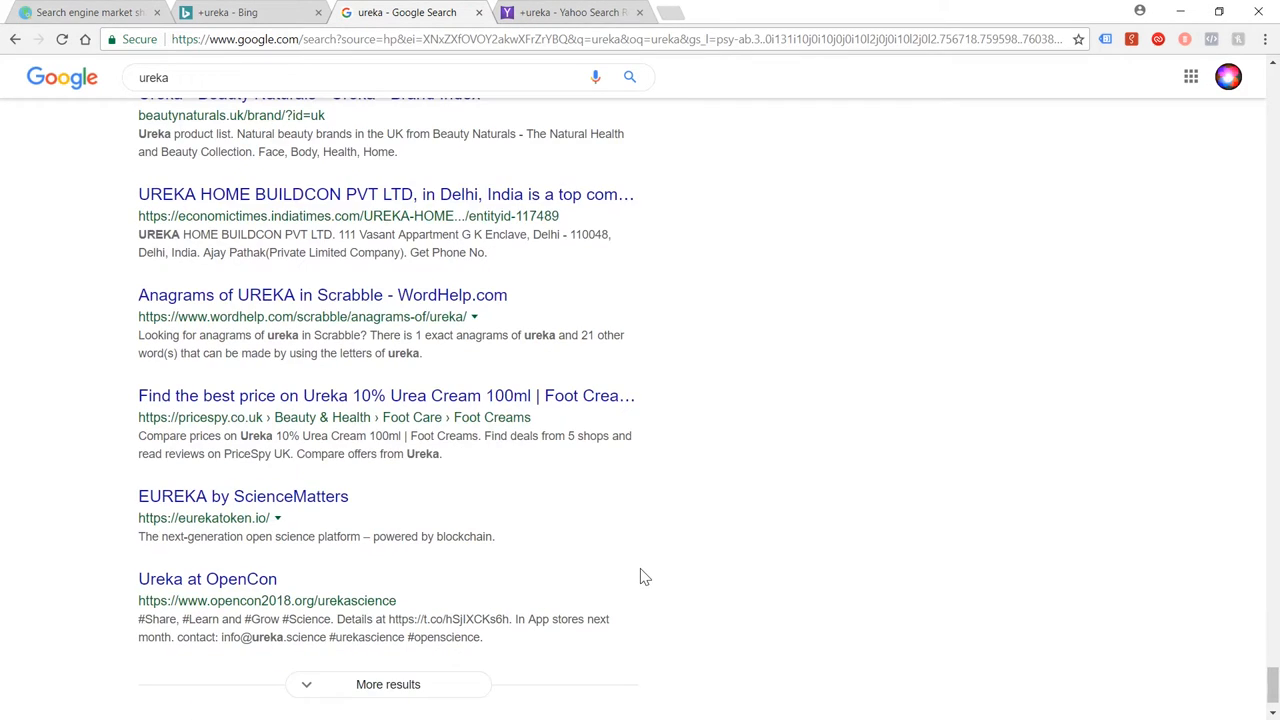
scroll("down", 3)
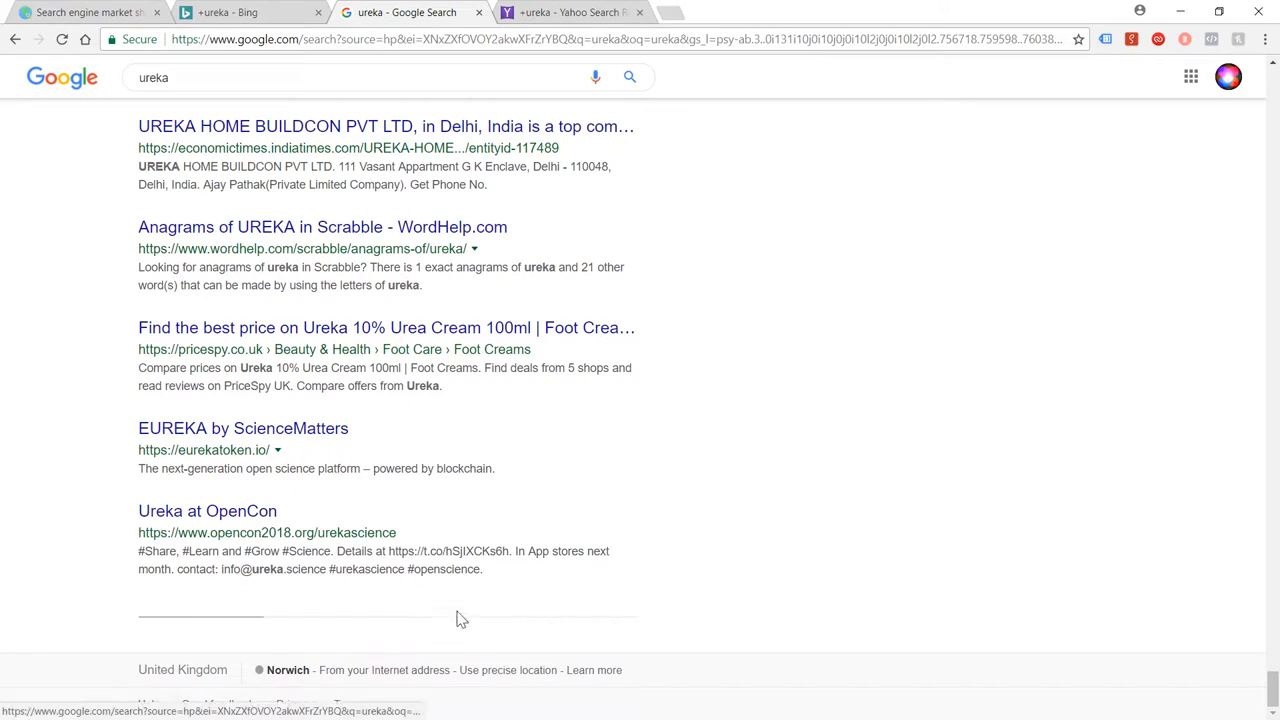
scroll("down", 3)
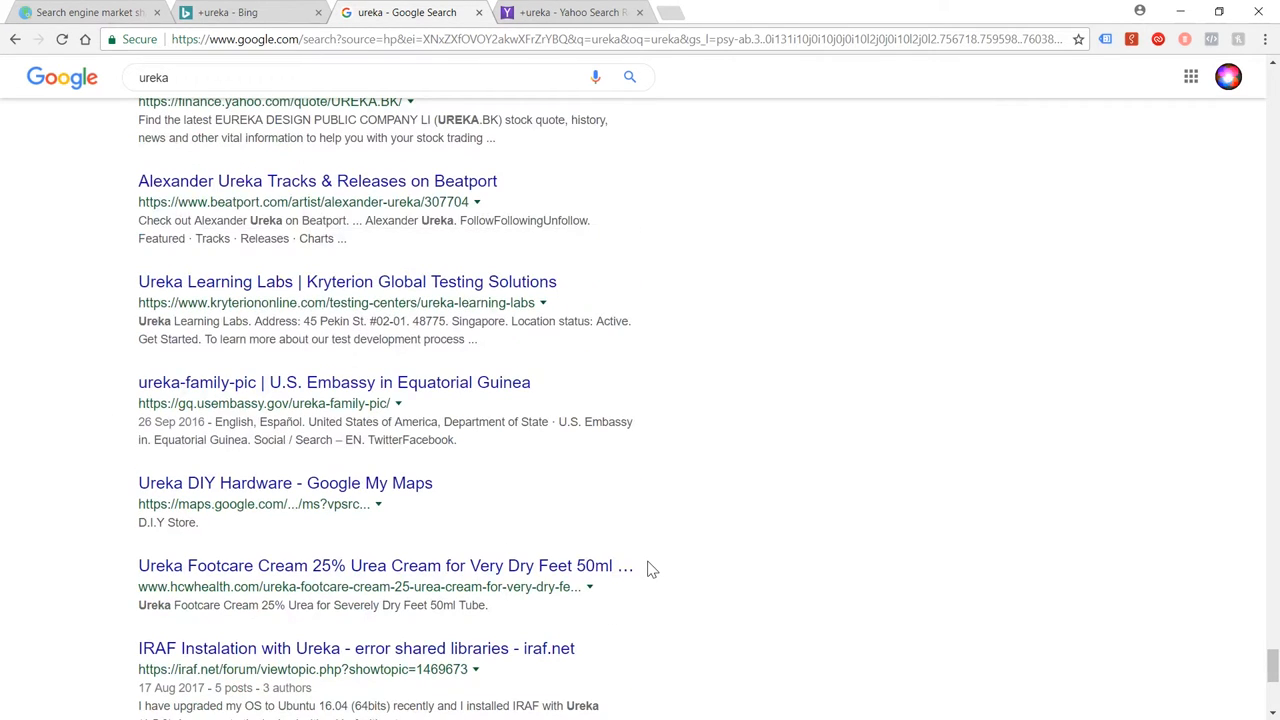
scroll("down", 3)
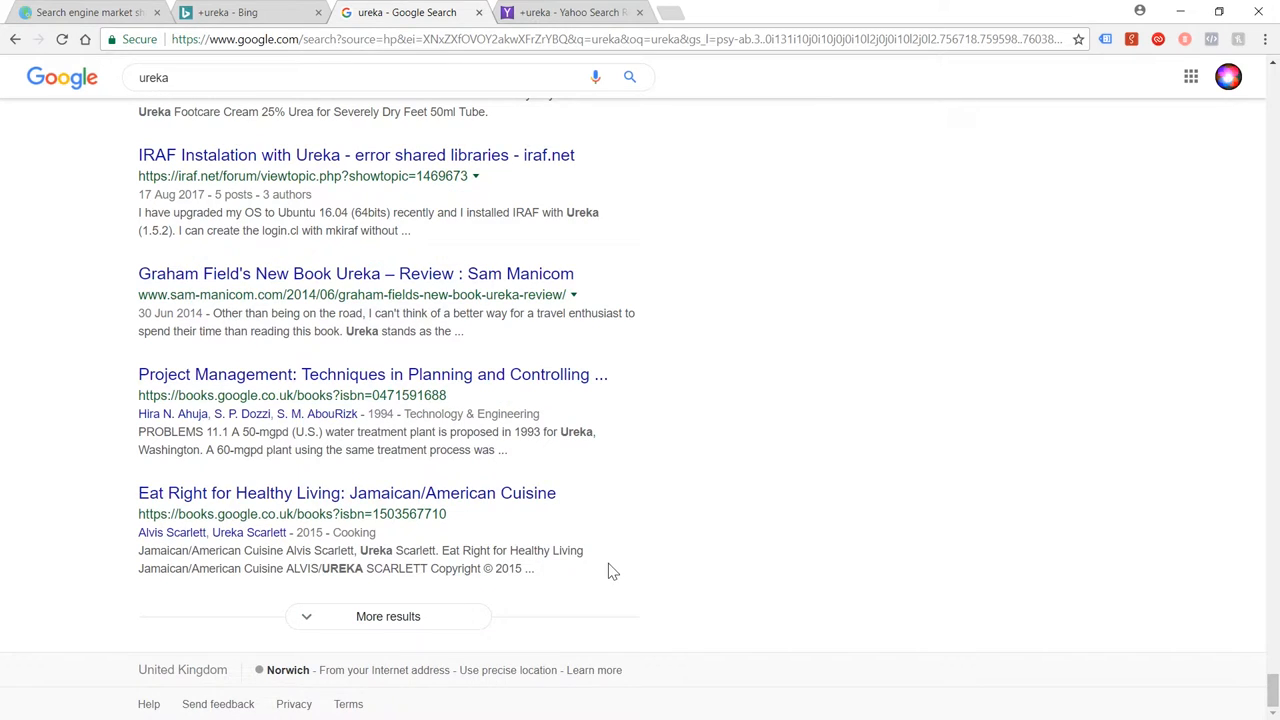
scroll("down", 3)
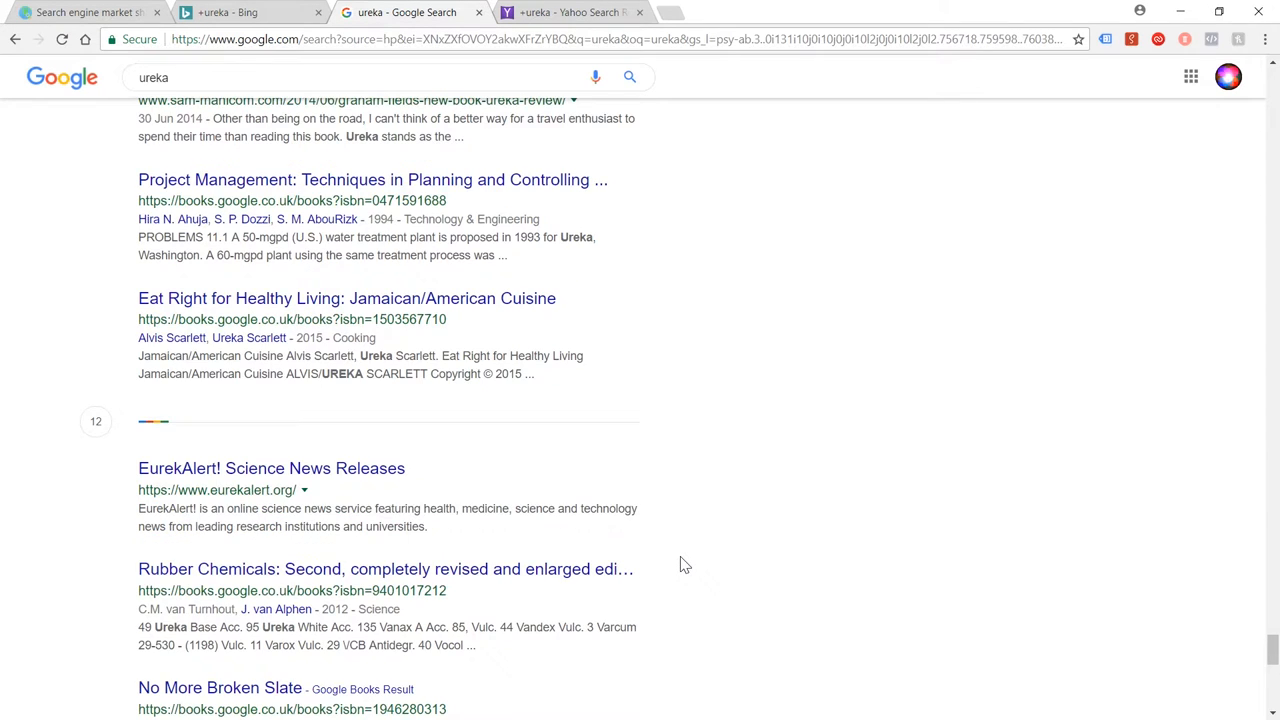
scroll("down", 3)
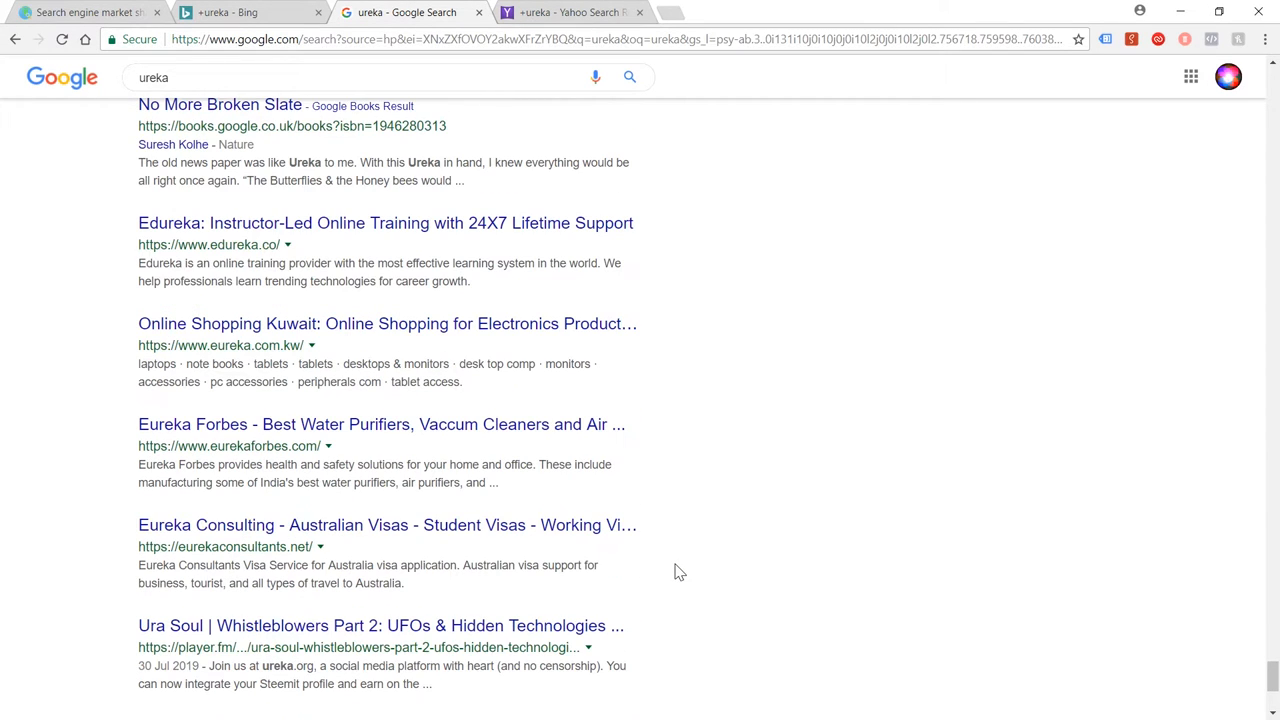
scroll("down", 3)
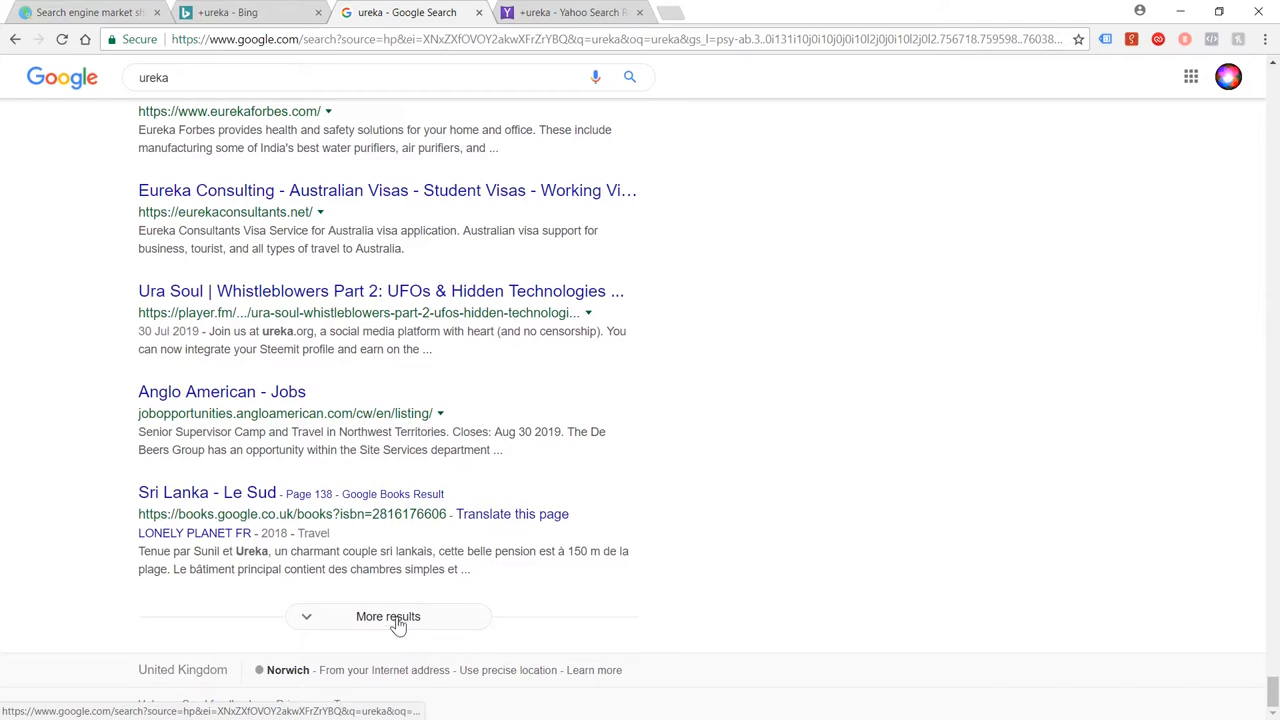
left_click(394, 617)
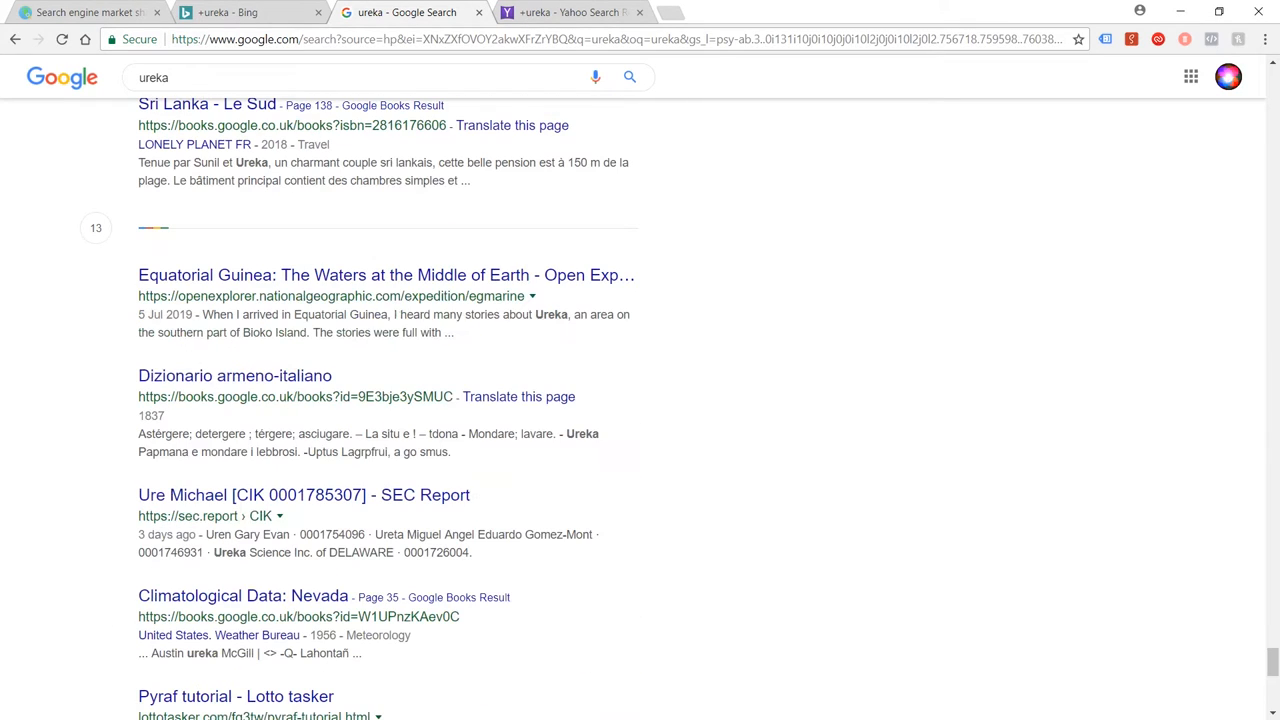
scroll("down", 3)
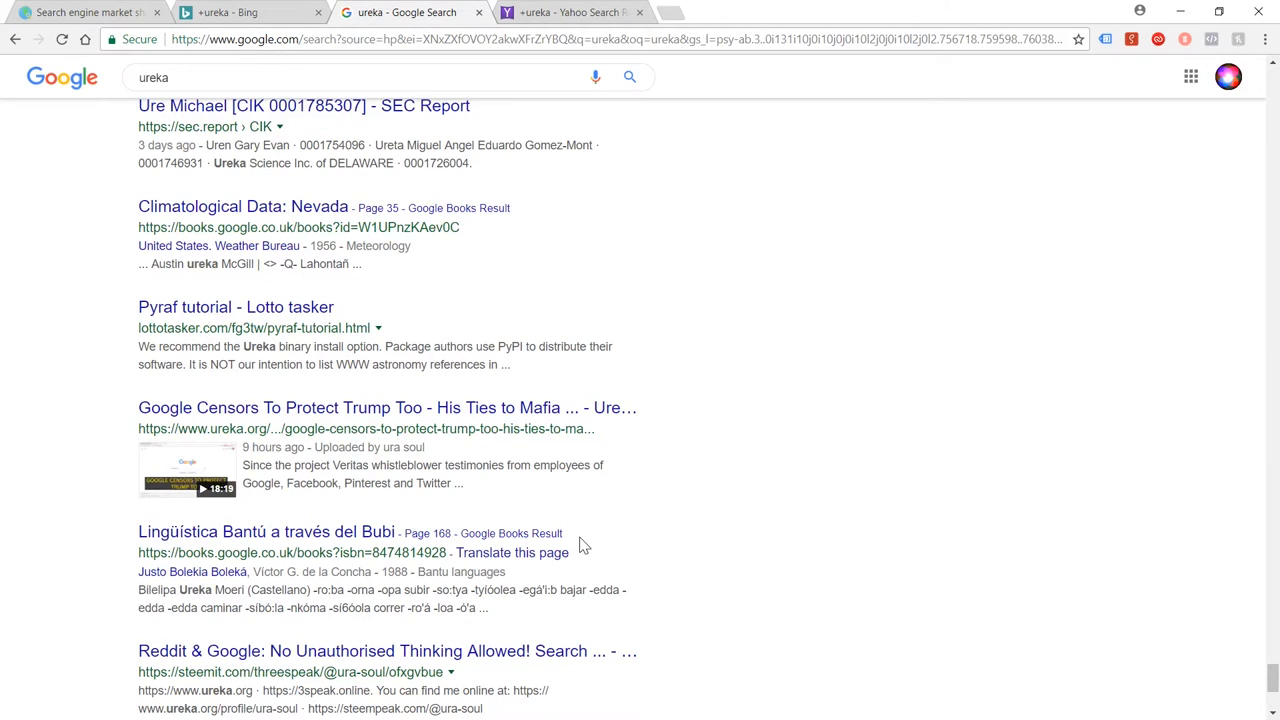
scroll("down", 3)
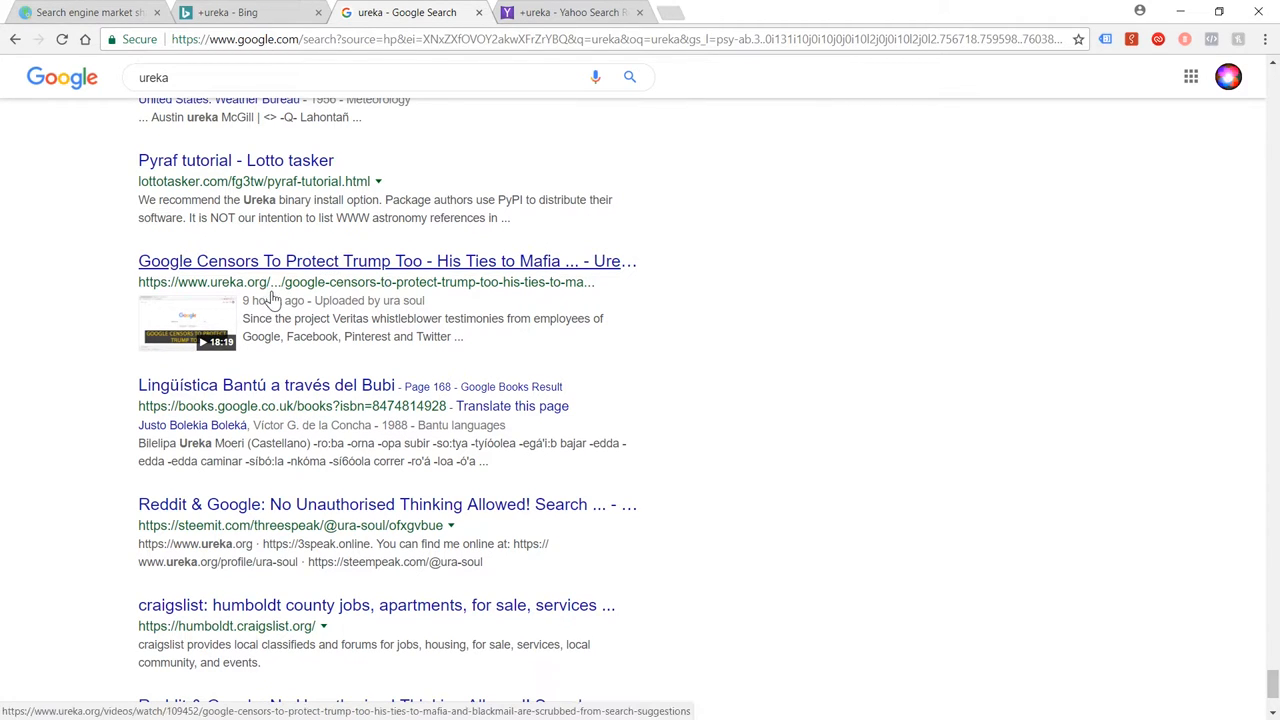
mouse_move(310, 290)
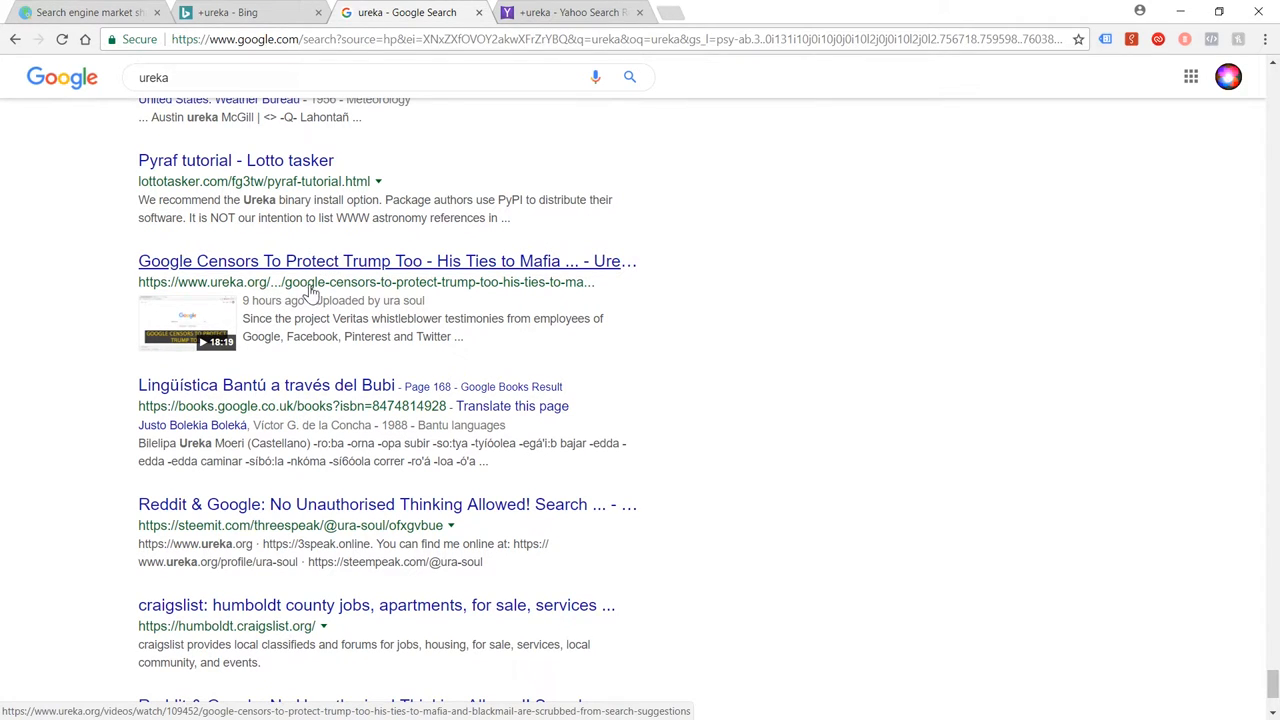
mouse_move(373, 283)
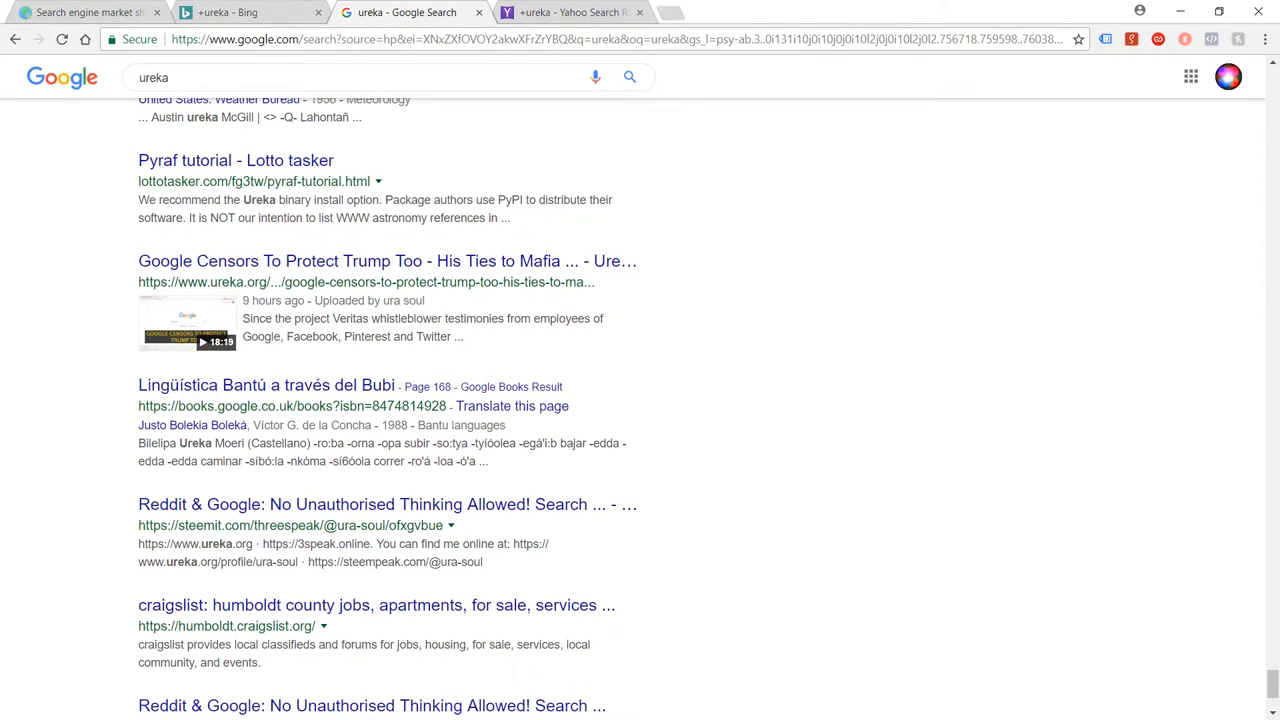
scroll("down", 3)
type("ureka.org")
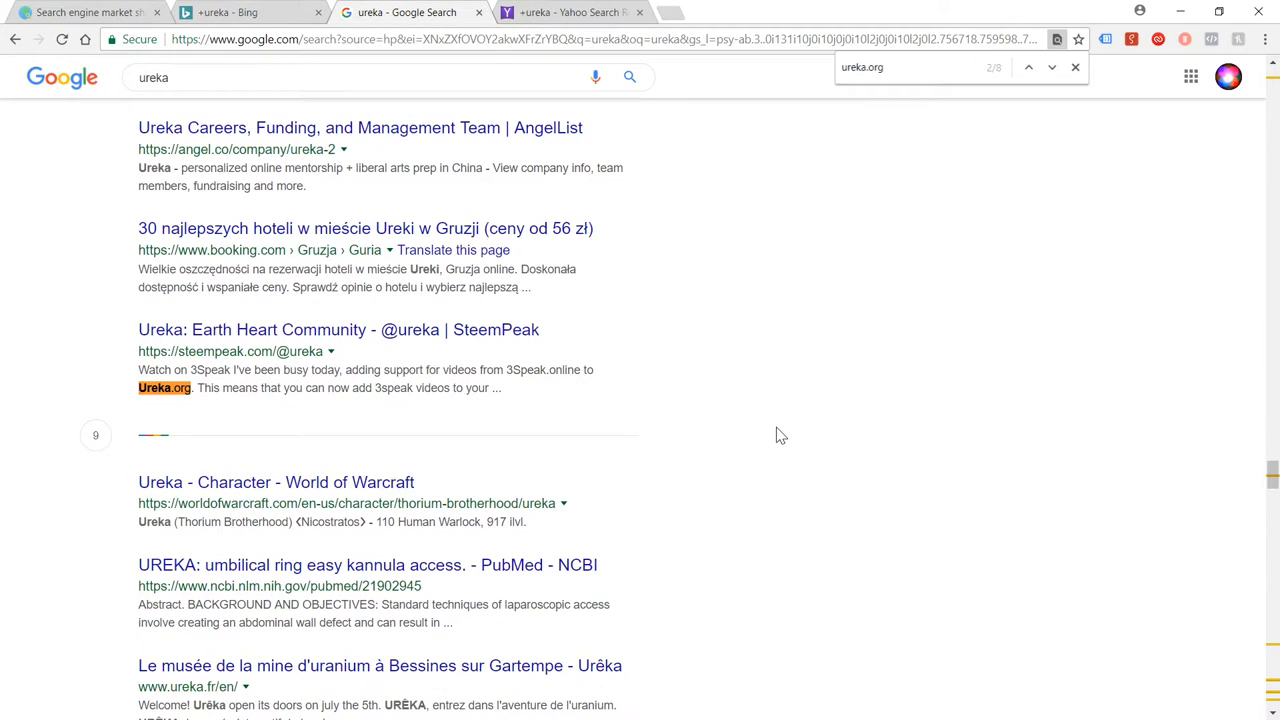
- Step through the ureka.org matches on Google's page, then return to Bing's +ureka results
left_click(1058, 68)
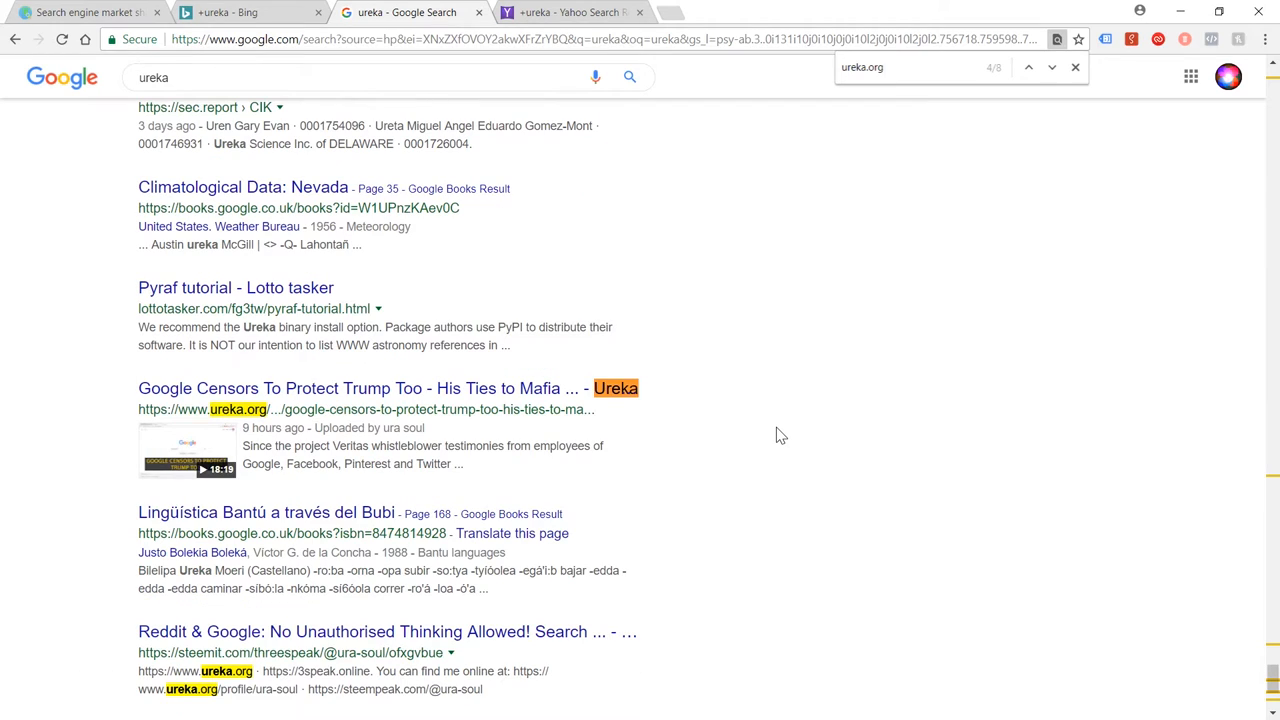
left_click(1033, 71)
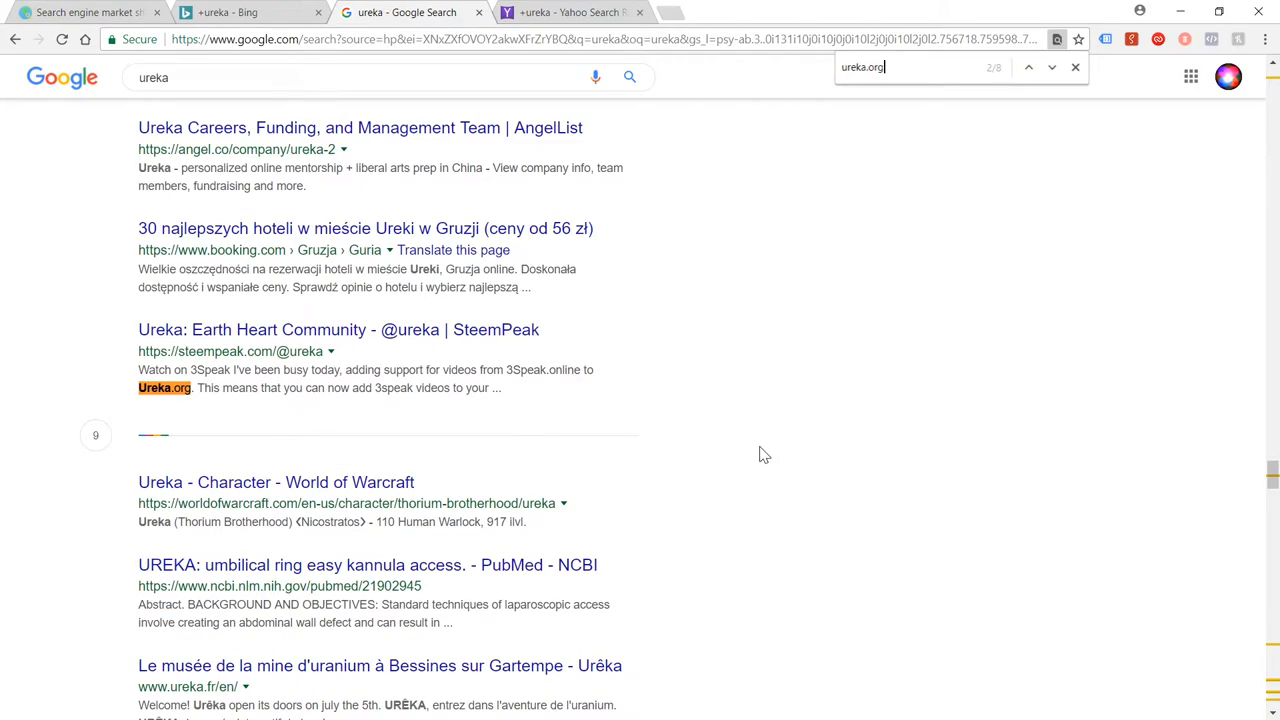
scroll("down", 3)
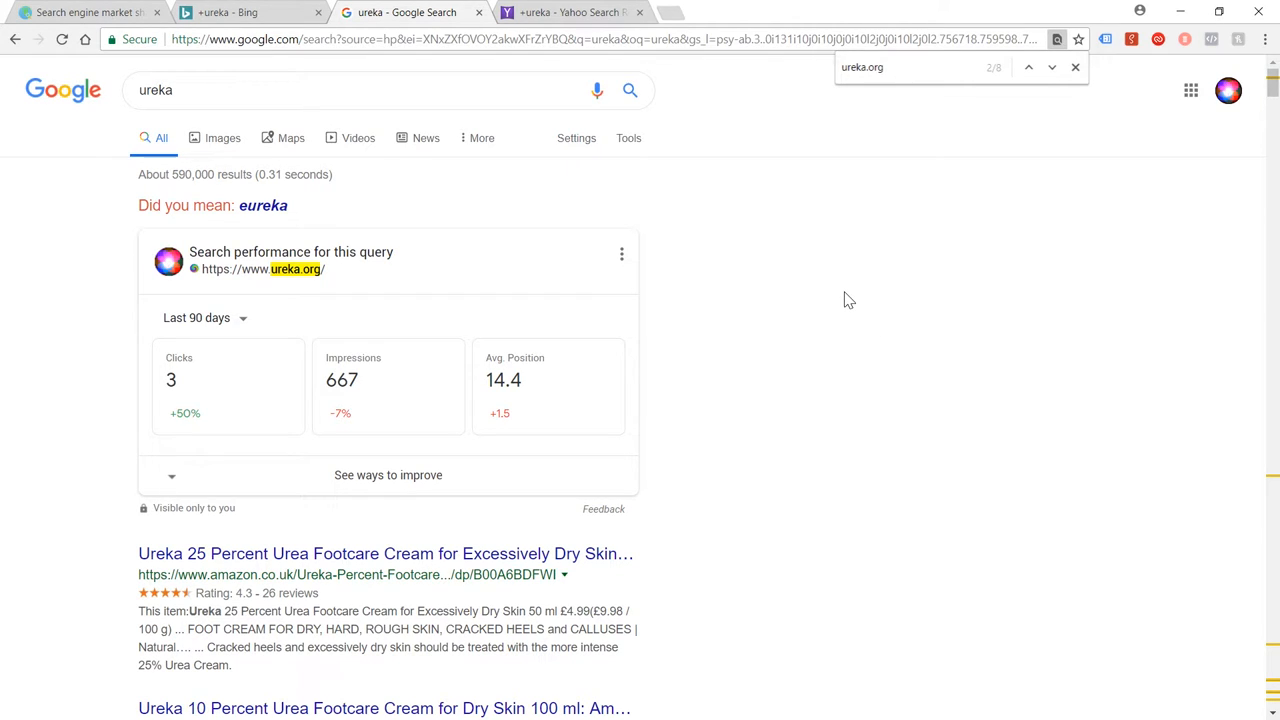
mouse_move(835, 293)
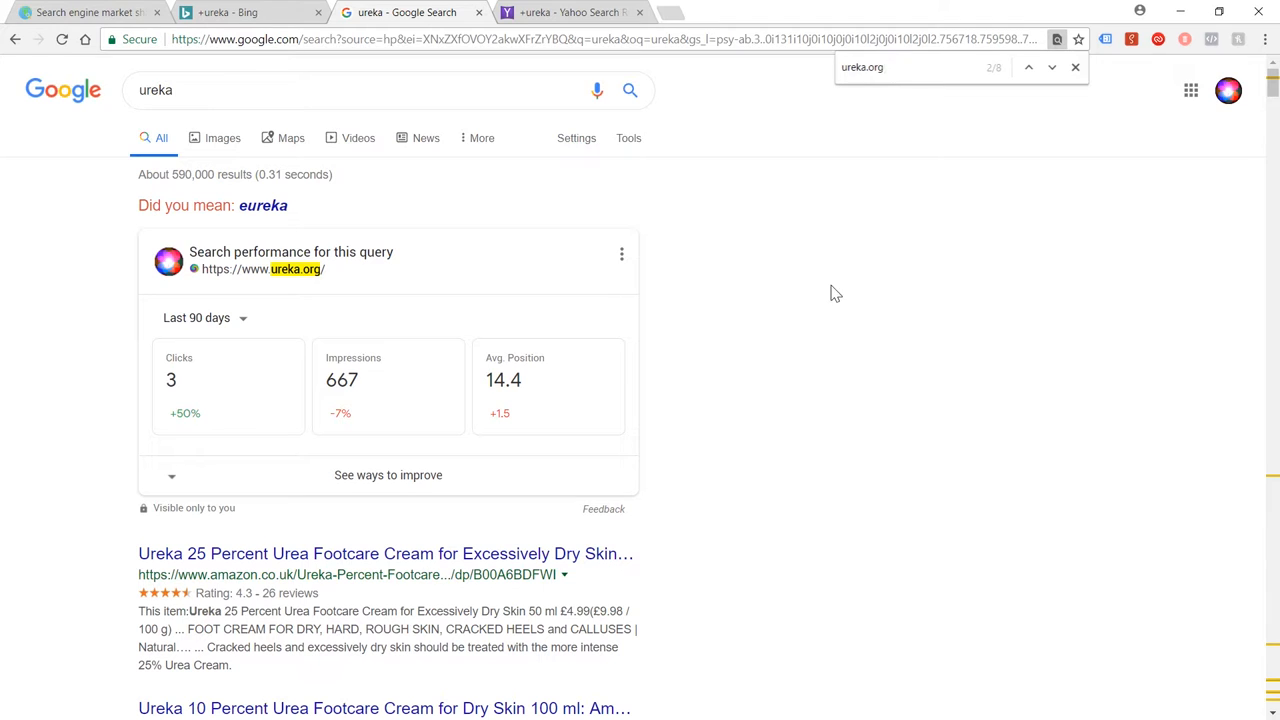
left_click(237, 11)
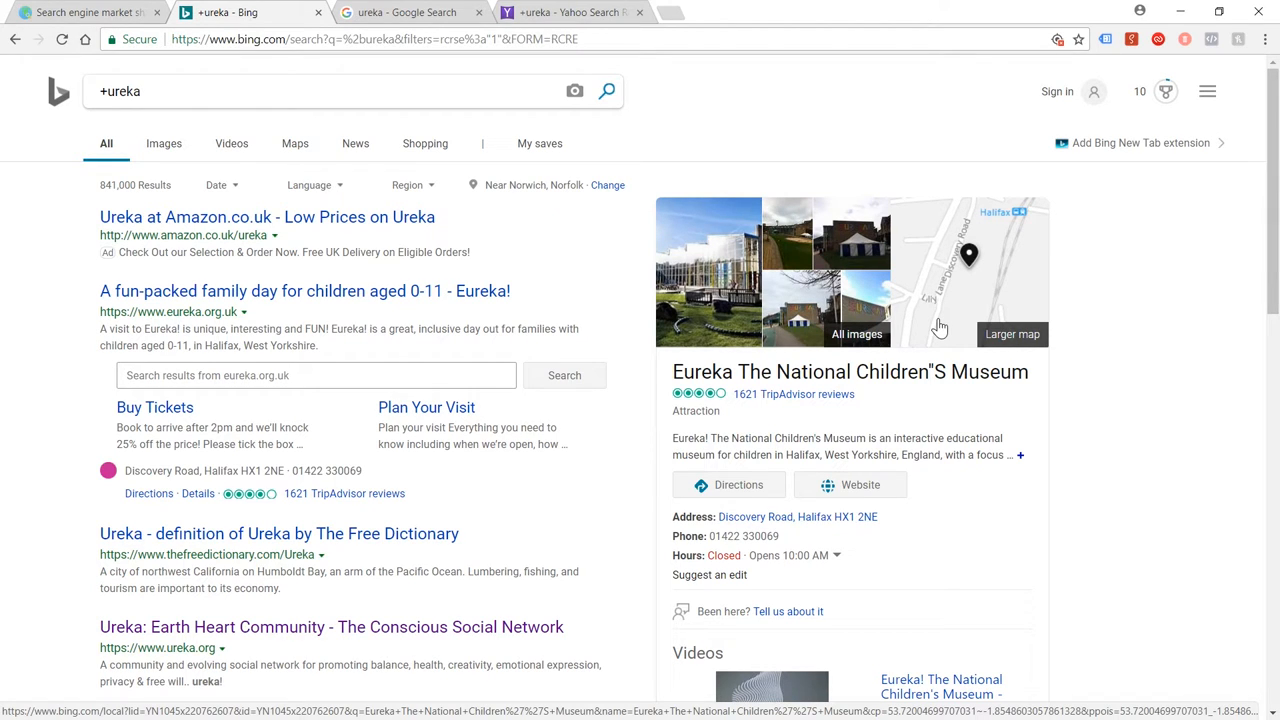
mouse_move(932, 324)
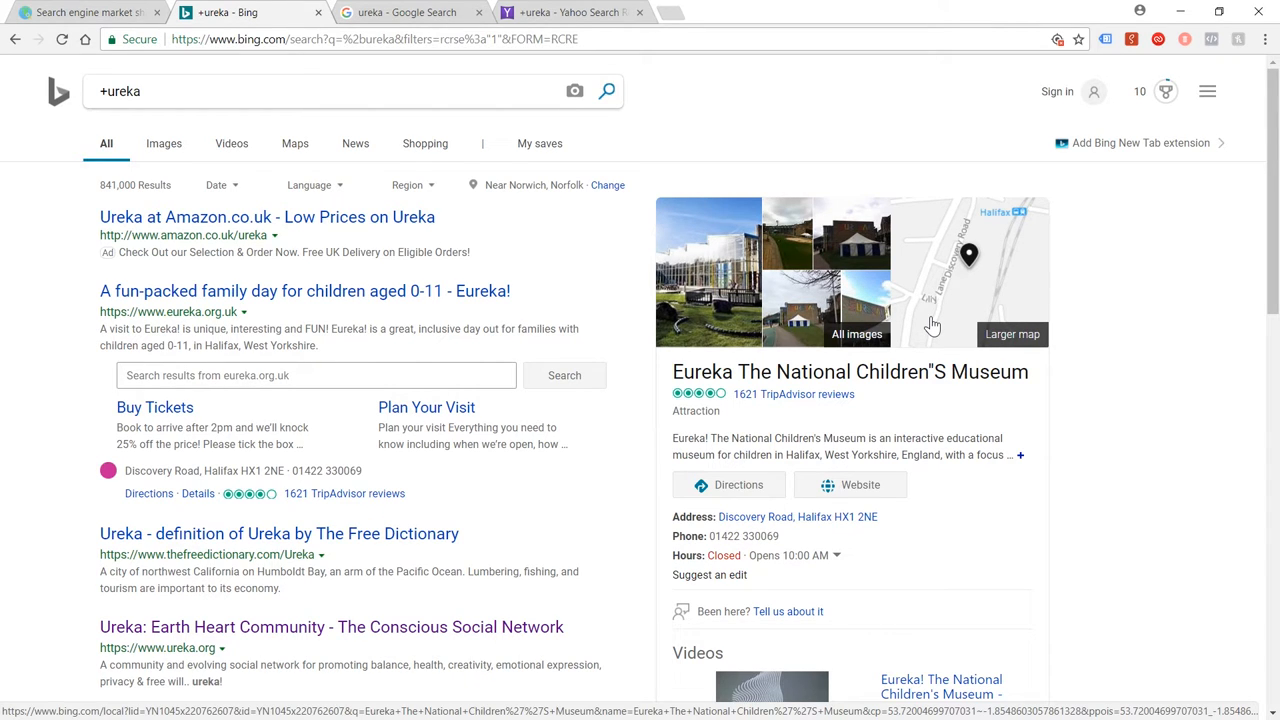
mouse_move(932, 319)
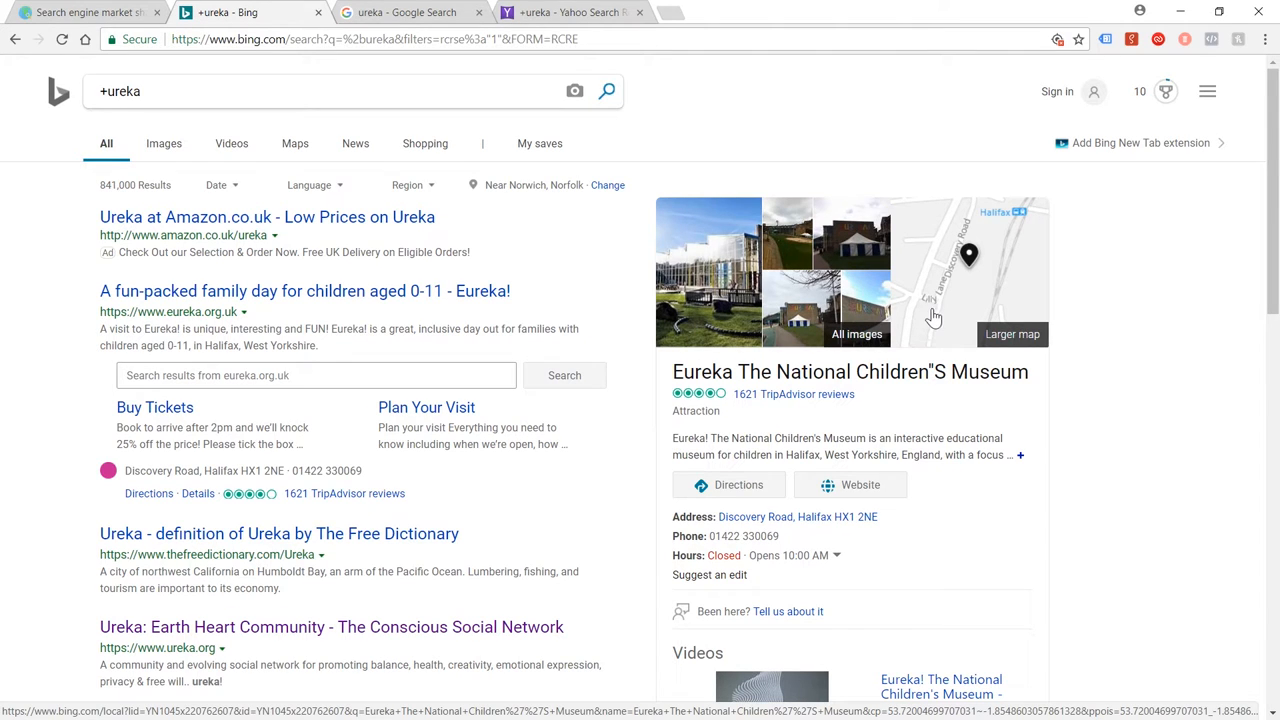
mouse_move(928, 312)
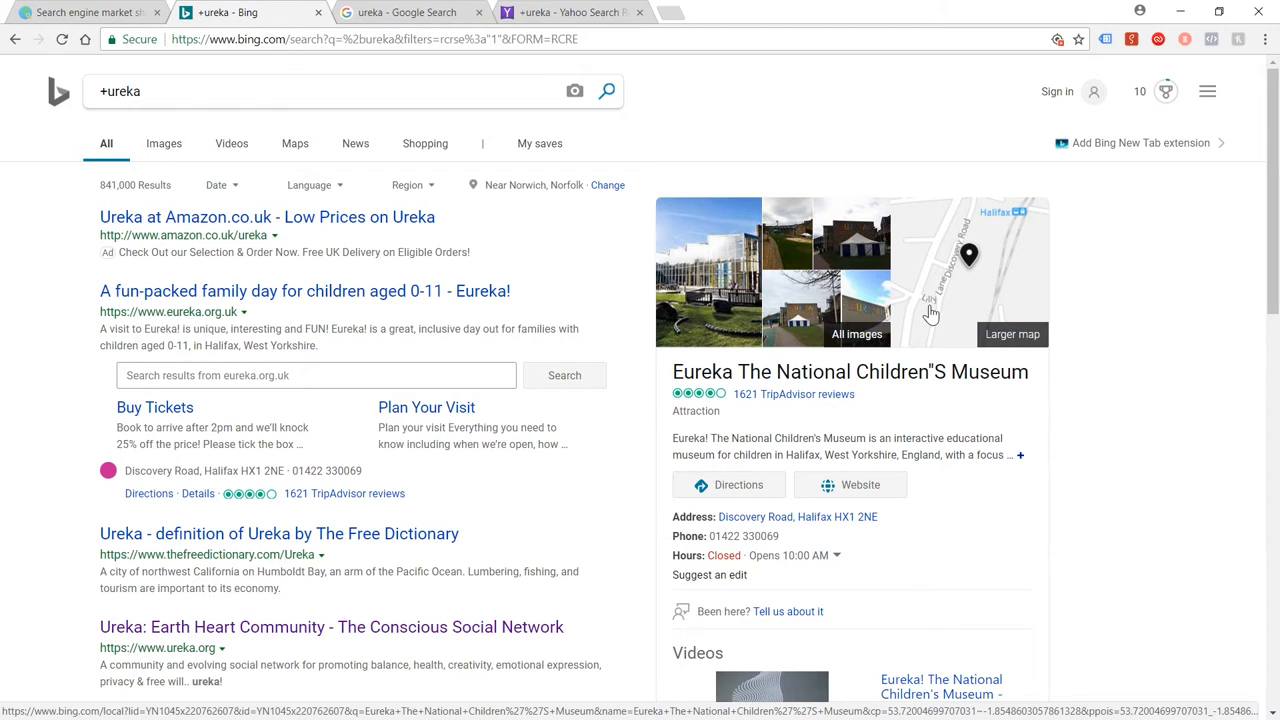
mouse_move(928, 316)
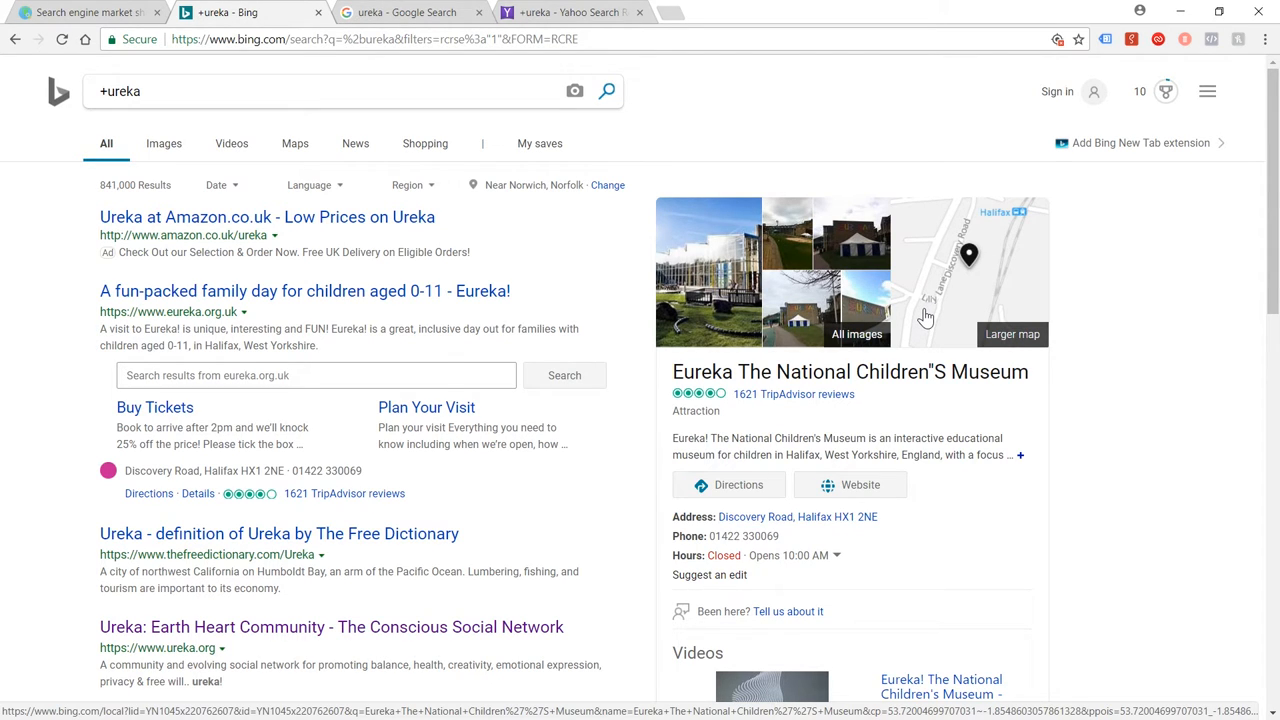
mouse_move(930, 310)
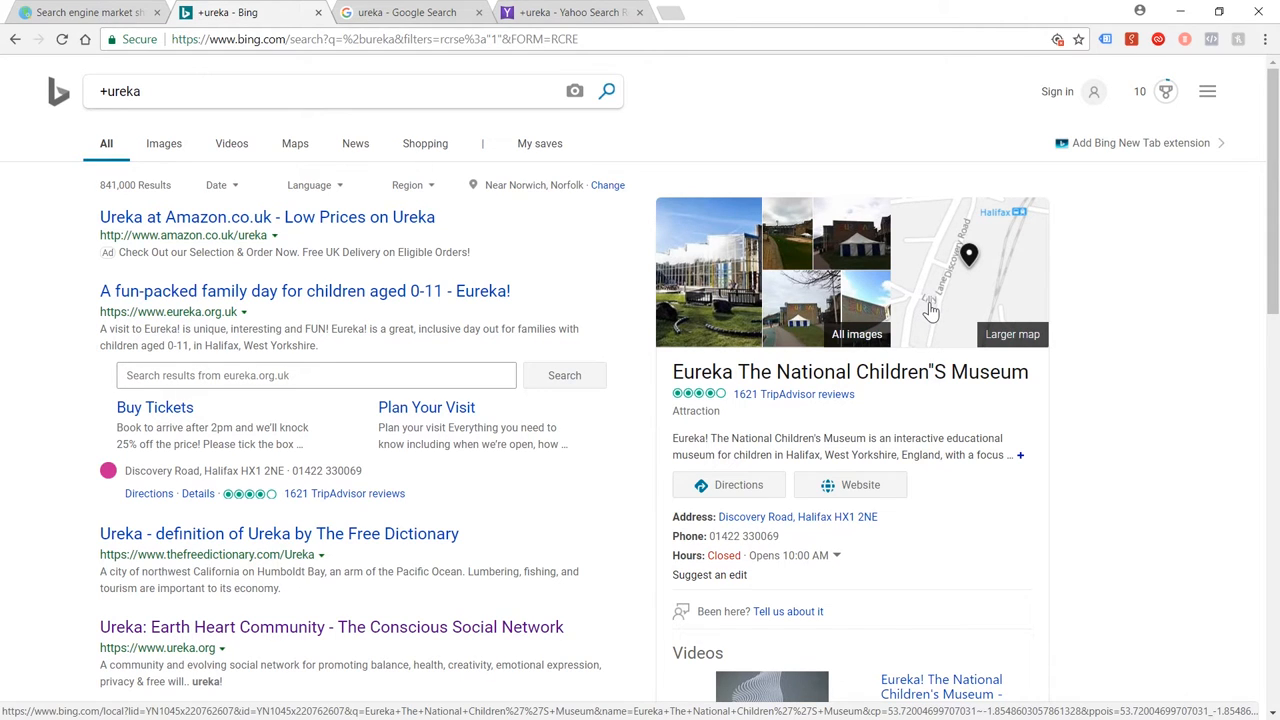